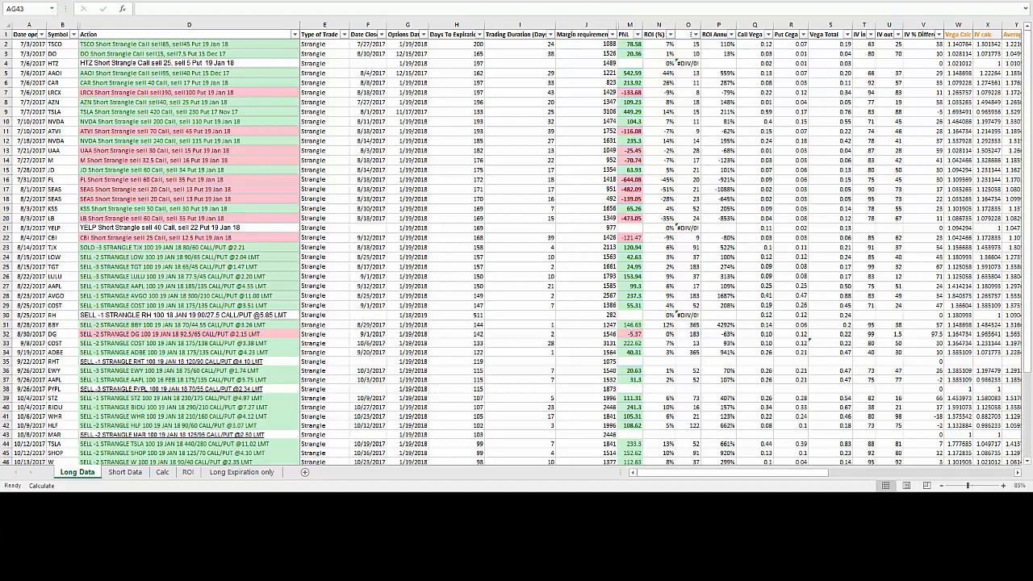
{"action": "mouse_move", "coordinate": [936, 234]}
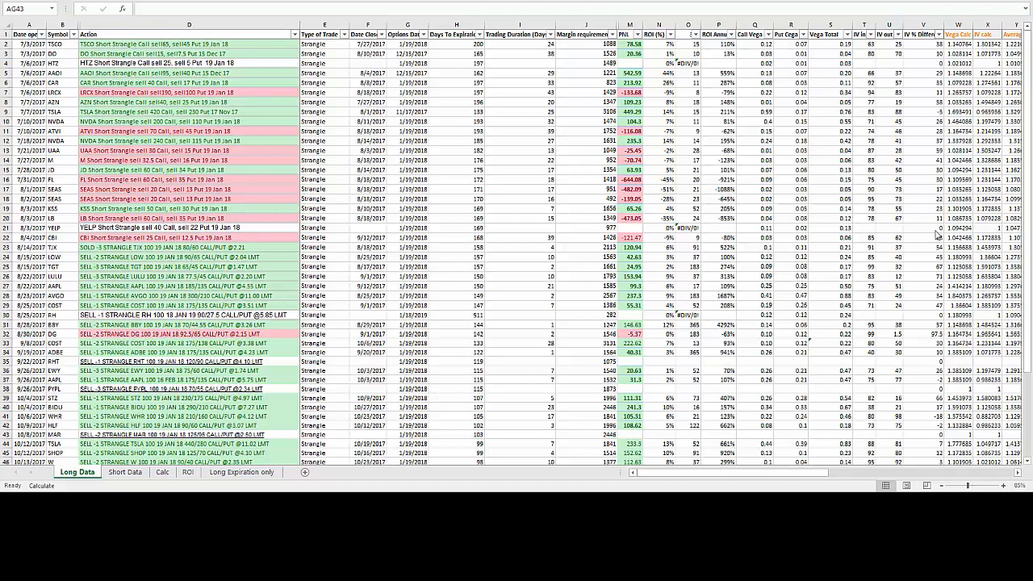
{"action": "mouse_move", "coordinate": [816, 465]}
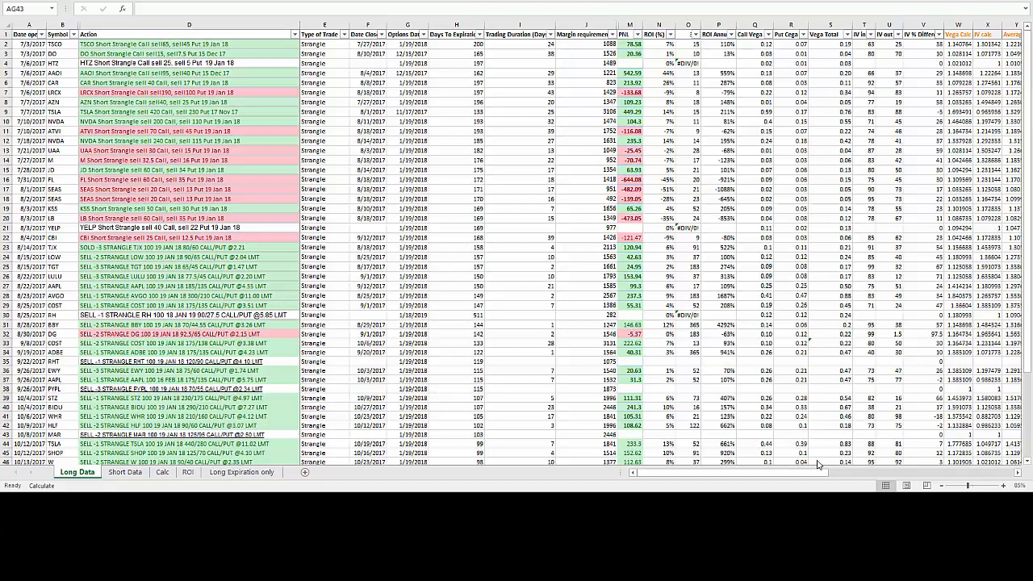
{"action": "mouse_move", "coordinate": [813, 465]}
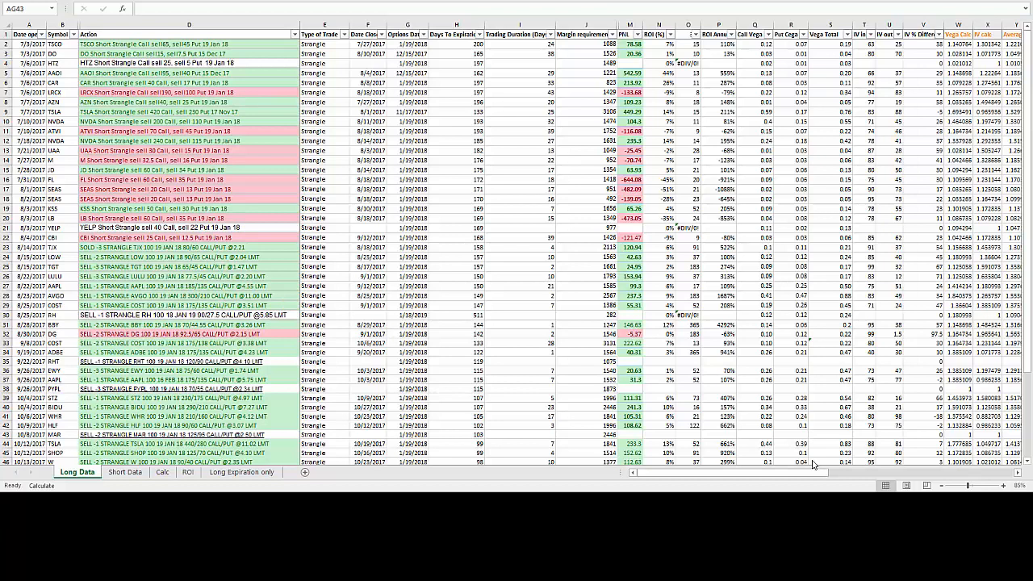
{"action": "mouse_move", "coordinate": [810, 478]}
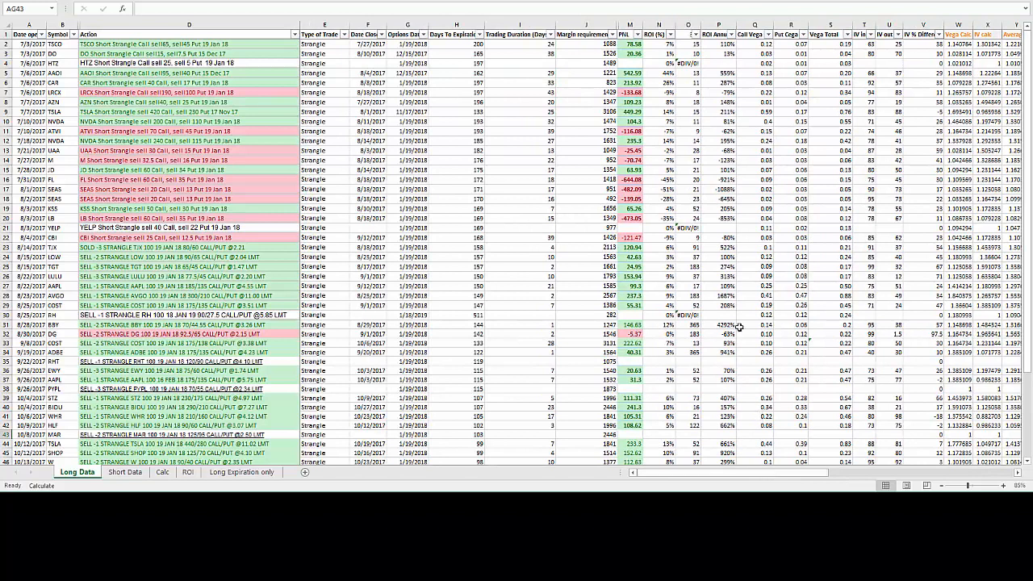
{"action": "mouse_move", "coordinate": [723, 307]}
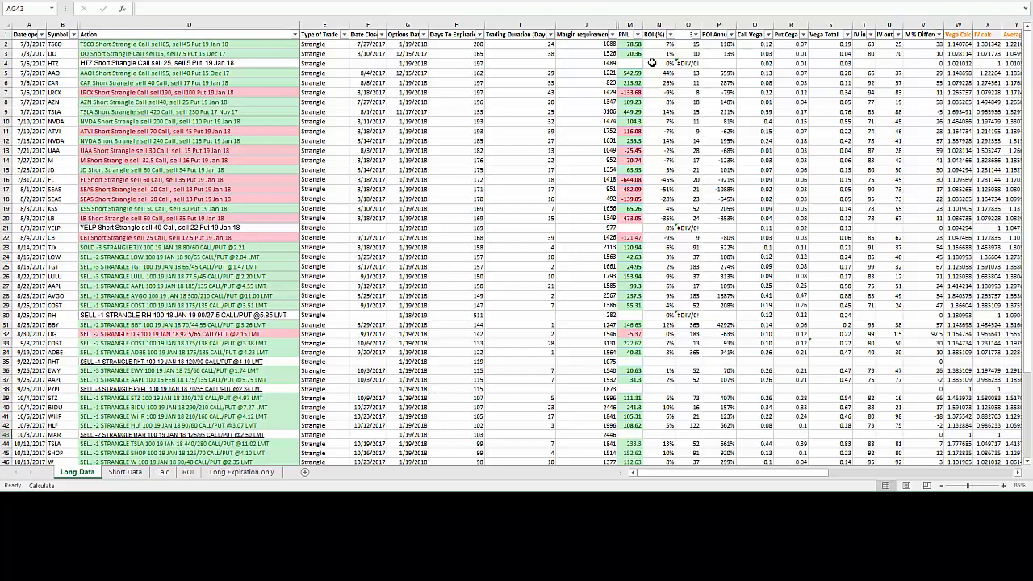
Step: Review the PNL total and the losing FL trade's description, close date and loss
{"action": "left_click", "coordinate": [622, 22]}
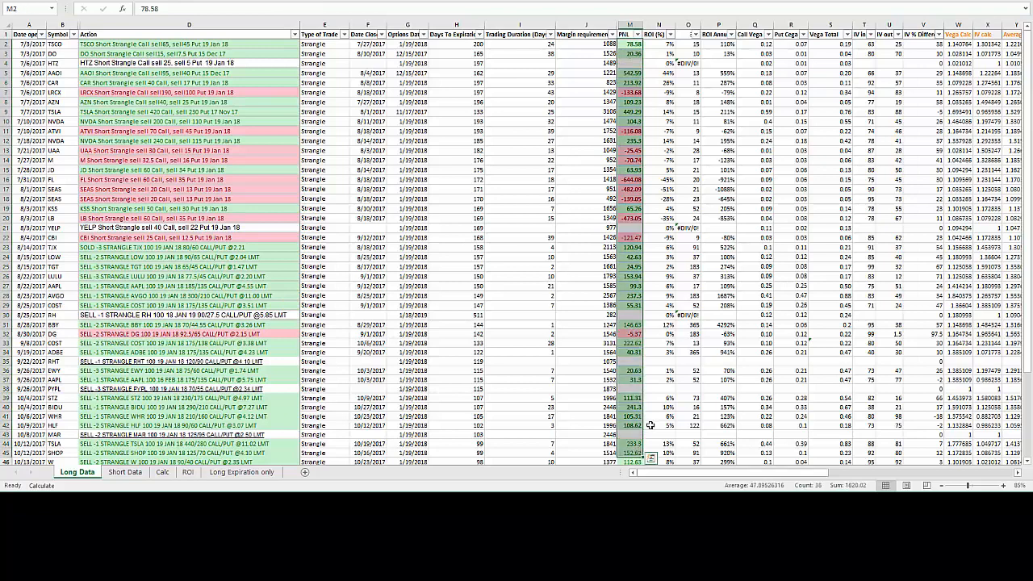
{"action": "scroll", "scroll_direction": "down", "scroll_amount": 3}
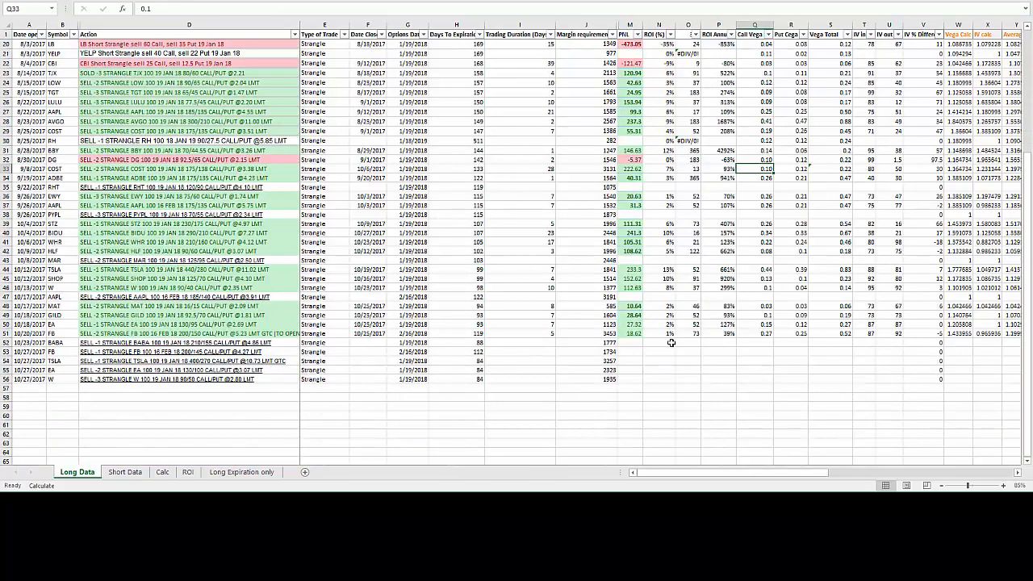
{"action": "scroll", "scroll_direction": "up", "scroll_amount": 3}
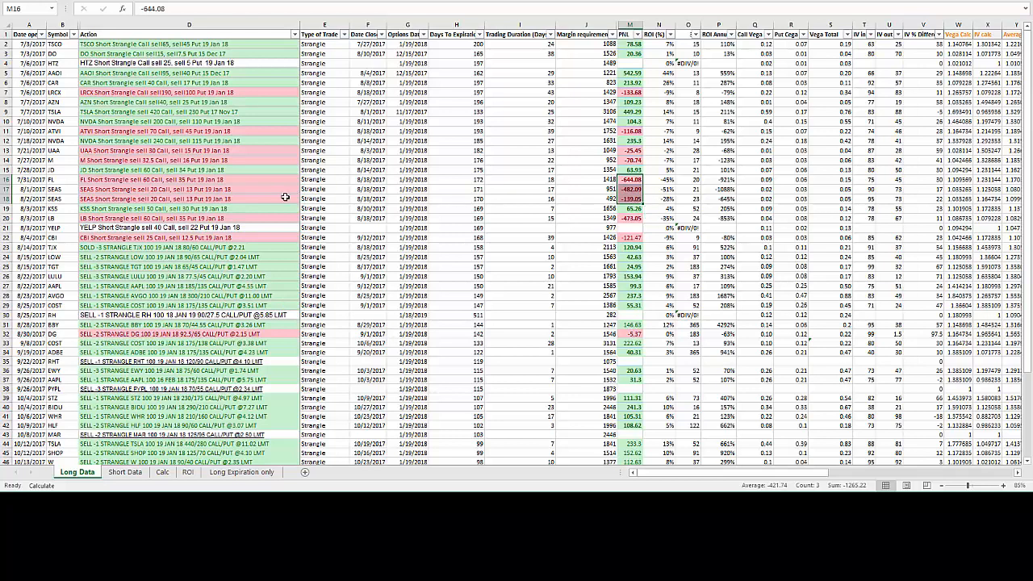
{"action": "mouse_move", "coordinate": [281, 210]}
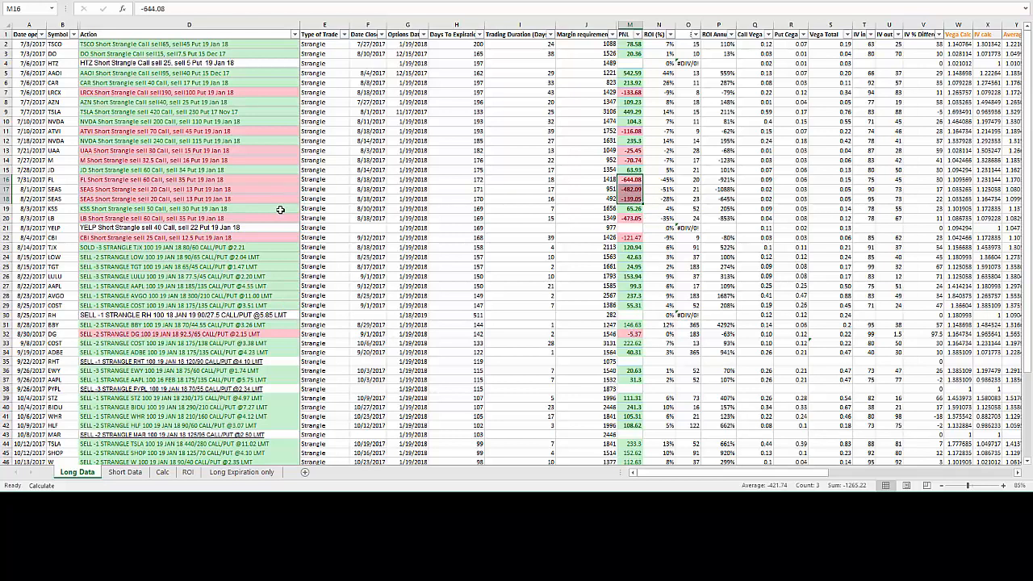
{"action": "left_click", "coordinate": [531, 163]}
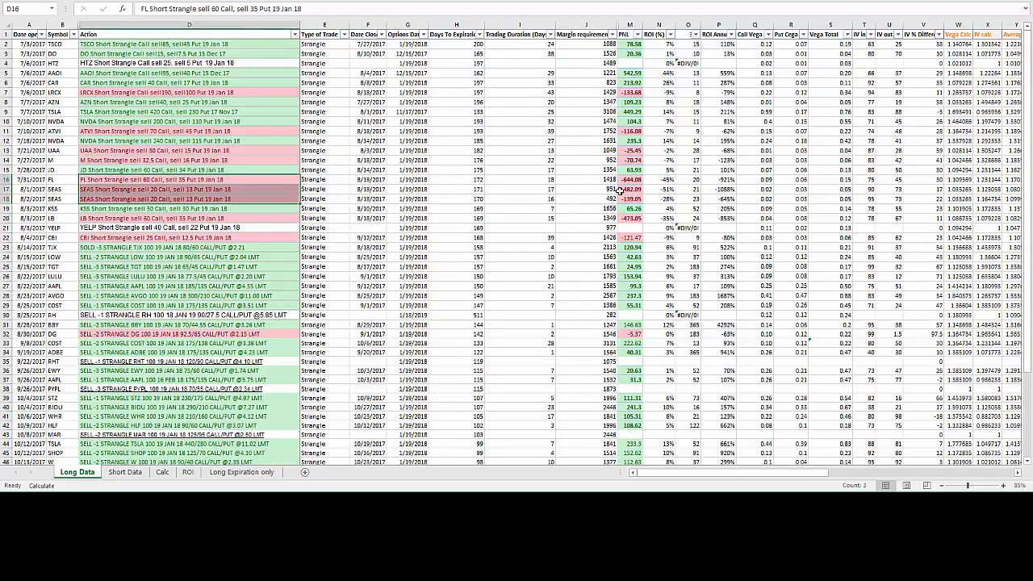
{"action": "left_click", "coordinate": [368, 179]}
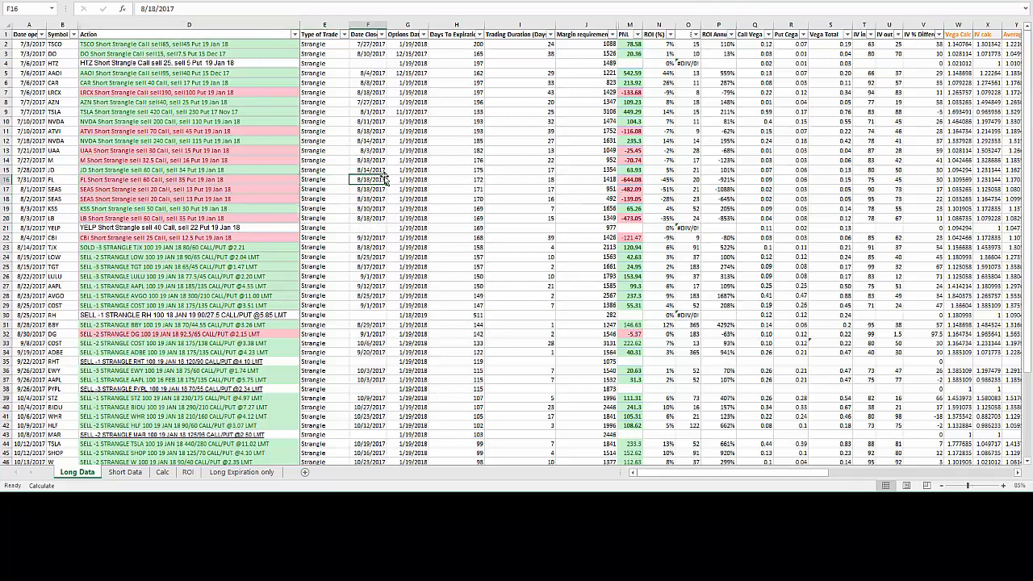
{"action": "left_click", "coordinate": [410, 189]}
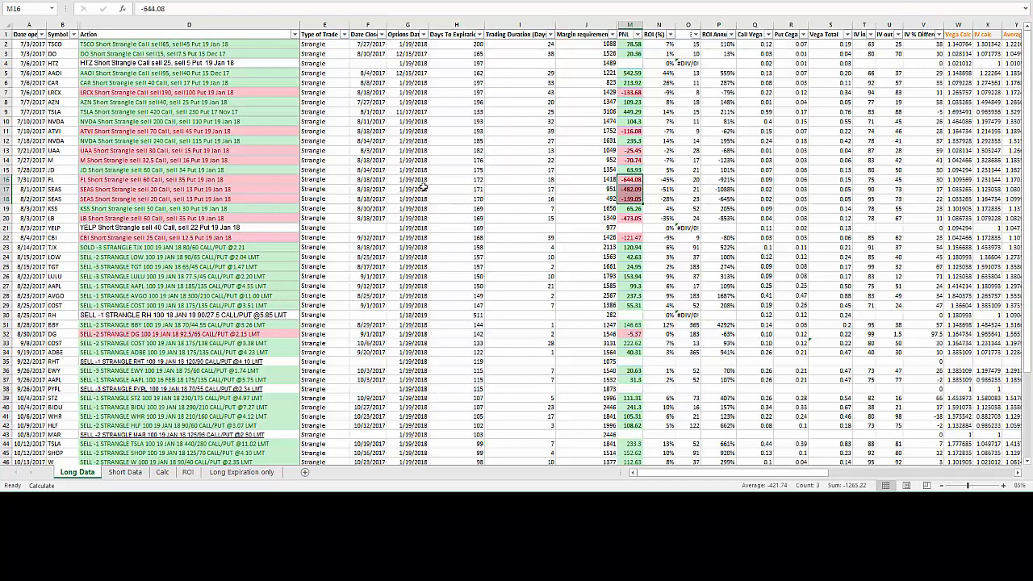
{"action": "mouse_move", "coordinate": [439, 213]}
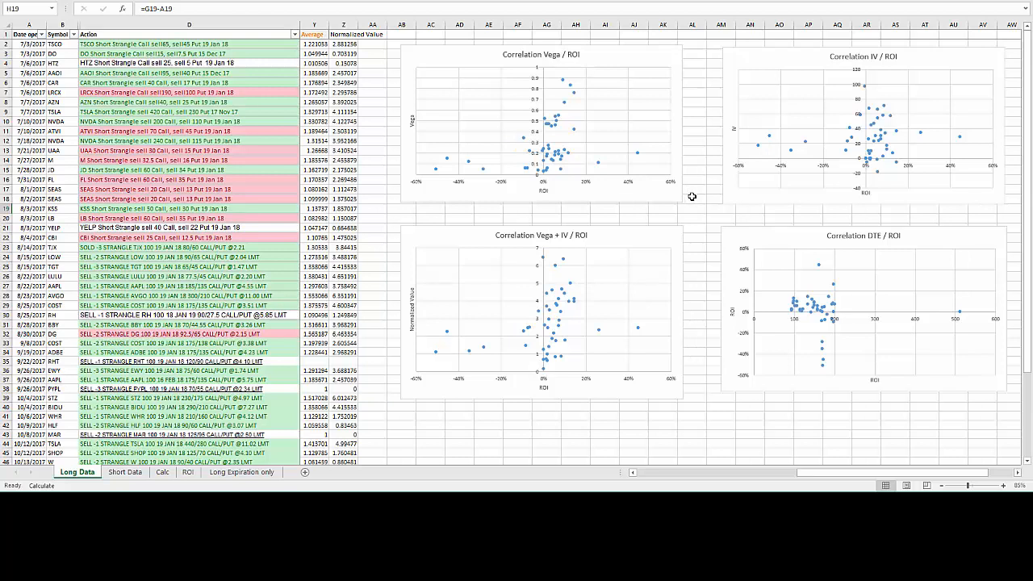
{"action": "mouse_move", "coordinate": [533, 67]}
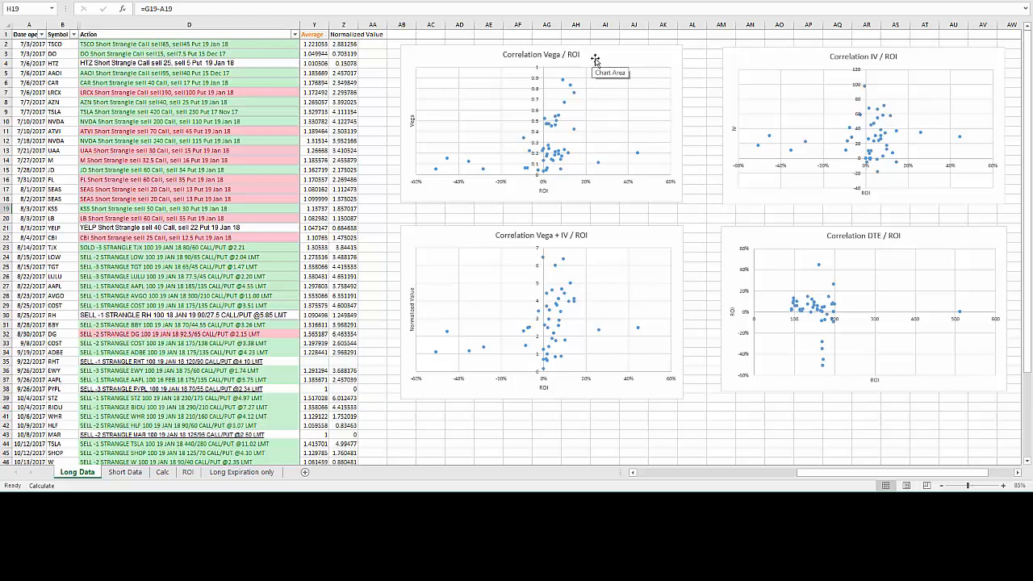
{"action": "mouse_move", "coordinate": [671, 204]}
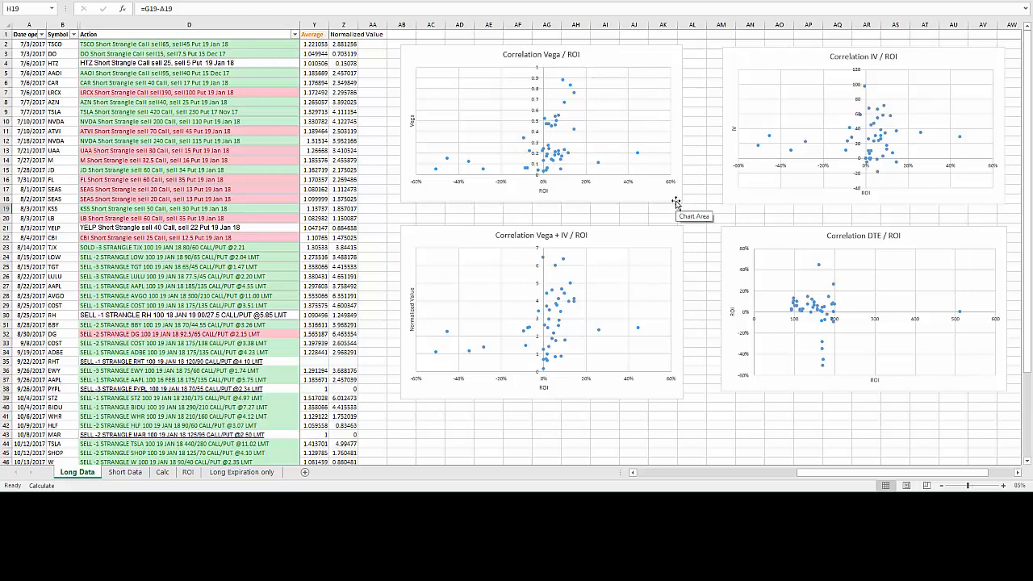
{"action": "mouse_move", "coordinate": [581, 158]}
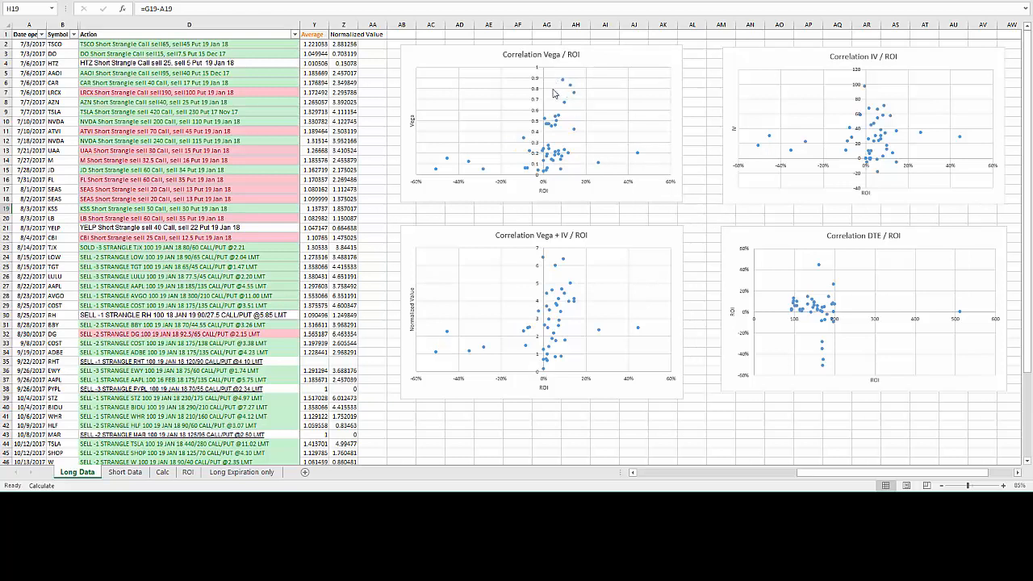
{"action": "mouse_move", "coordinate": [555, 83]}
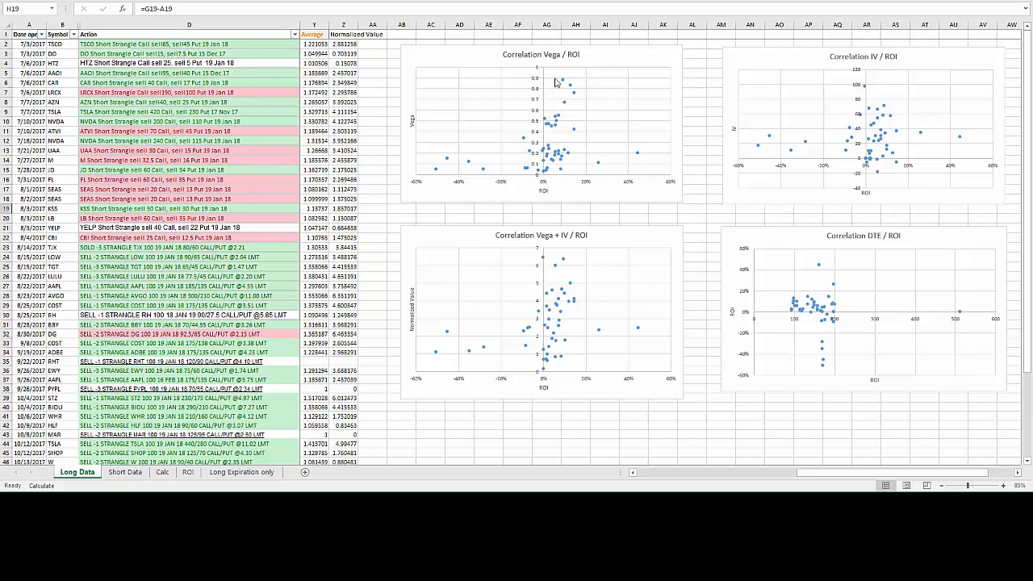
{"action": "mouse_move", "coordinate": [568, 136]}
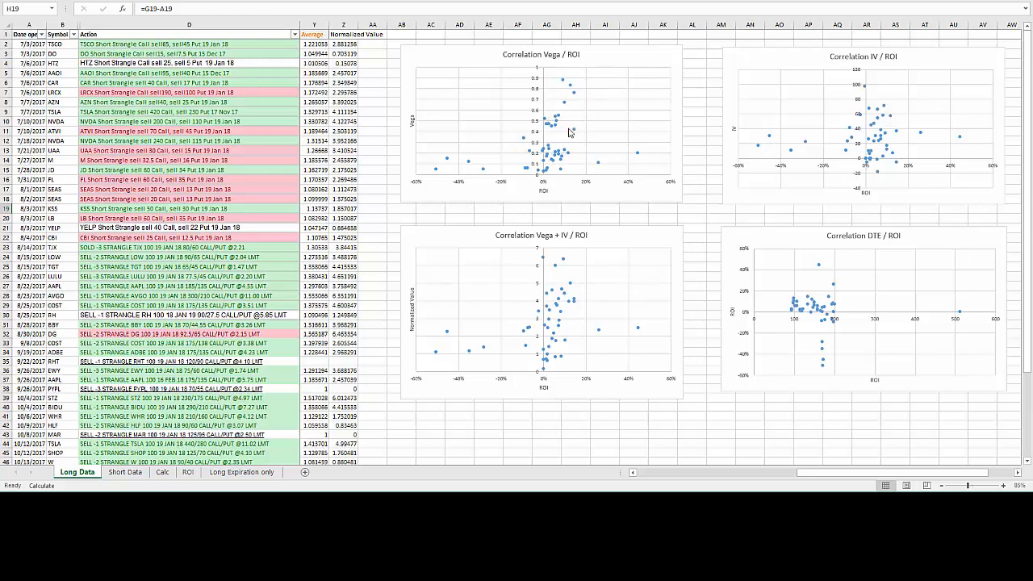
{"action": "mouse_move", "coordinate": [604, 178]}
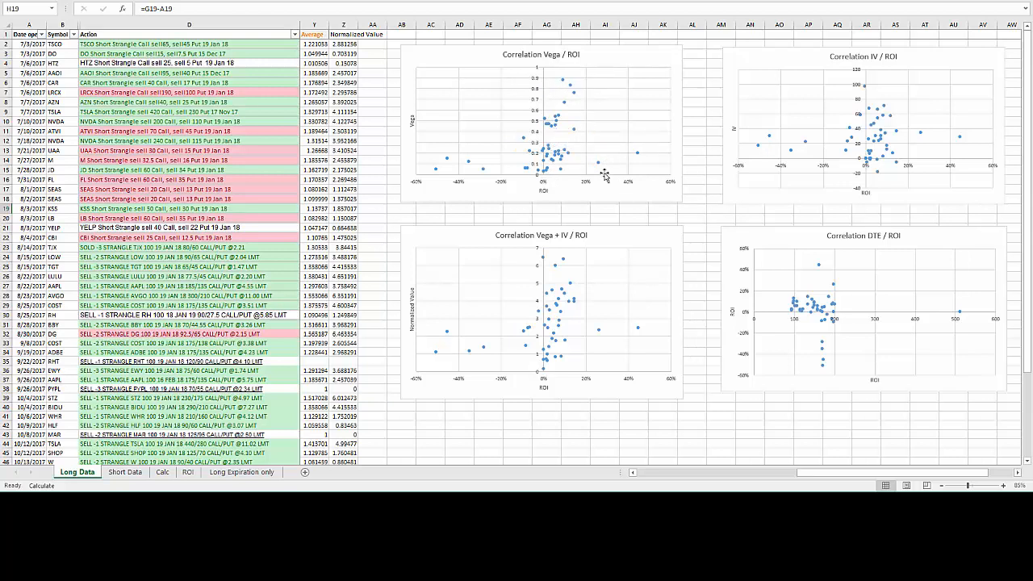
{"action": "mouse_move", "coordinate": [545, 194]}
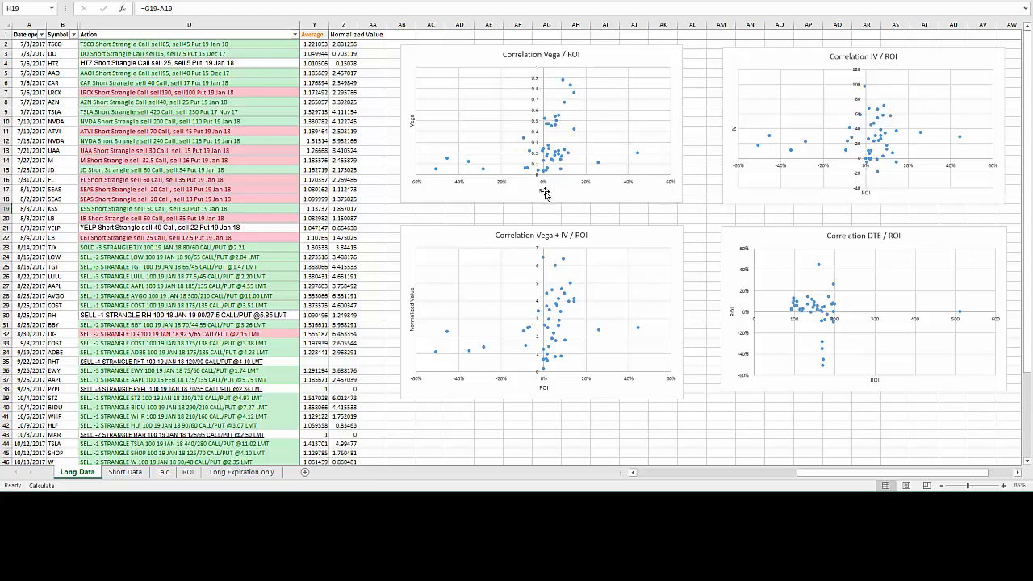
{"action": "mouse_move", "coordinate": [837, 449]}
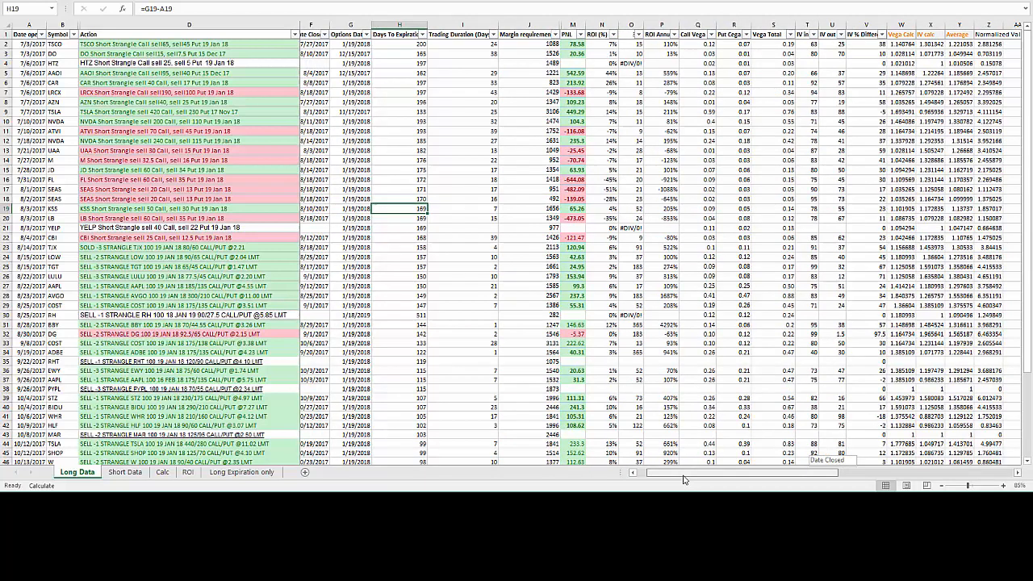
Step: Inspect the first trade's margin requirement, PNL and ROI calculation
{"action": "left_click", "coordinate": [603, 44]}
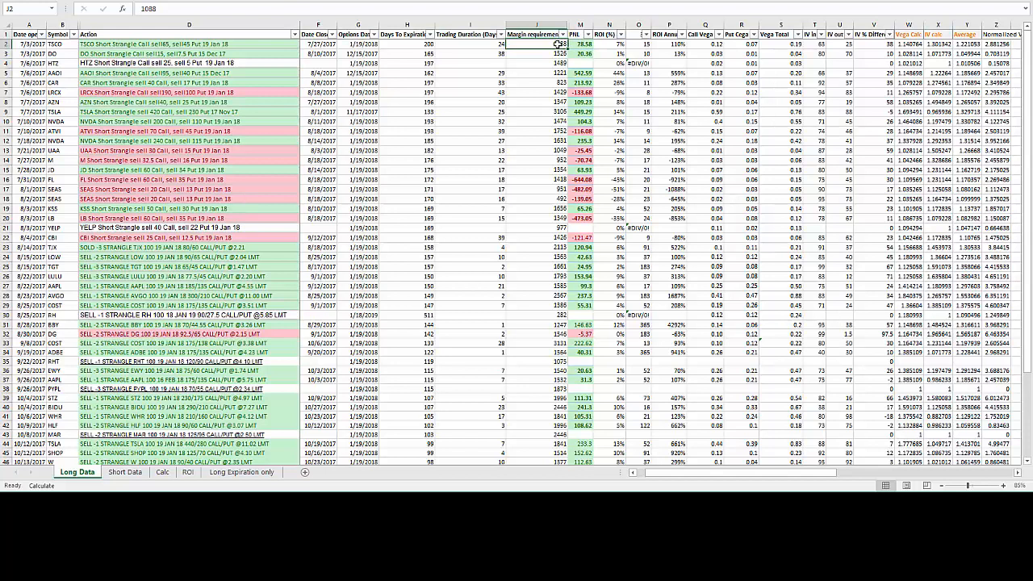
{"action": "left_click", "coordinate": [596, 44]}
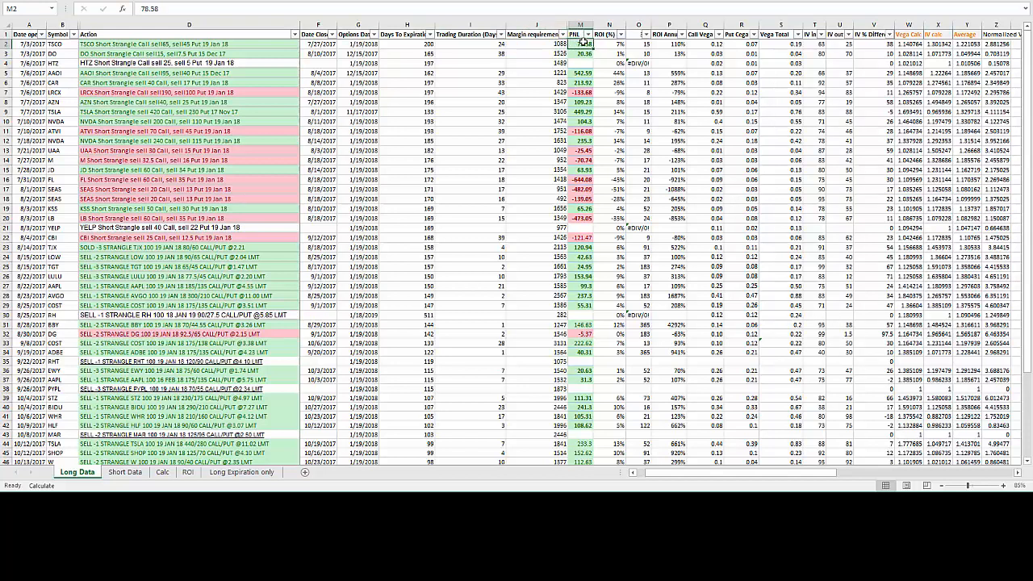
{"action": "left_click", "coordinate": [610, 45]}
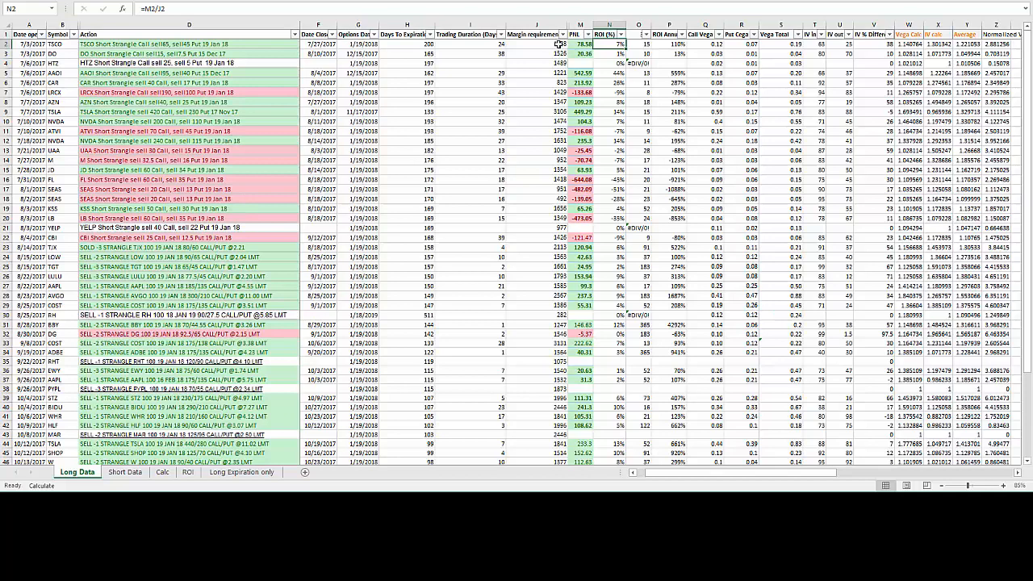
{"action": "mouse_move", "coordinate": [791, 493]}
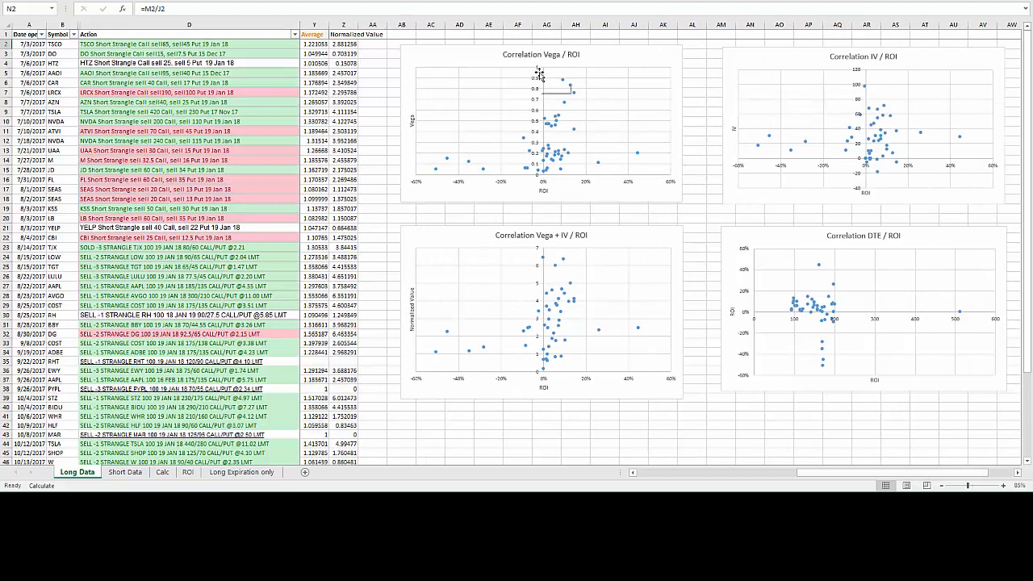
{"action": "mouse_move", "coordinate": [558, 76]}
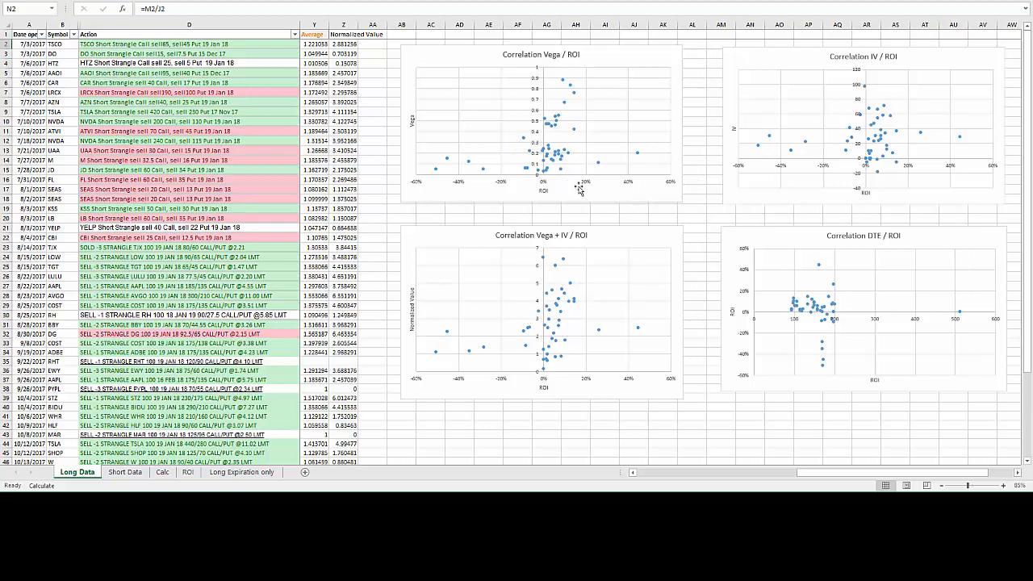
{"action": "mouse_move", "coordinate": [616, 203]}
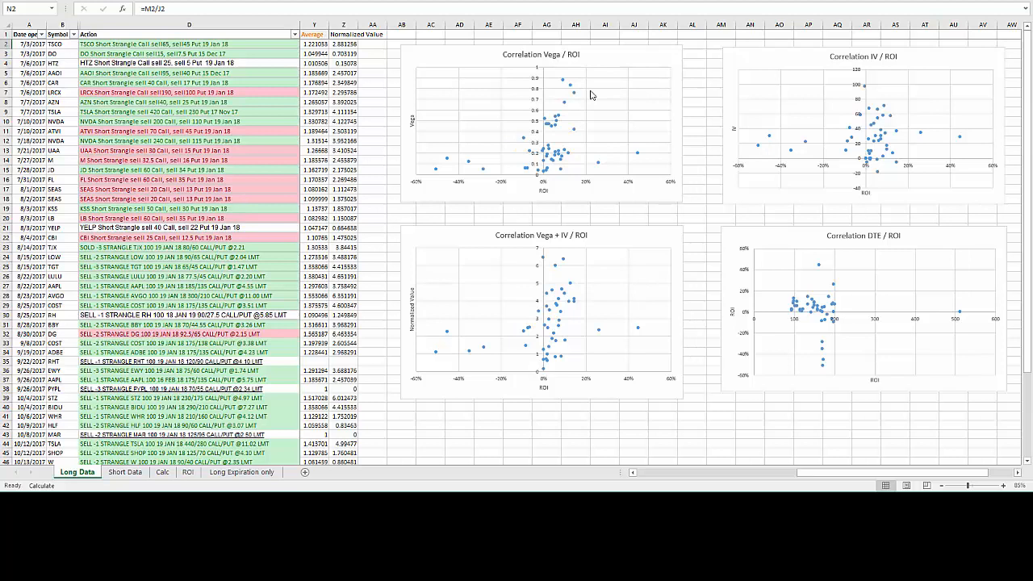
{"action": "mouse_move", "coordinate": [572, 129]}
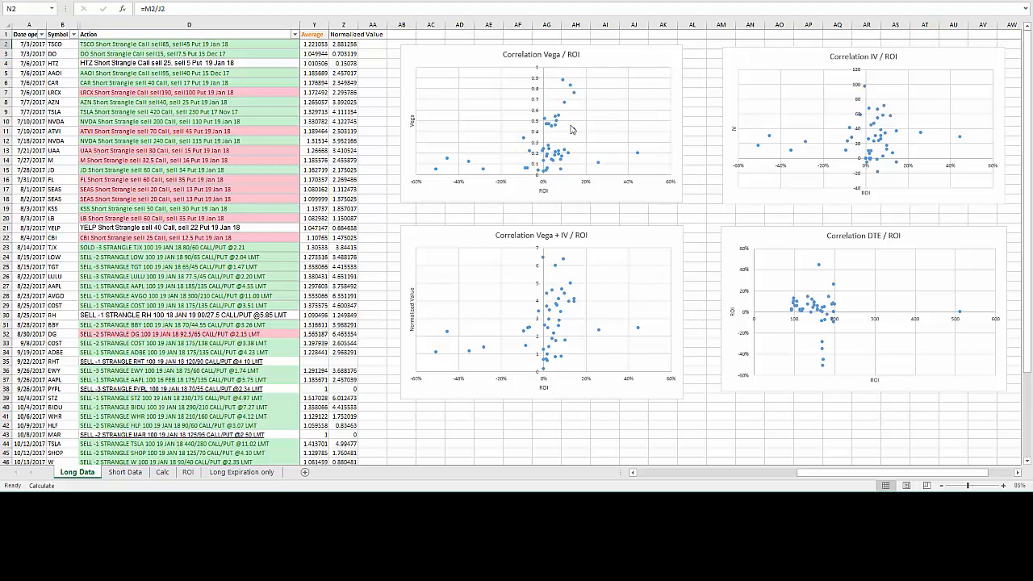
{"action": "mouse_move", "coordinate": [563, 184]}
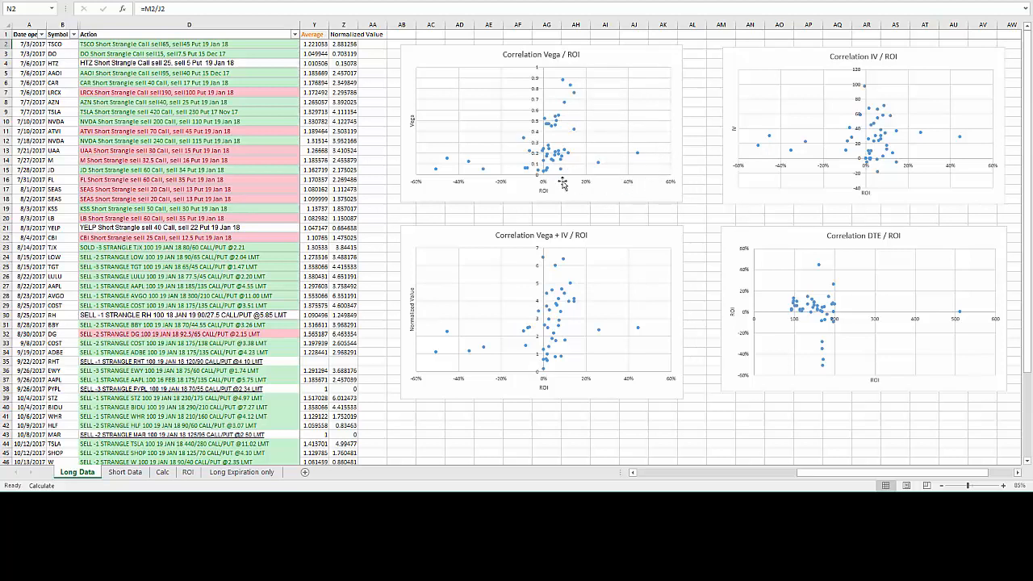
{"action": "mouse_move", "coordinate": [548, 158]}
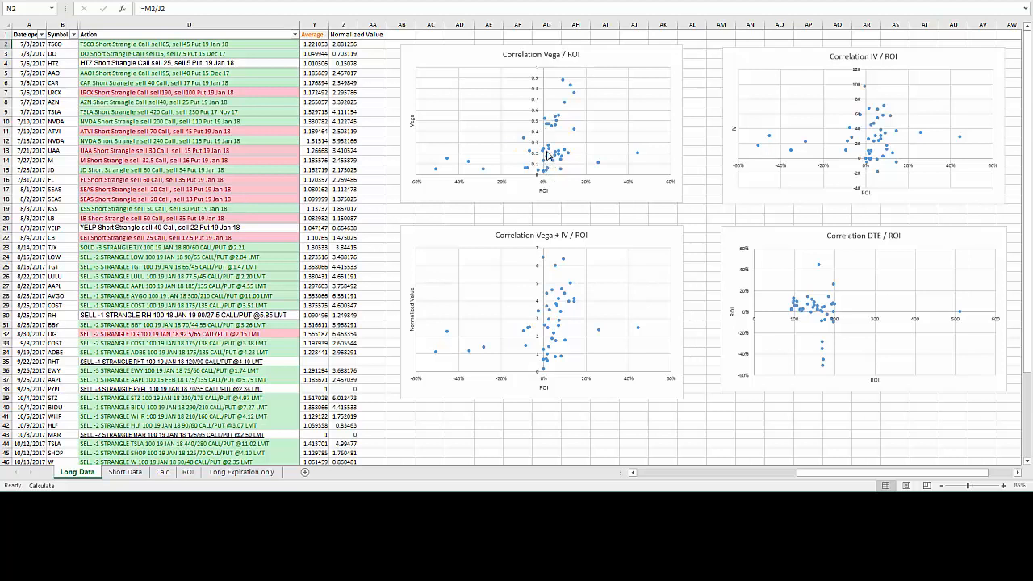
{"action": "mouse_move", "coordinate": [643, 160]}
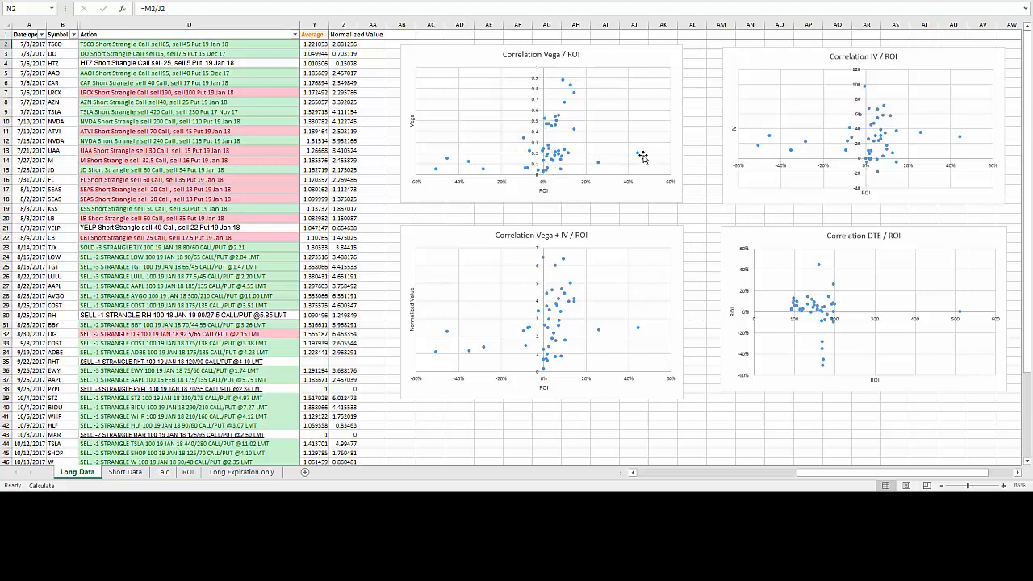
{"action": "mouse_move", "coordinate": [643, 166]}
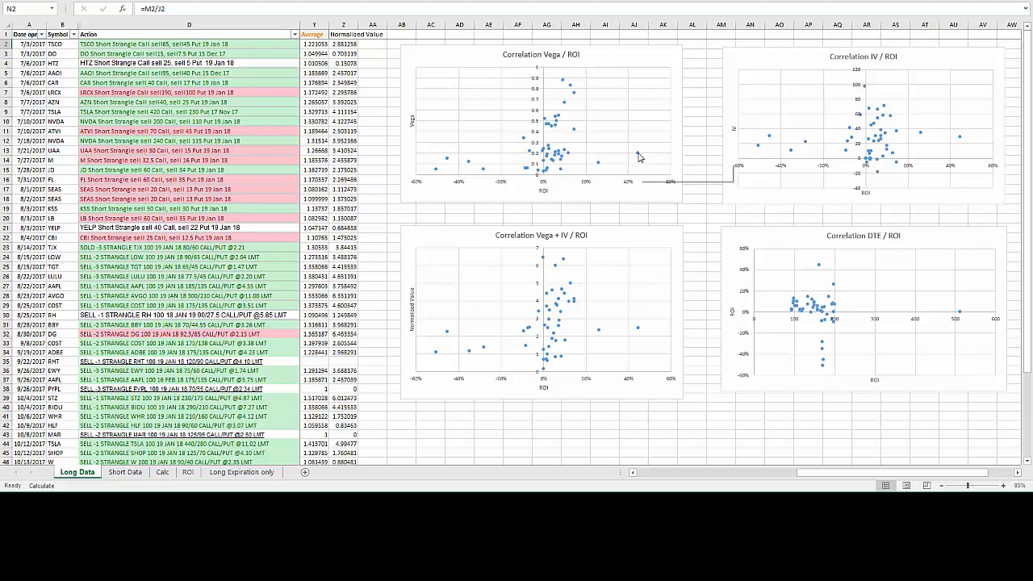
{"action": "mouse_move", "coordinate": [624, 162]}
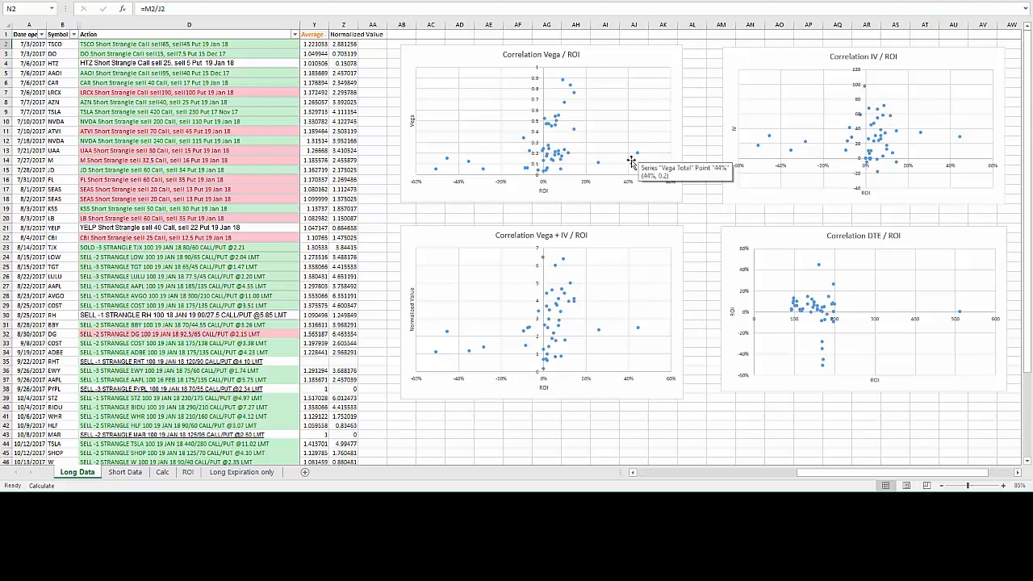
{"action": "mouse_move", "coordinate": [598, 169]}
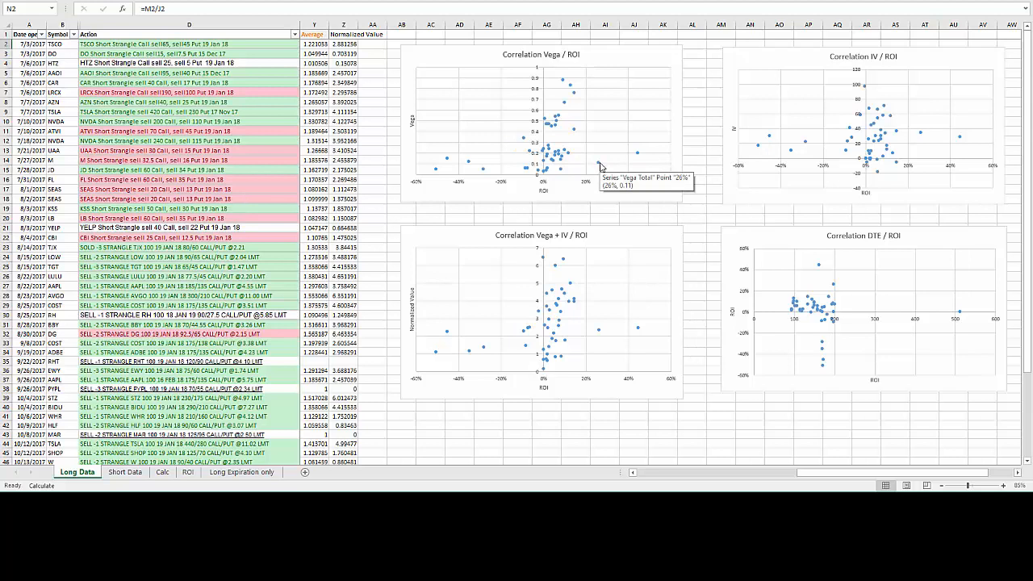
{"action": "mouse_move", "coordinate": [545, 171]}
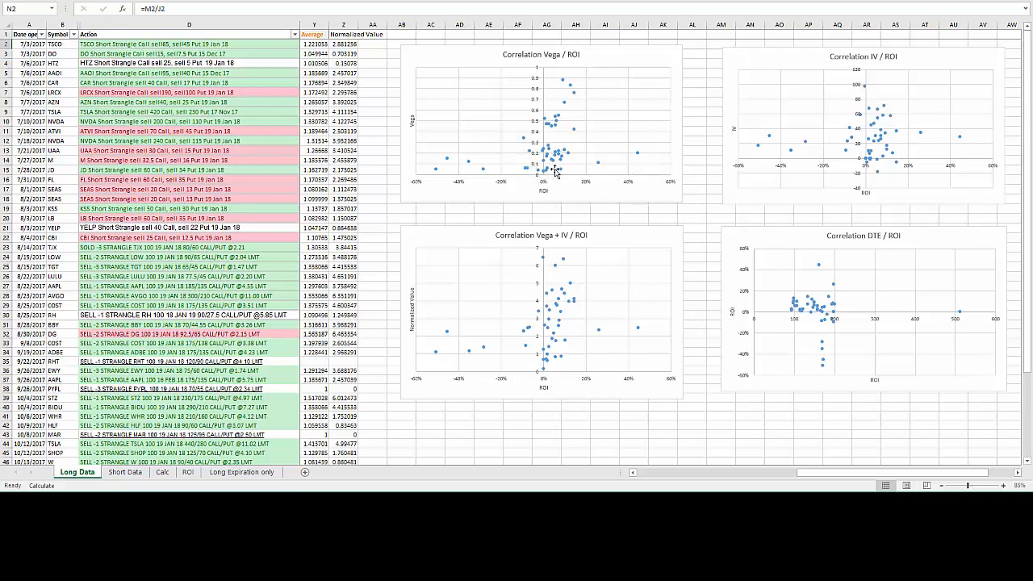
{"action": "mouse_move", "coordinate": [510, 113]}
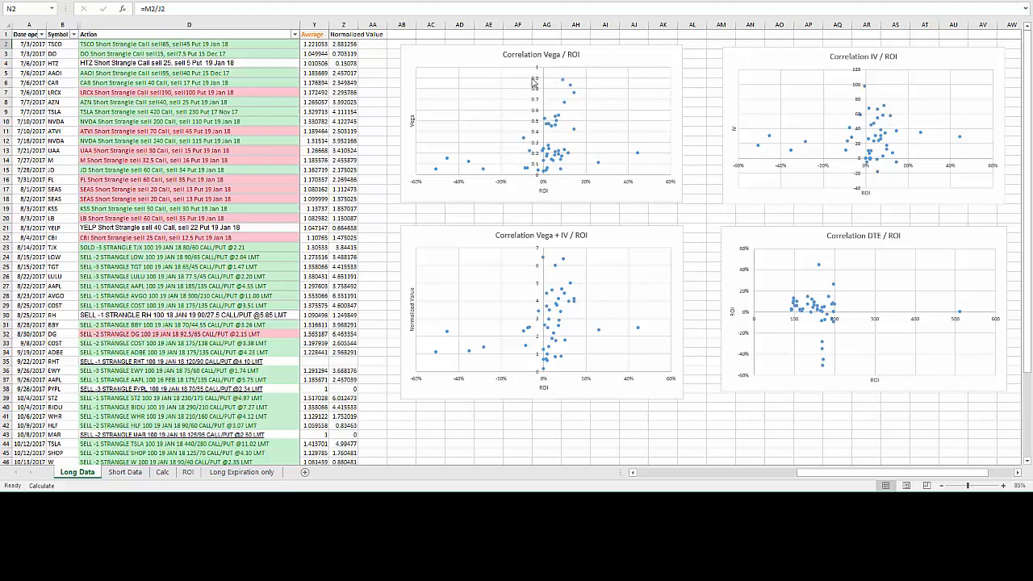
{"action": "mouse_move", "coordinate": [459, 84]}
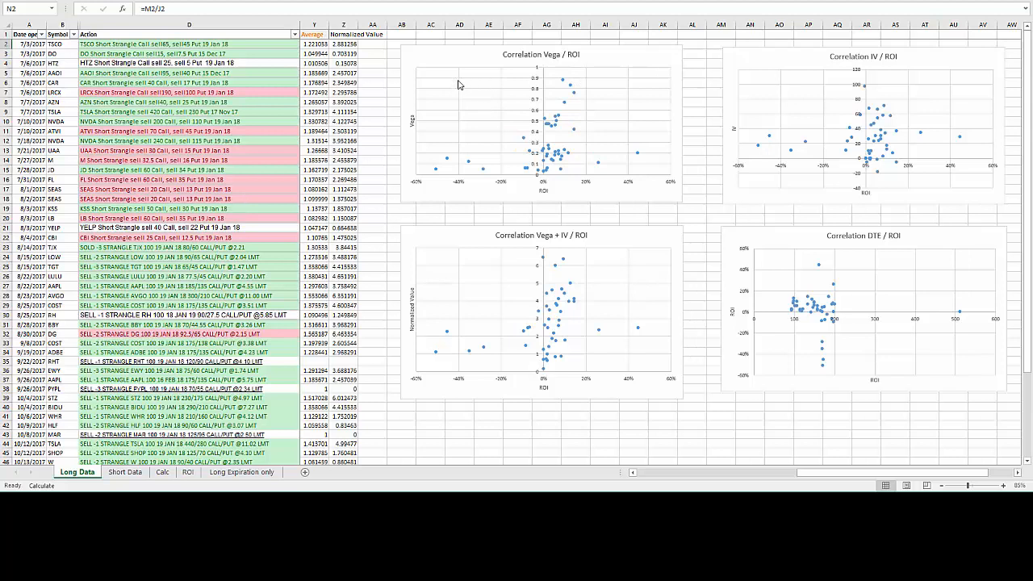
{"action": "mouse_move", "coordinate": [500, 87]}
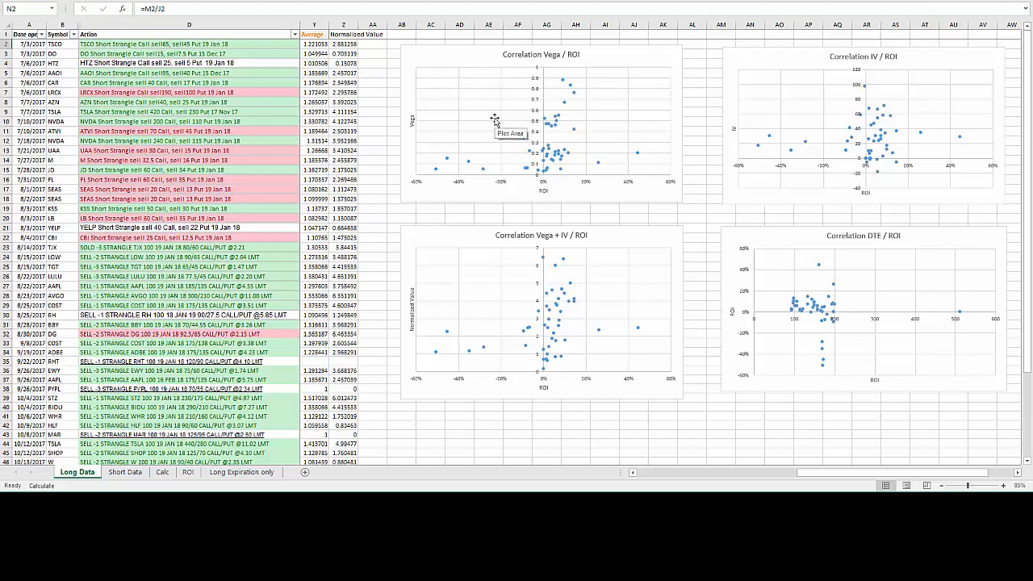
{"action": "mouse_move", "coordinate": [500, 100]}
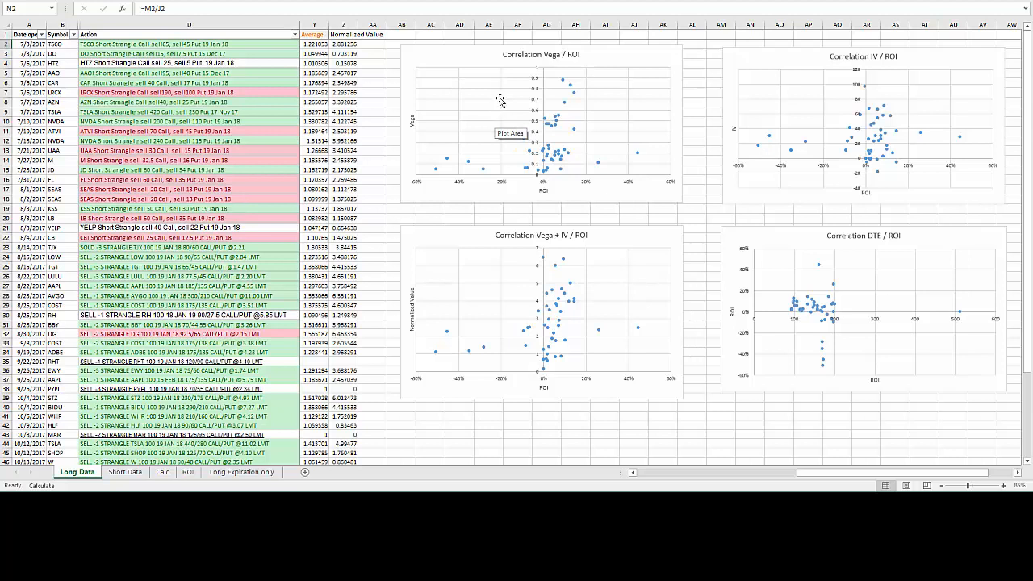
{"action": "mouse_move", "coordinate": [523, 92]}
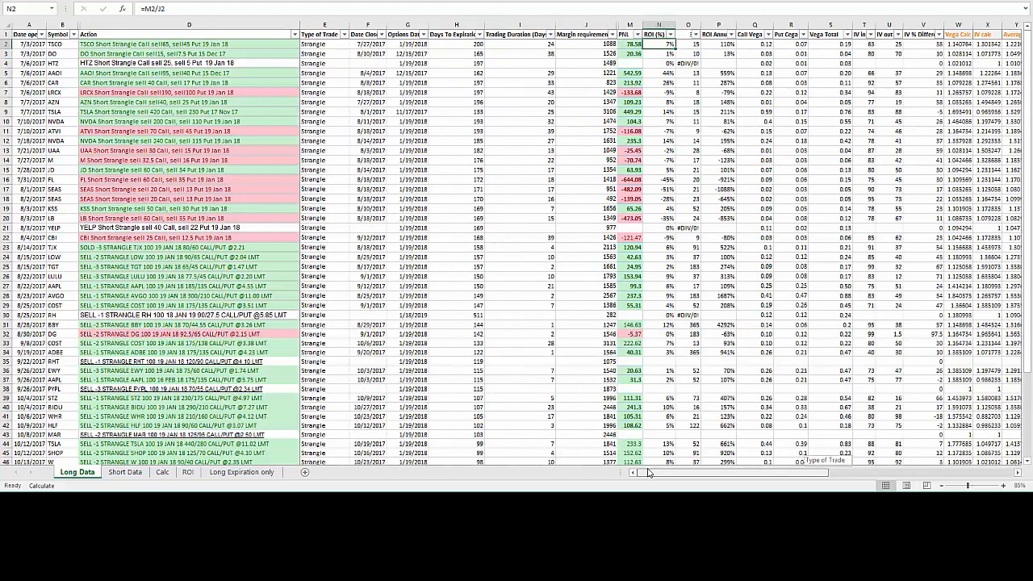
{"action": "scroll", "scroll_direction": "down", "scroll_amount": 3}
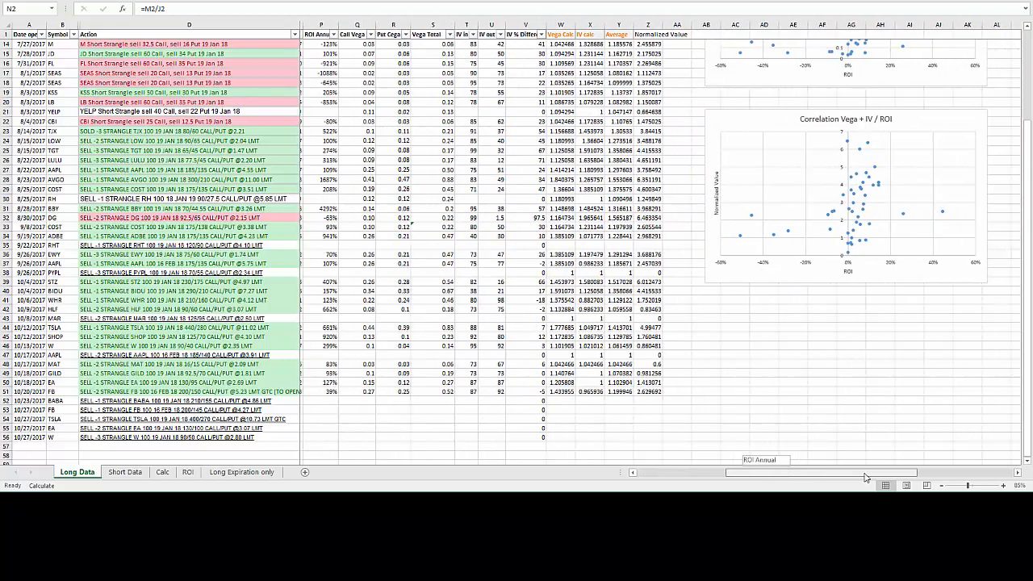
{"action": "scroll", "scroll_direction": "right", "scroll_amount": 3}
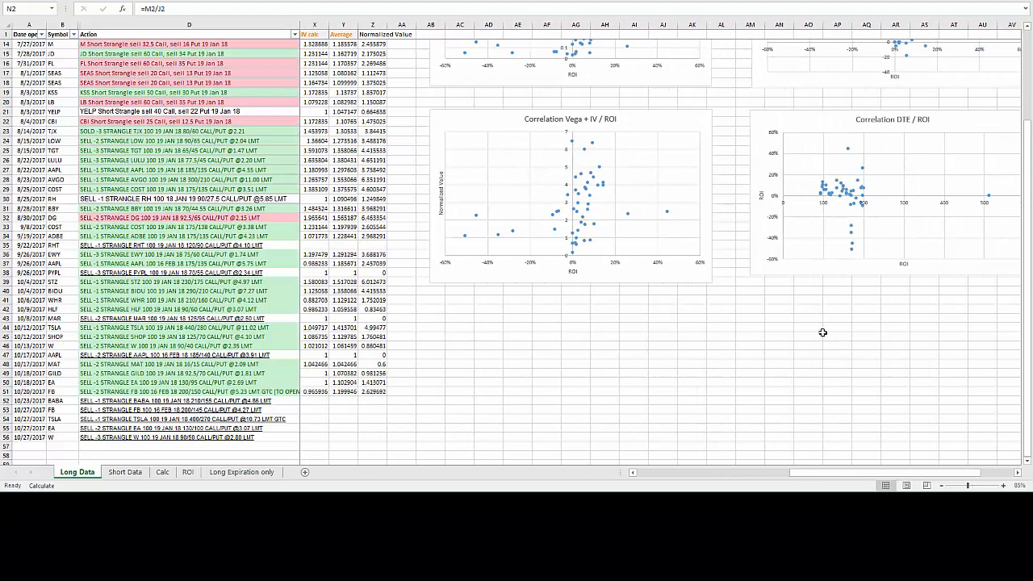
{"action": "scroll", "scroll_direction": "up", "scroll_amount": 3}
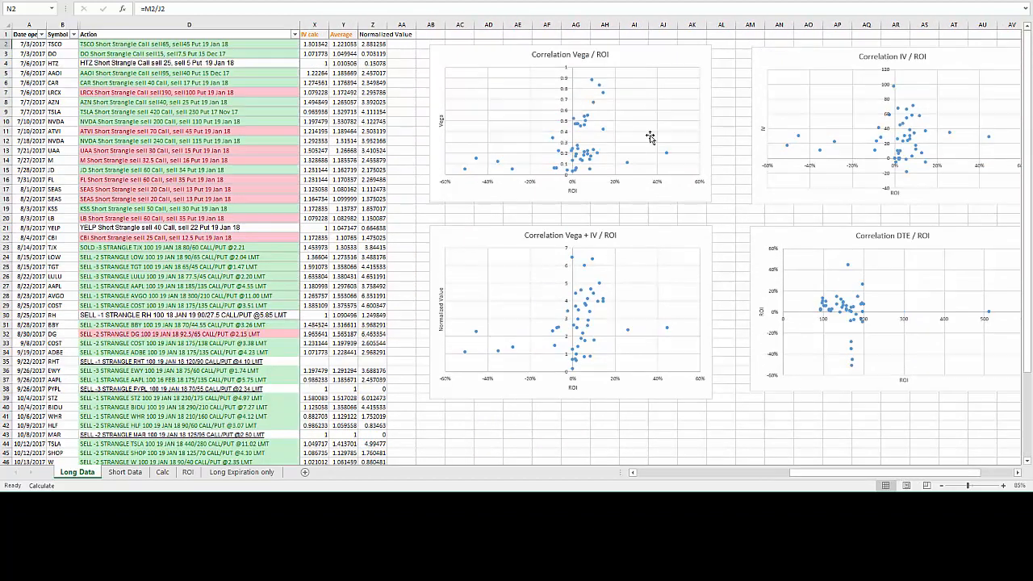
{"action": "mouse_move", "coordinate": [626, 139]}
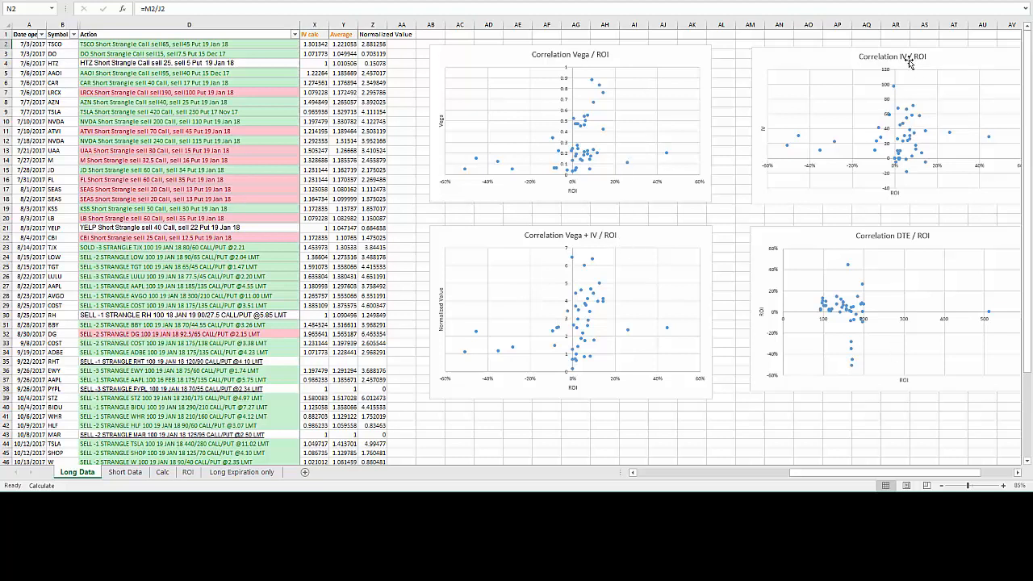
{"action": "mouse_move", "coordinate": [907, 68]}
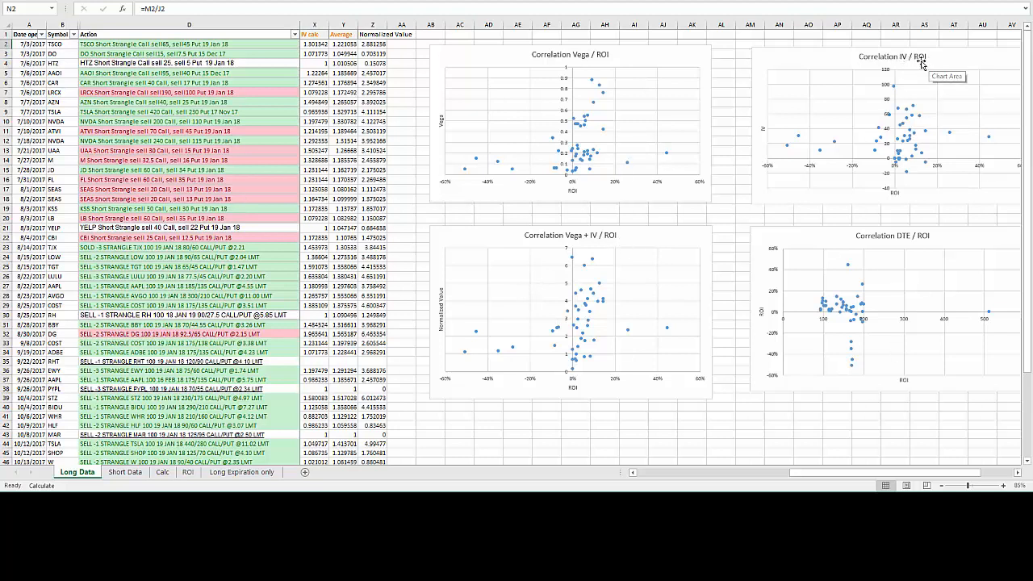
{"action": "mouse_move", "coordinate": [828, 423]}
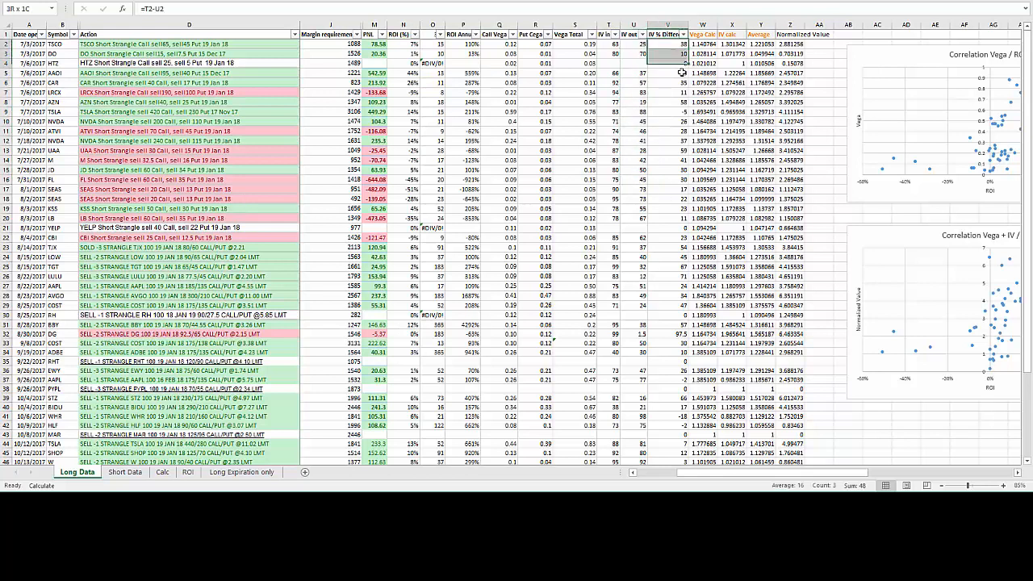
Step: Check the IV difference formulas and IV readings of 60 and 88, then reach the four scatter charts
{"action": "left_click", "coordinate": [668, 152]}
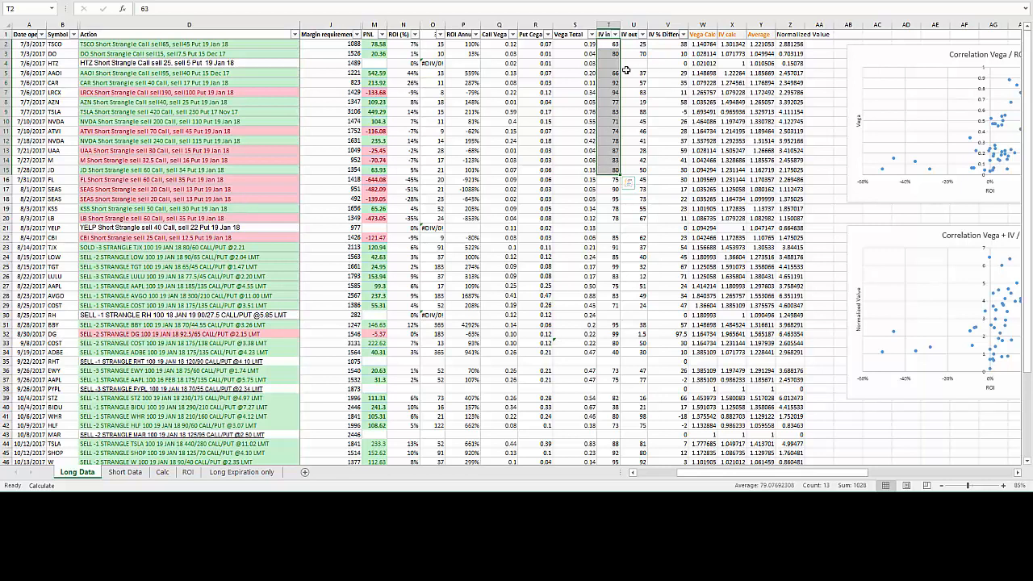
{"action": "left_click", "coordinate": [686, 77]}
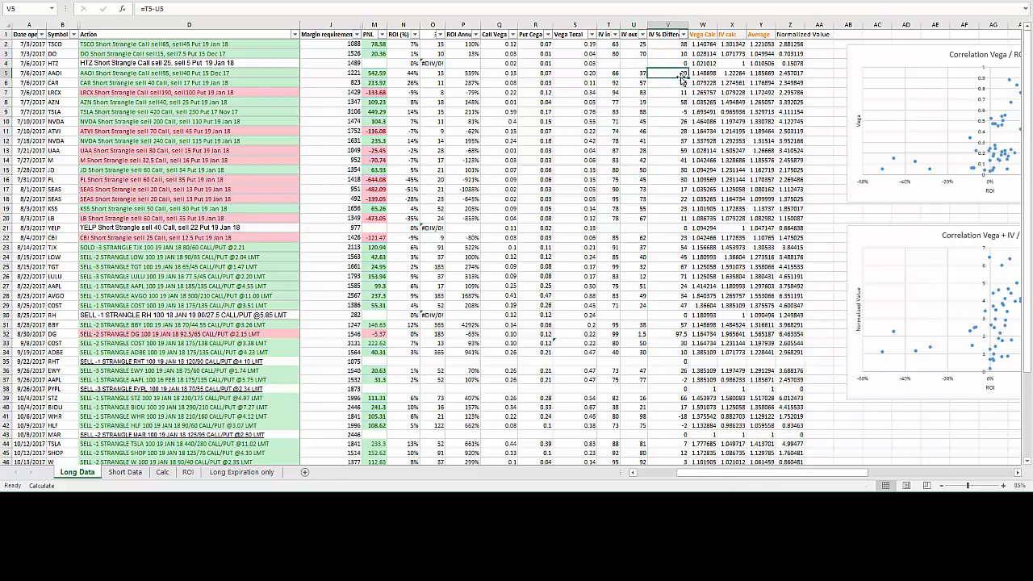
{"action": "left_click", "coordinate": [672, 104]}
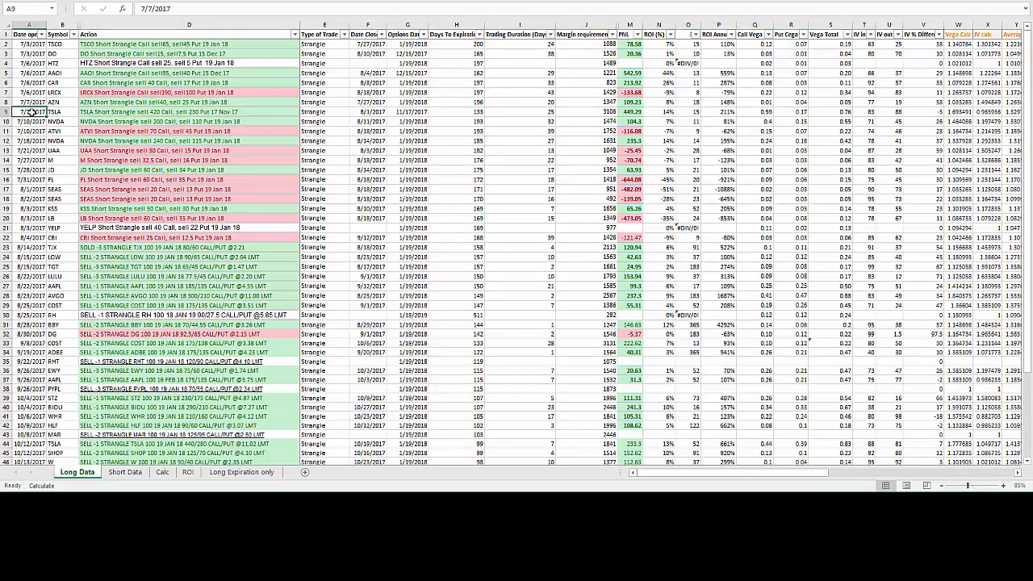
{"action": "left_click", "coordinate": [363, 111]}
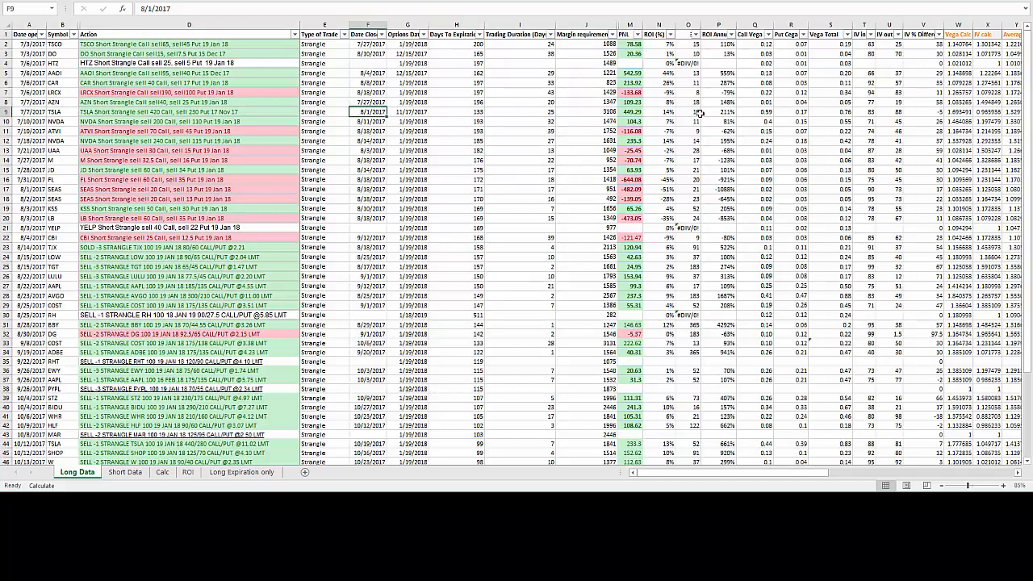
{"action": "left_click", "coordinate": [932, 110]}
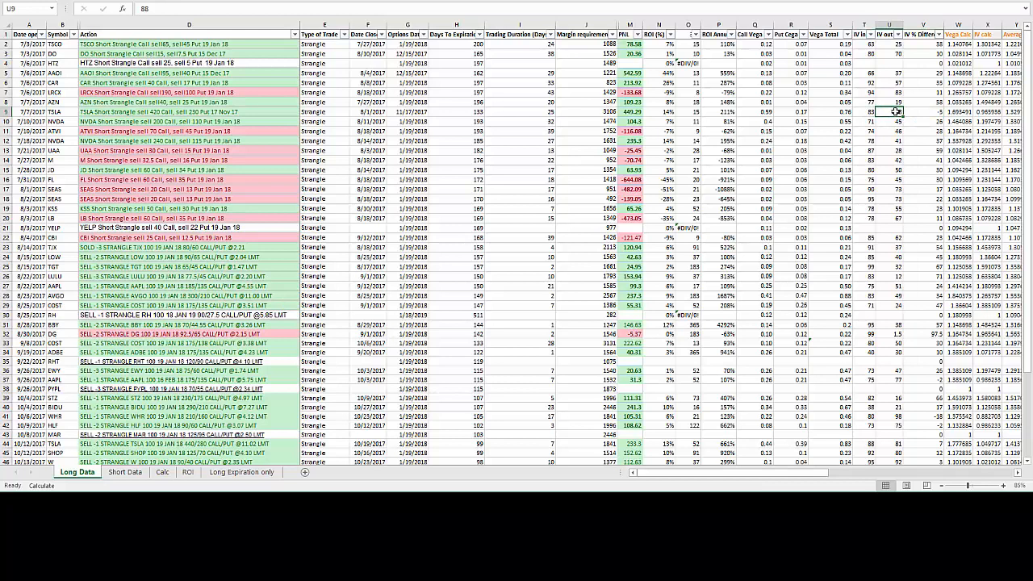
{"action": "left_click", "coordinate": [630, 112]}
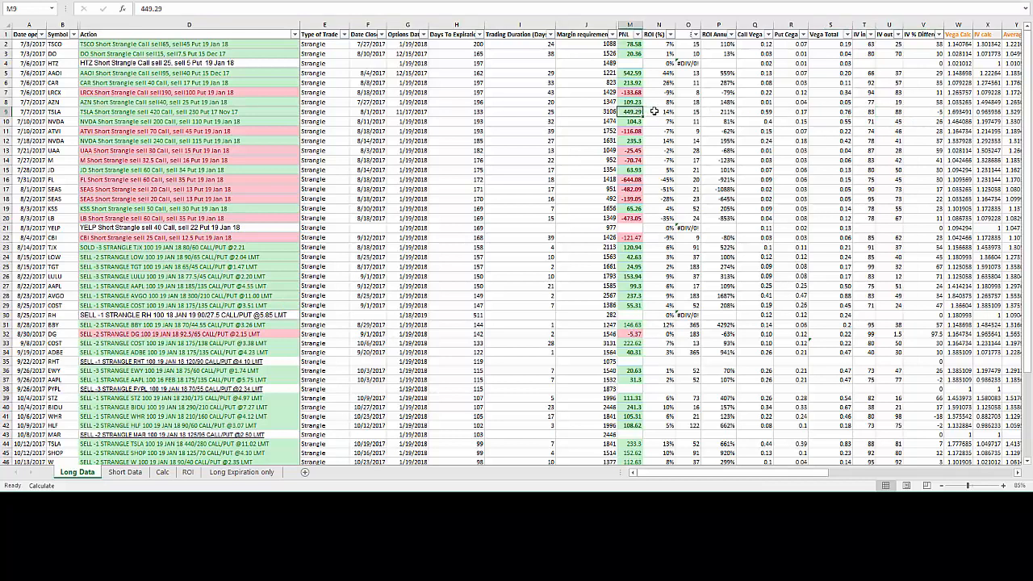
{"action": "mouse_move", "coordinate": [917, 104]}
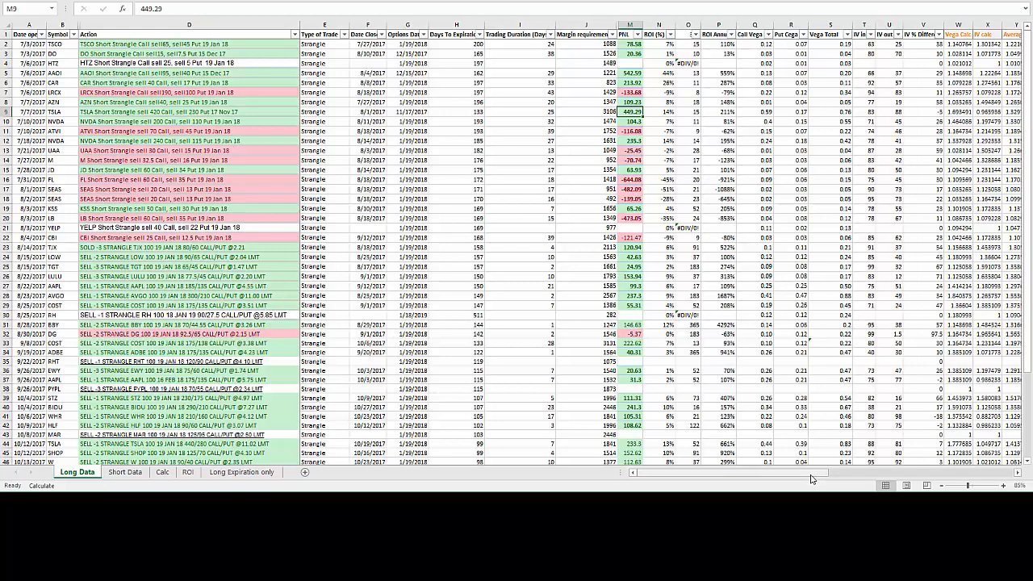
{"action": "scroll", "scroll_direction": "right", "scroll_amount": 3}
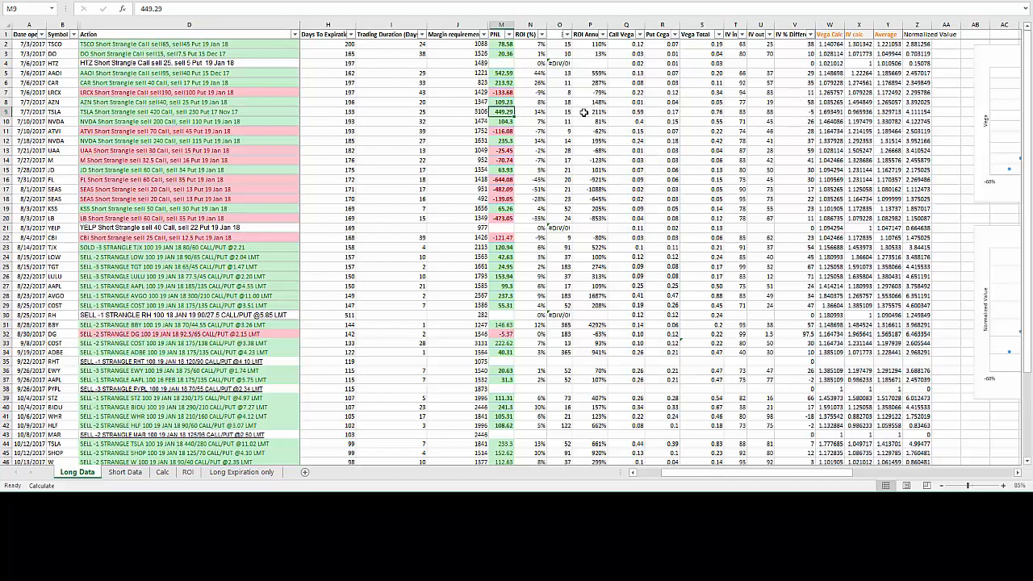
{"action": "mouse_move", "coordinate": [885, 203]}
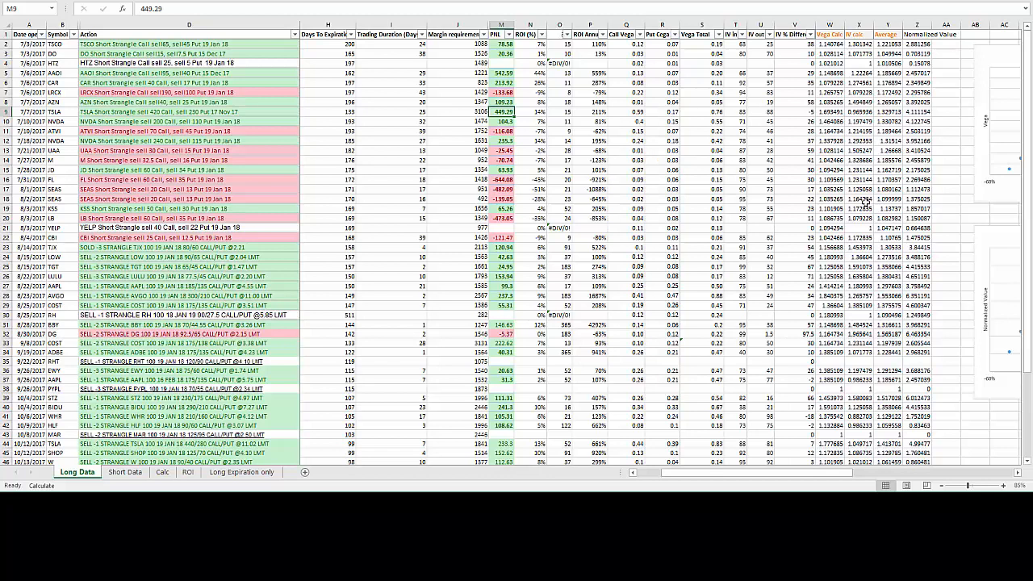
{"action": "mouse_move", "coordinate": [869, 208]}
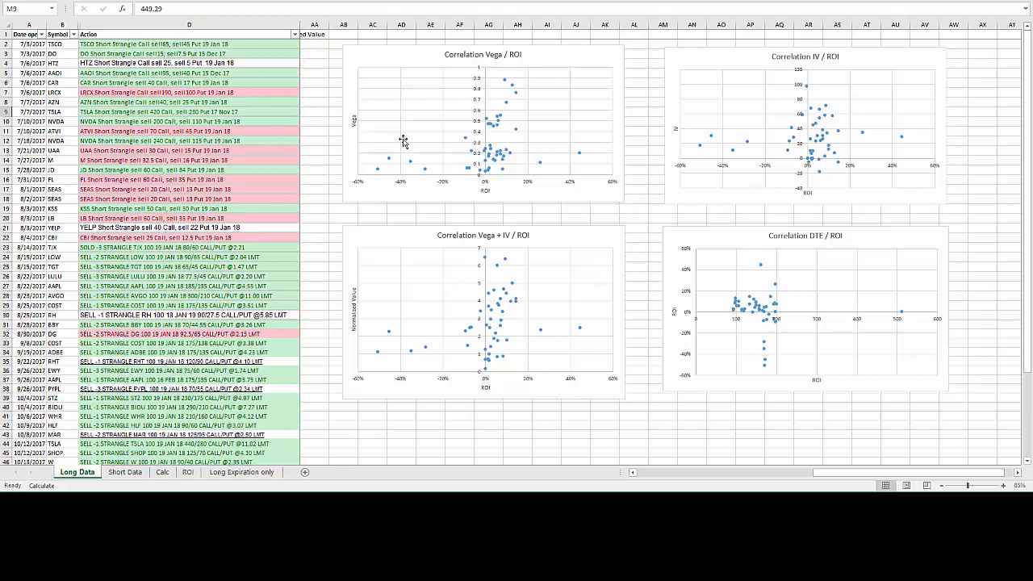
{"action": "mouse_move", "coordinate": [698, 139]}
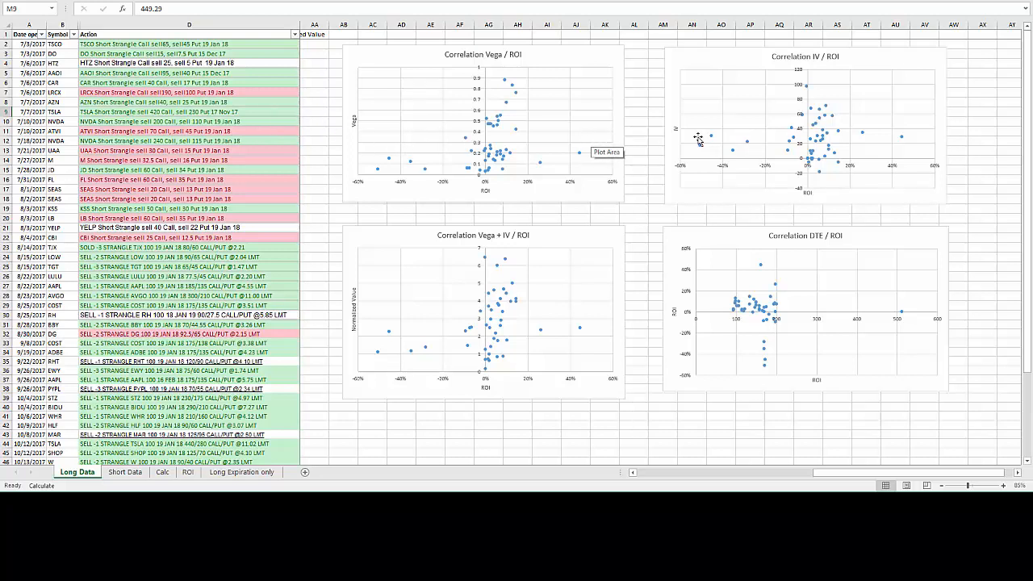
{"action": "mouse_move", "coordinate": [827, 151]}
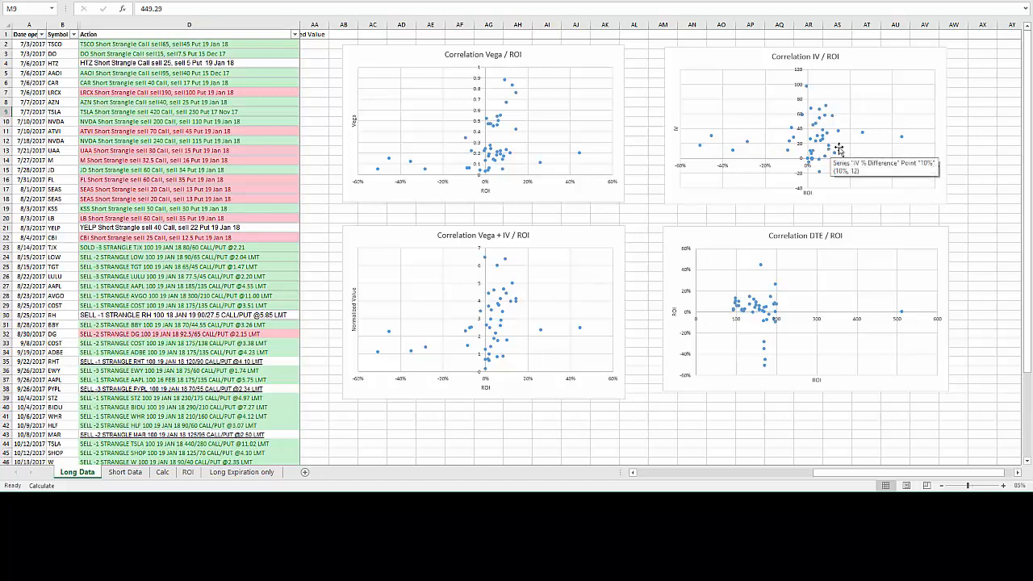
{"action": "mouse_move", "coordinate": [875, 134]}
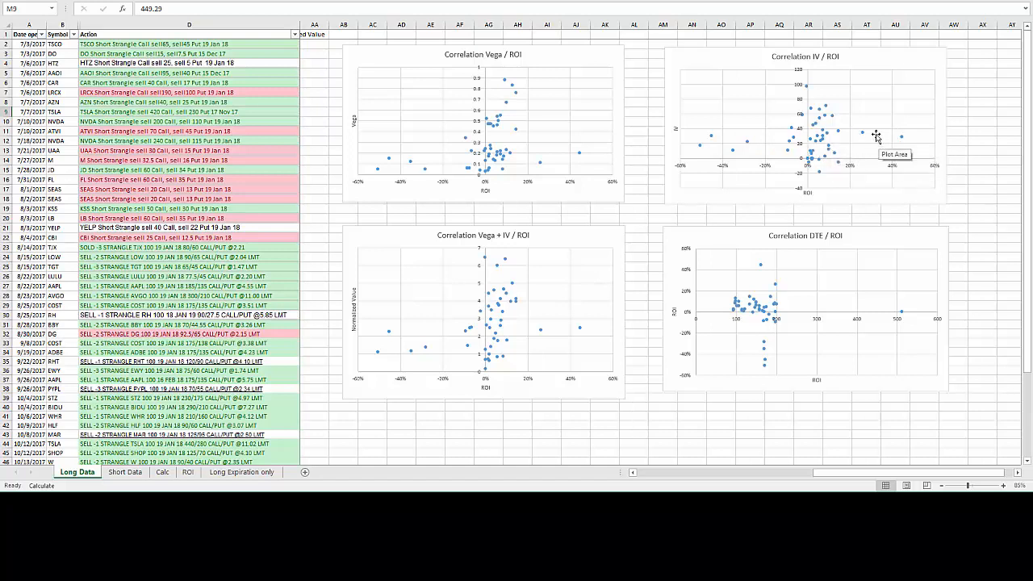
{"action": "mouse_move", "coordinate": [830, 158]}
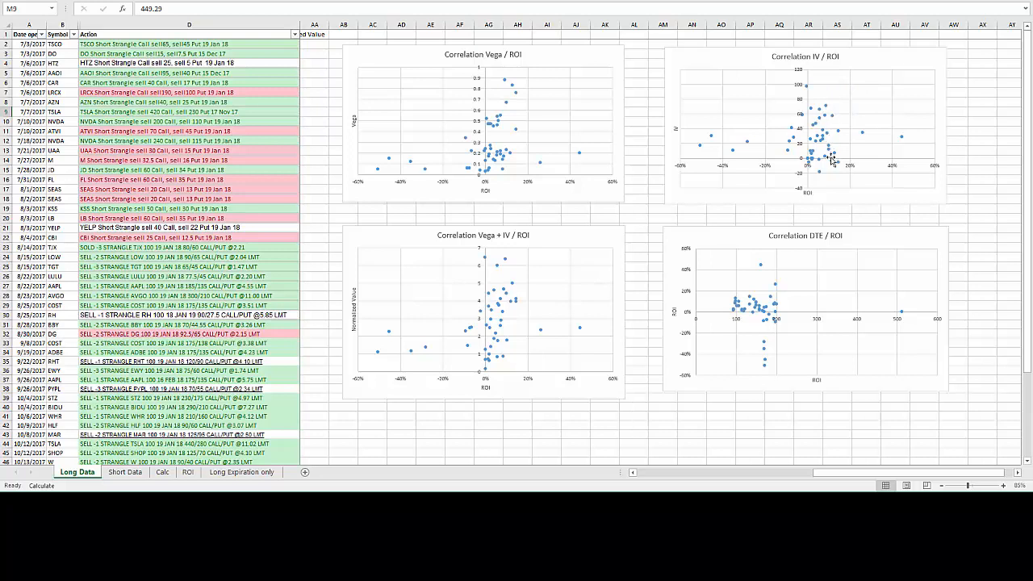
{"action": "mouse_move", "coordinate": [869, 164]}
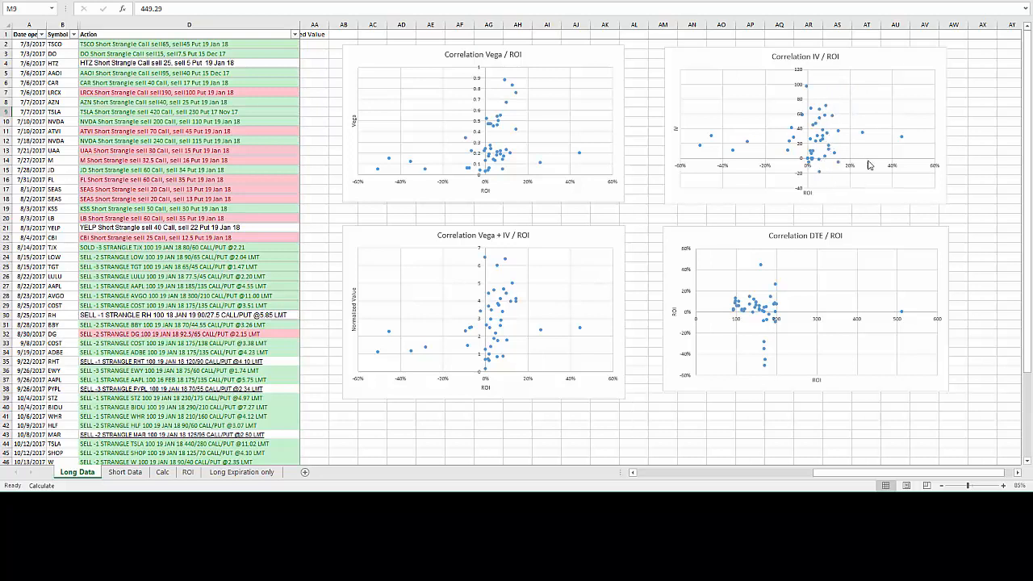
{"action": "mouse_move", "coordinate": [807, 155]}
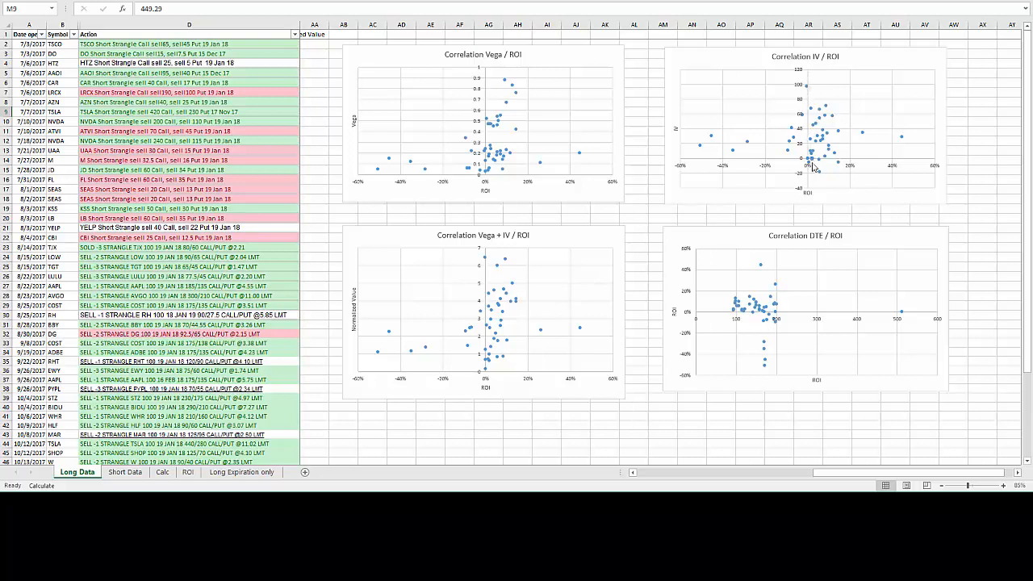
{"action": "mouse_move", "coordinate": [870, 165]}
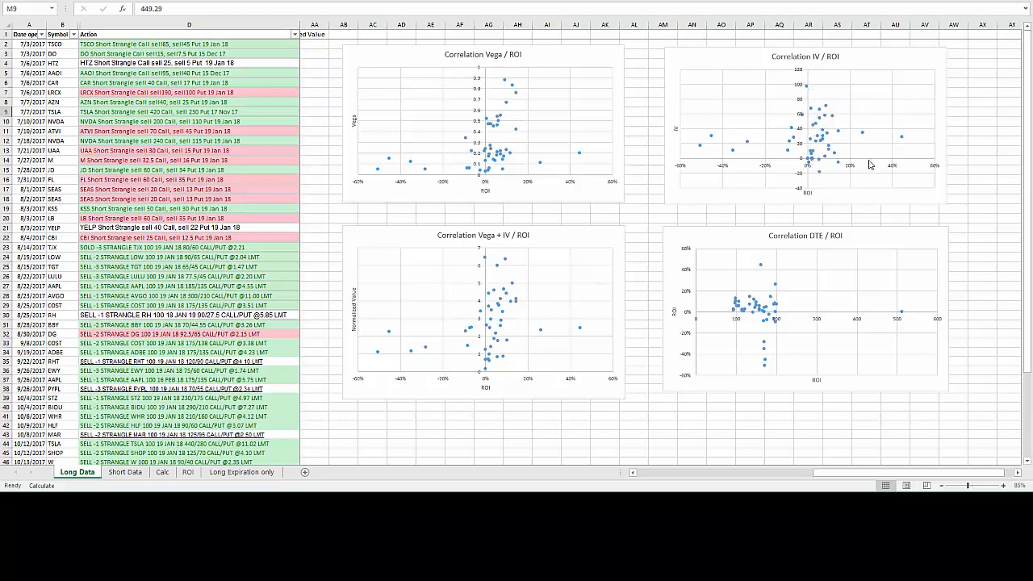
{"action": "mouse_move", "coordinate": [943, 166]}
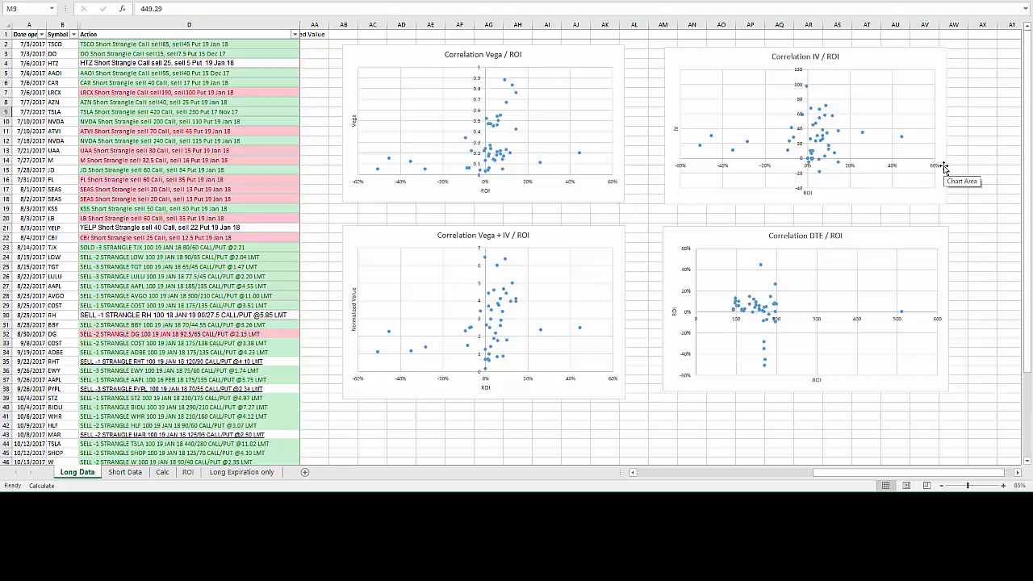
{"action": "mouse_move", "coordinate": [829, 161]}
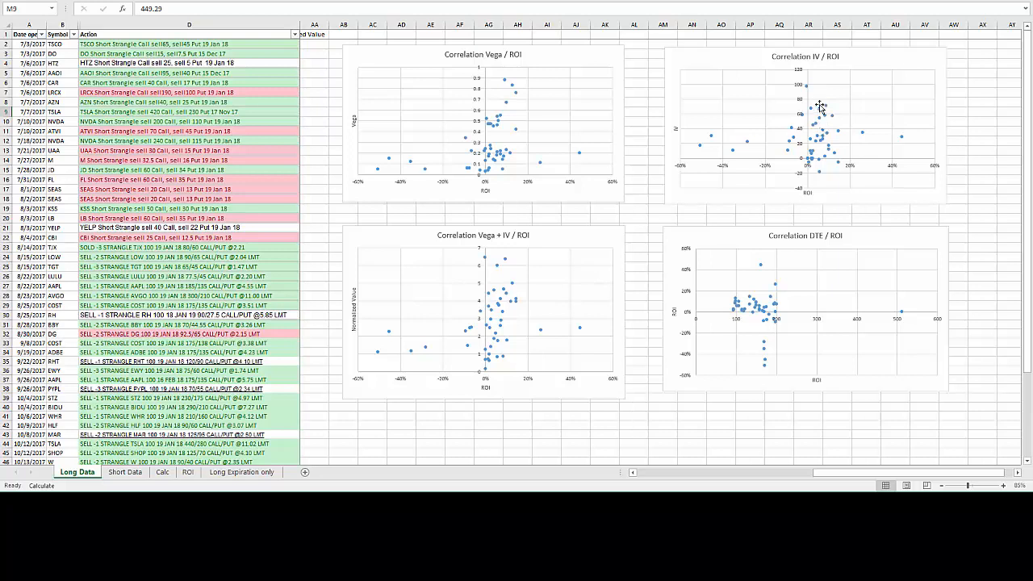
{"action": "mouse_move", "coordinate": [818, 116]}
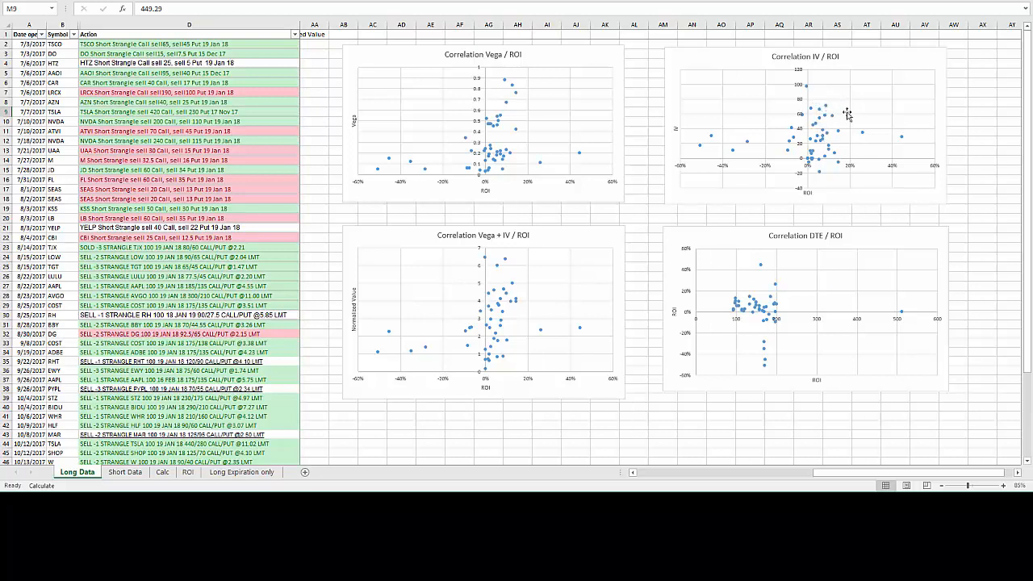
{"action": "mouse_move", "coordinate": [758, 93]}
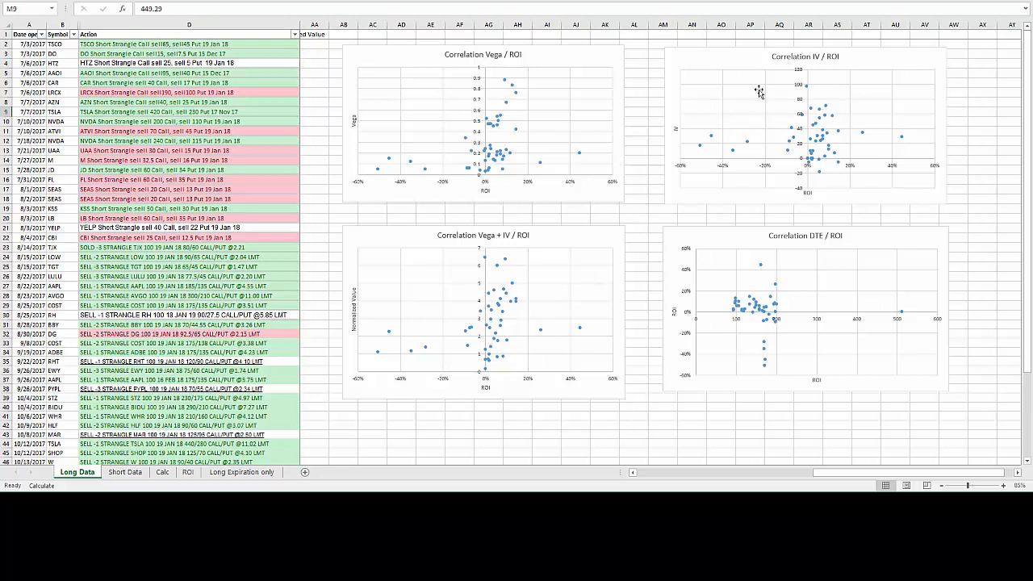
{"action": "mouse_move", "coordinate": [863, 100]}
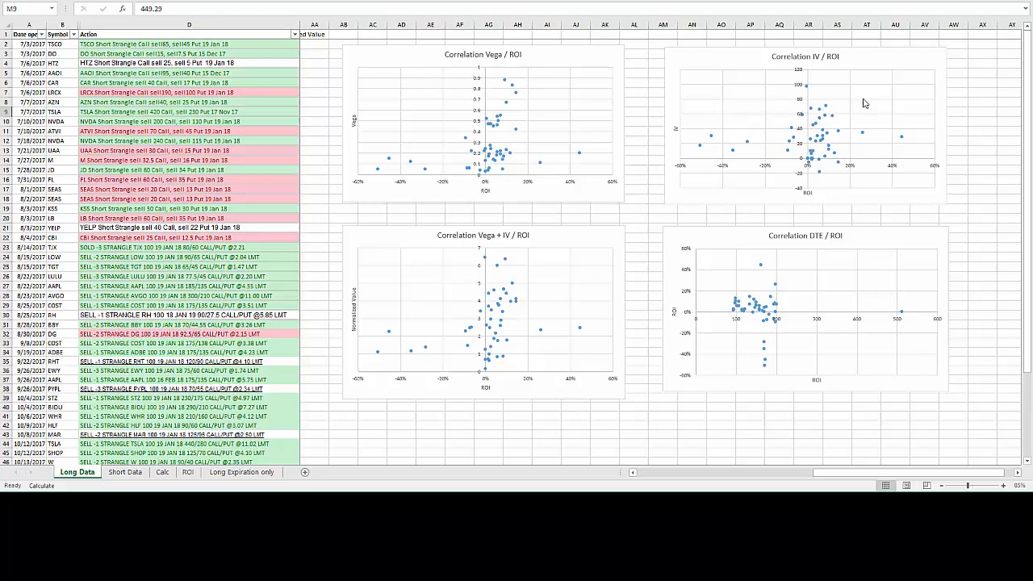
{"action": "mouse_move", "coordinate": [859, 103]}
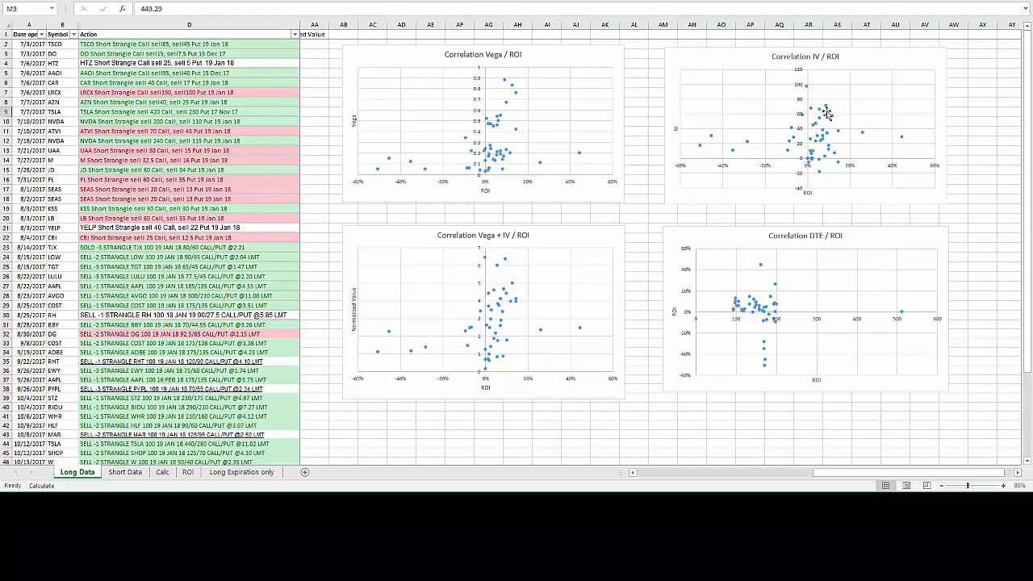
{"action": "mouse_move", "coordinate": [826, 113]}
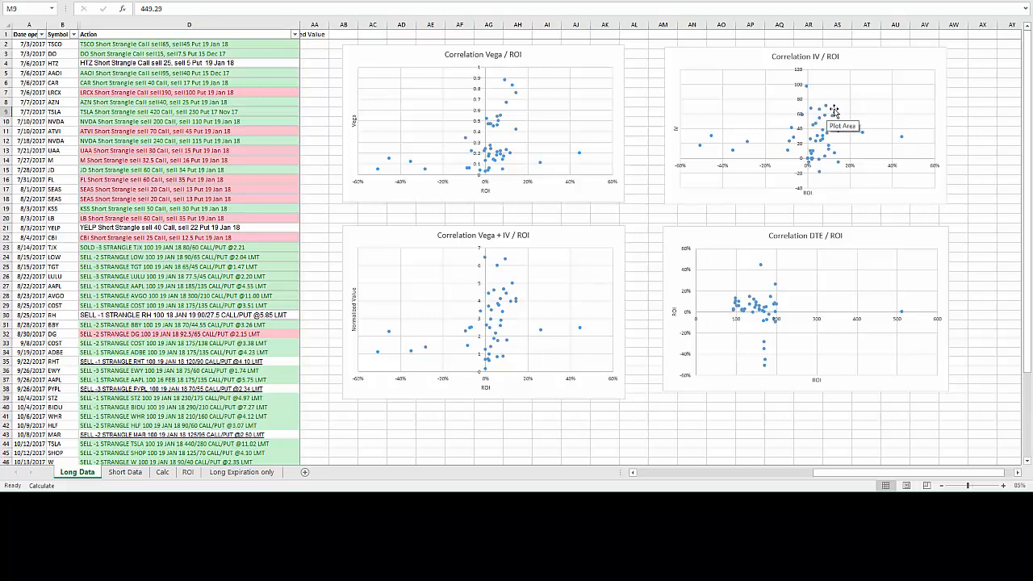
{"action": "mouse_move", "coordinate": [852, 159]}
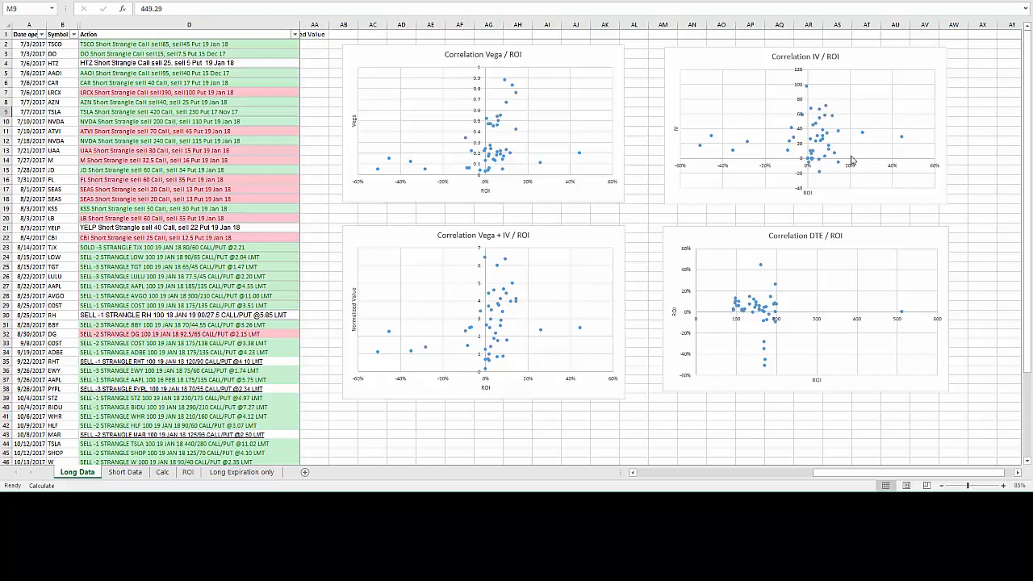
{"action": "mouse_move", "coordinate": [858, 177]}
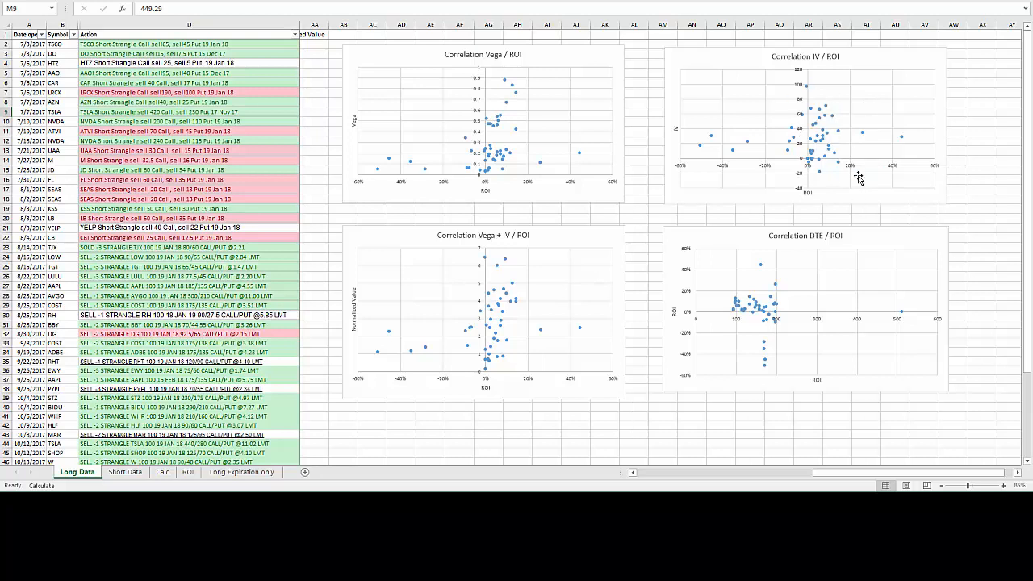
{"action": "mouse_move", "coordinate": [849, 111]}
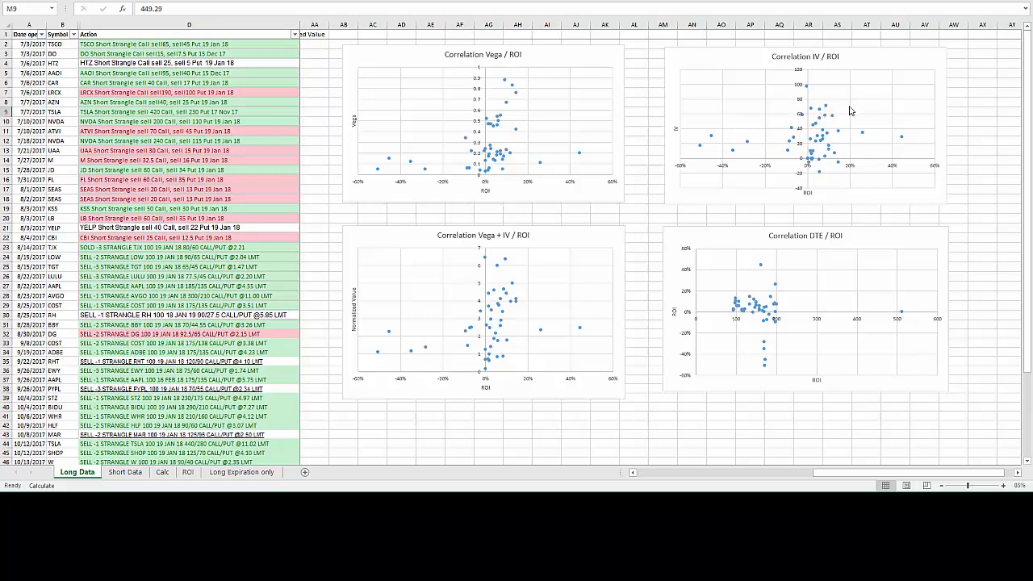
{"action": "mouse_move", "coordinate": [713, 140]}
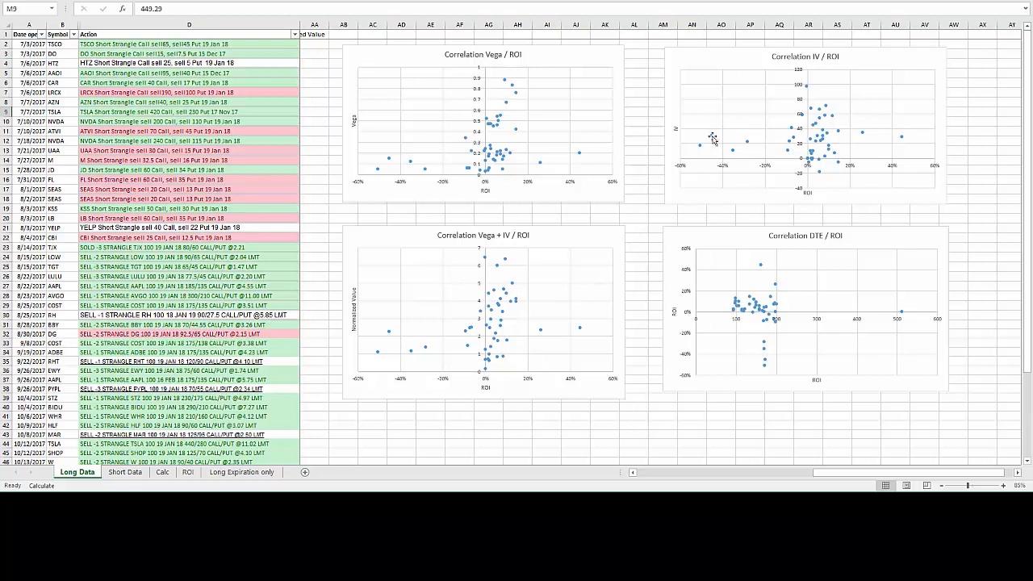
{"action": "mouse_move", "coordinate": [819, 155]}
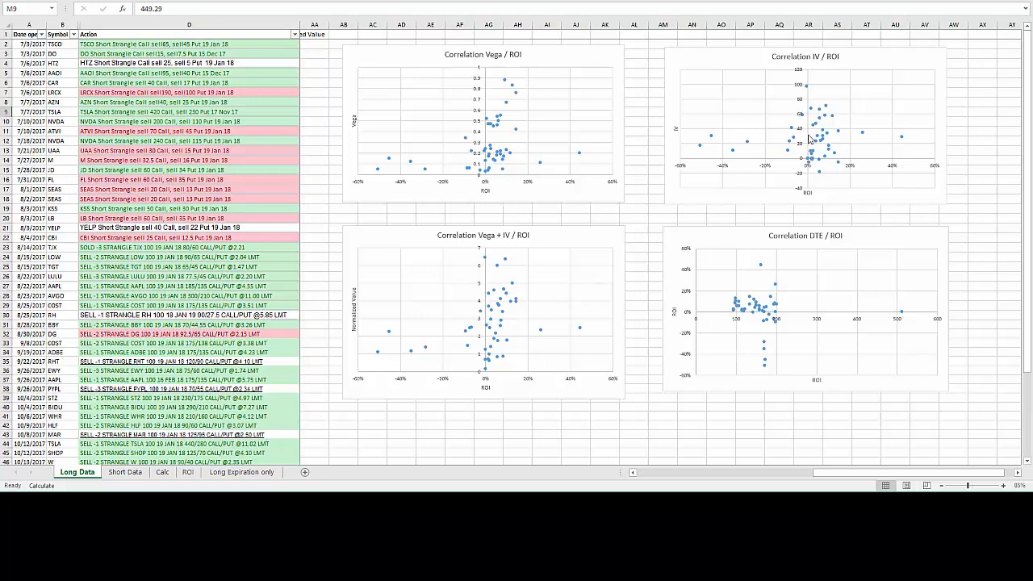
{"action": "mouse_move", "coordinate": [710, 145]}
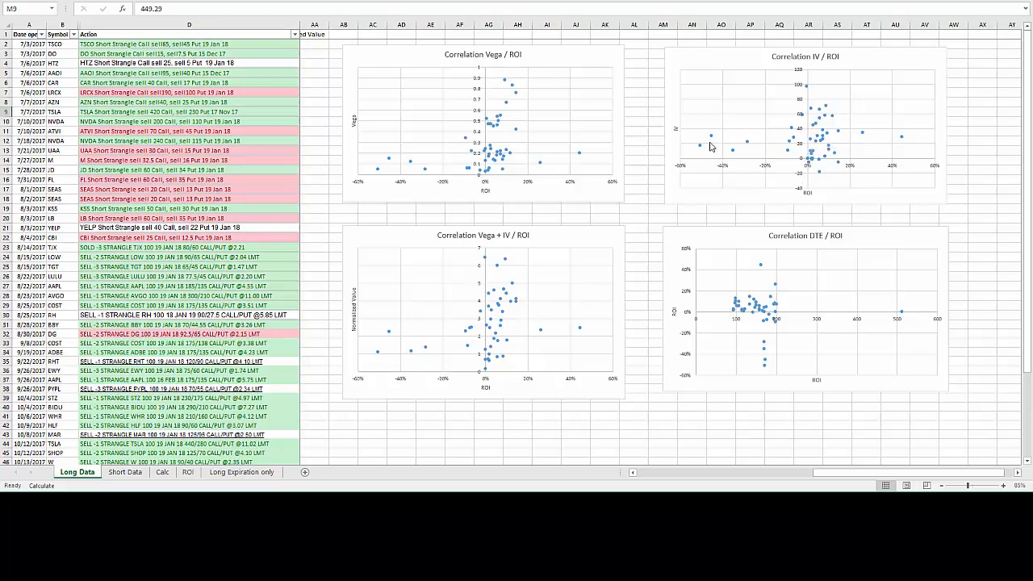
{"action": "mouse_move", "coordinate": [697, 152]}
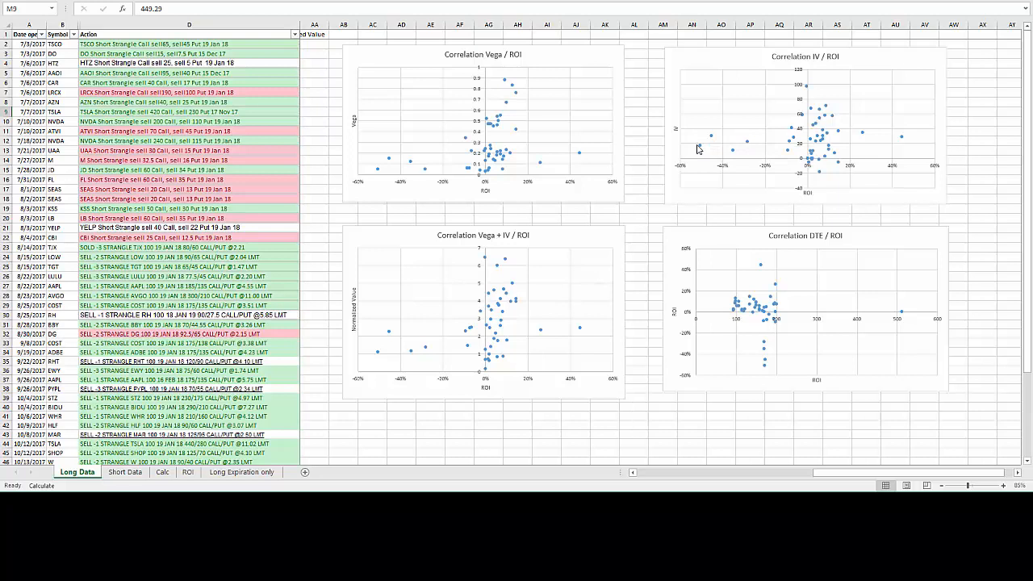
{"action": "mouse_move", "coordinate": [713, 153]}
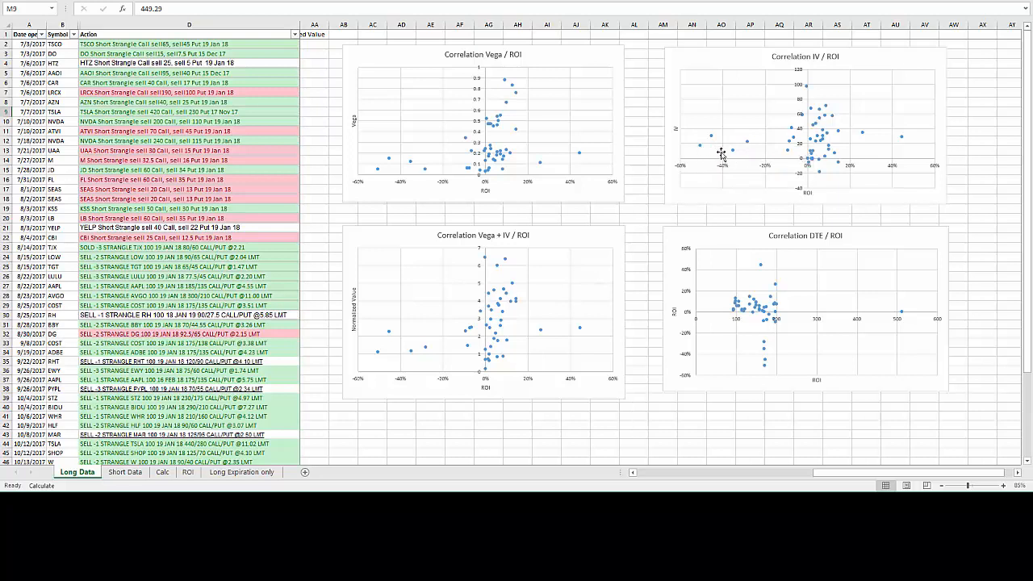
{"action": "mouse_move", "coordinate": [746, 145]}
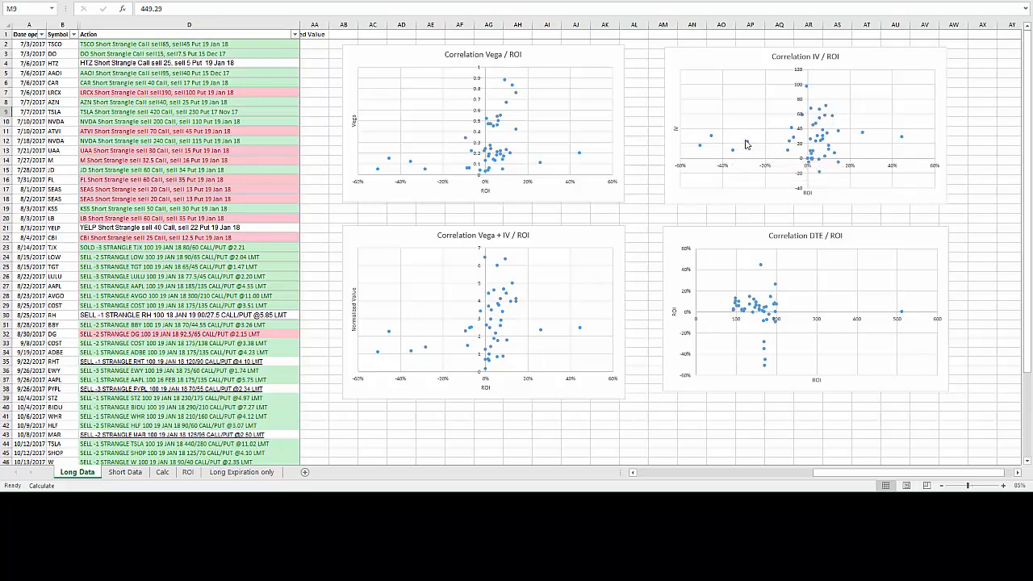
{"action": "mouse_move", "coordinate": [751, 145]}
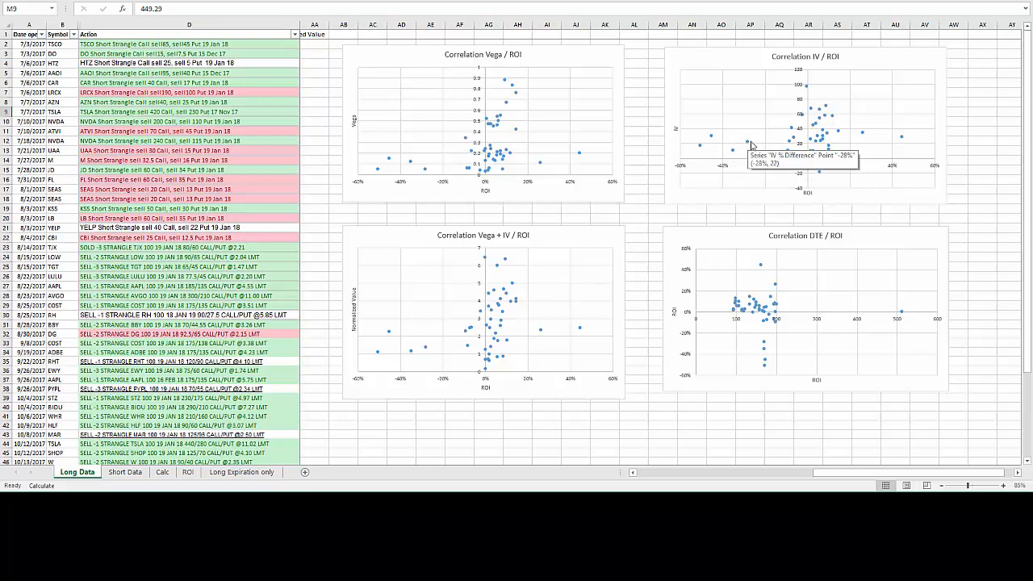
{"action": "mouse_move", "coordinate": [975, 474]}
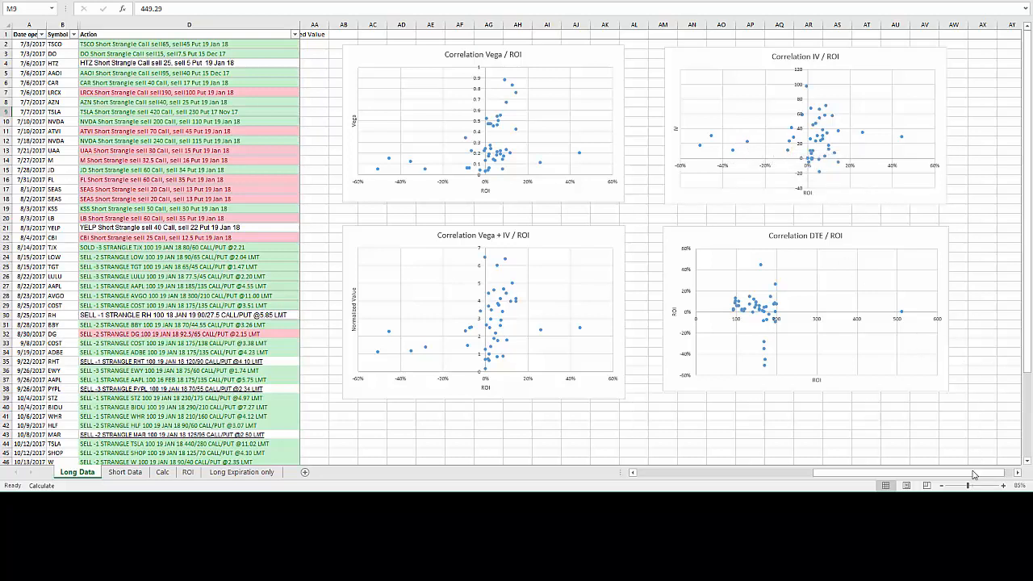
{"action": "mouse_move", "coordinate": [789, 62]}
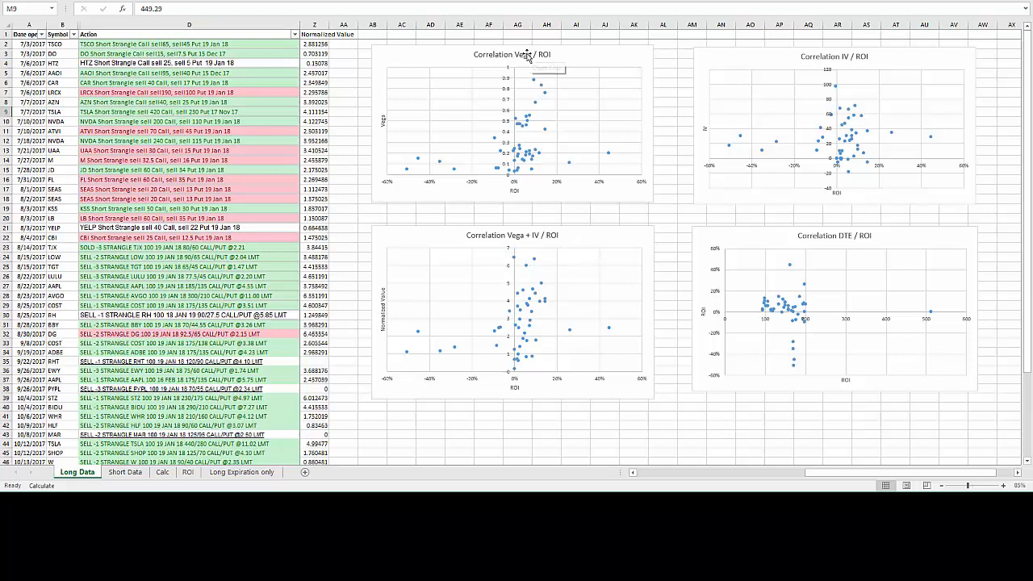
{"action": "mouse_move", "coordinate": [843, 51]}
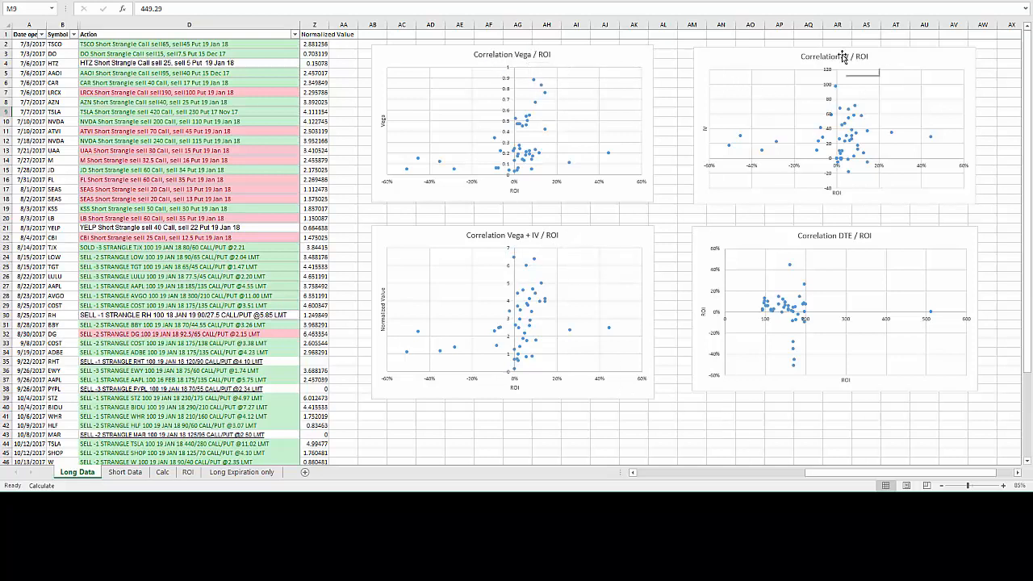
{"action": "mouse_move", "coordinate": [513, 232]}
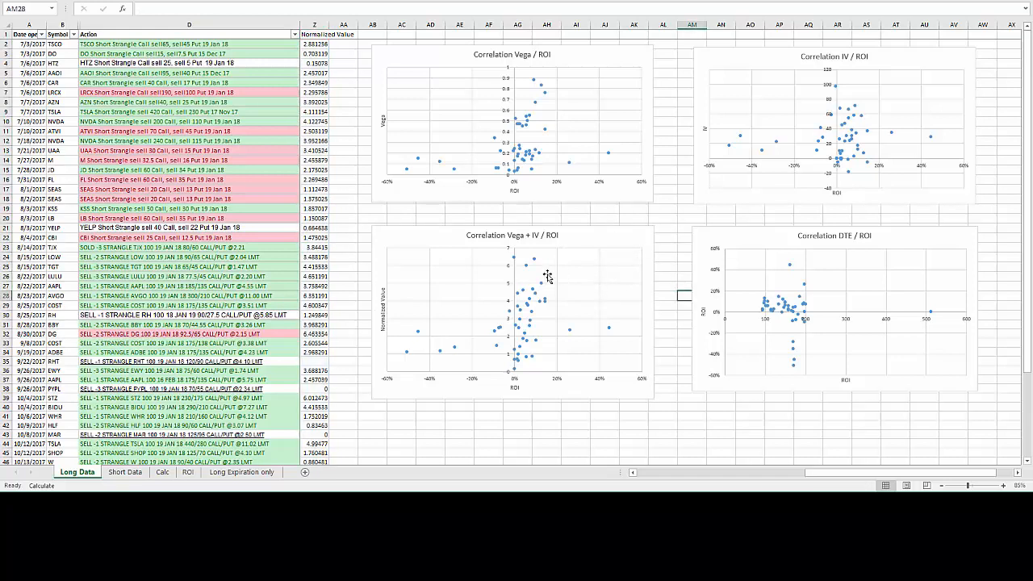
{"action": "mouse_move", "coordinate": [568, 268]}
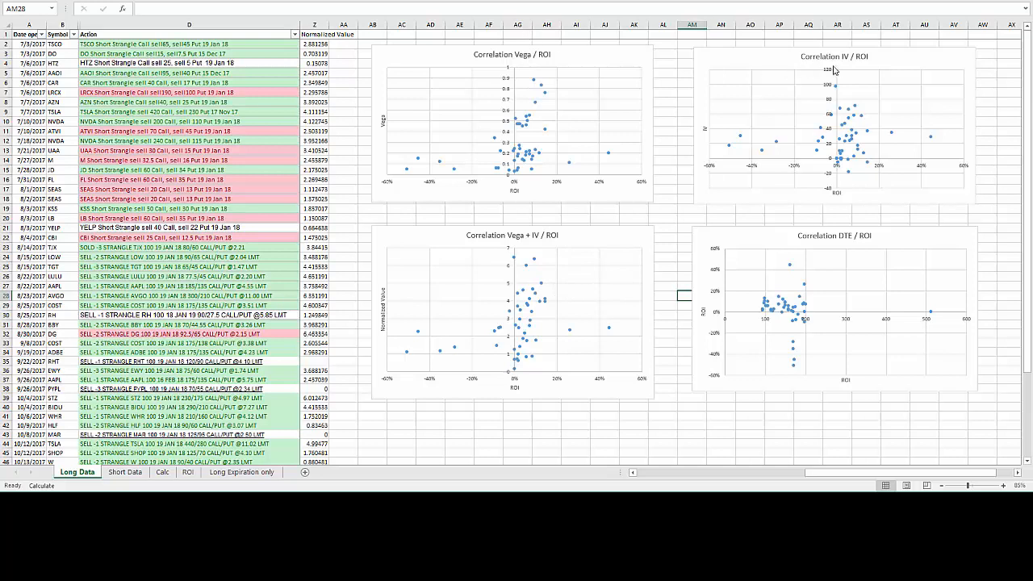
{"action": "mouse_move", "coordinate": [652, 239]}
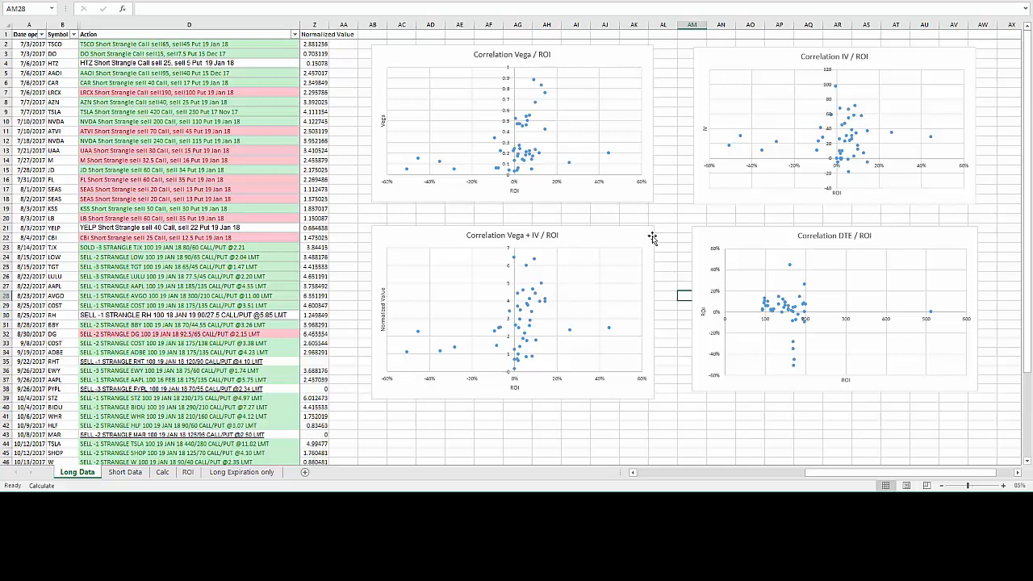
{"action": "mouse_move", "coordinate": [615, 355]}
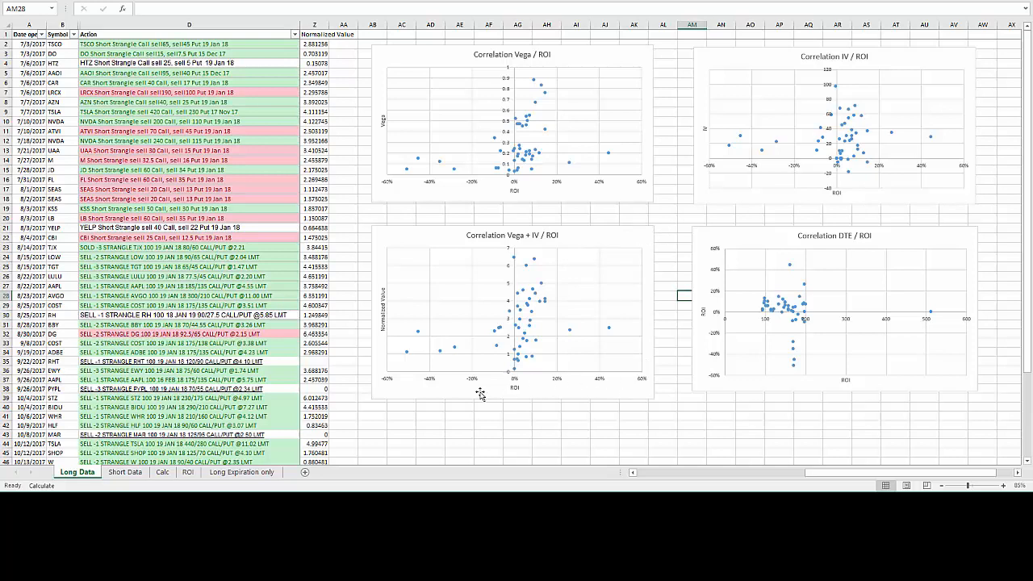
{"action": "mouse_move", "coordinate": [600, 395]}
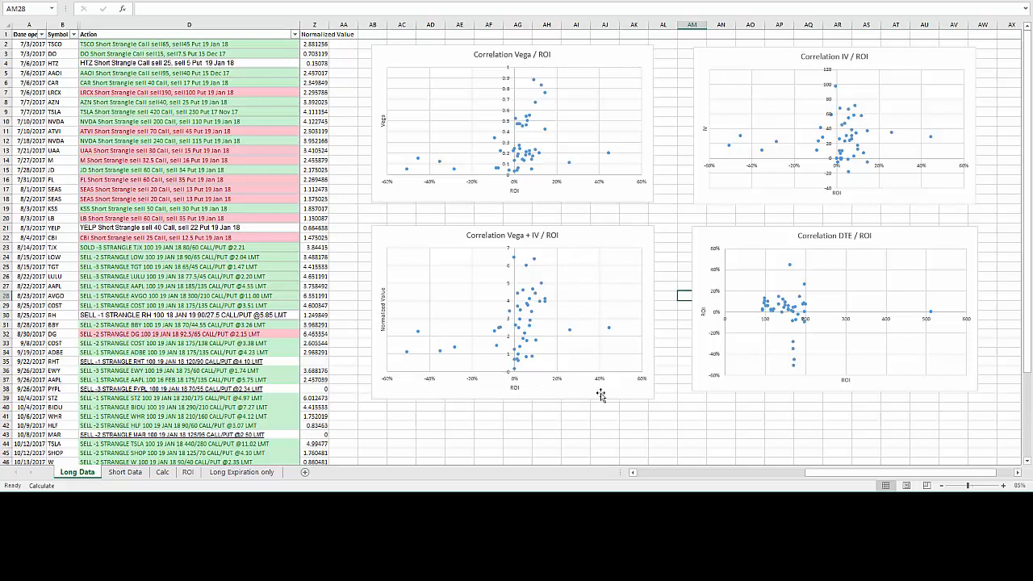
{"action": "mouse_move", "coordinate": [516, 245]}
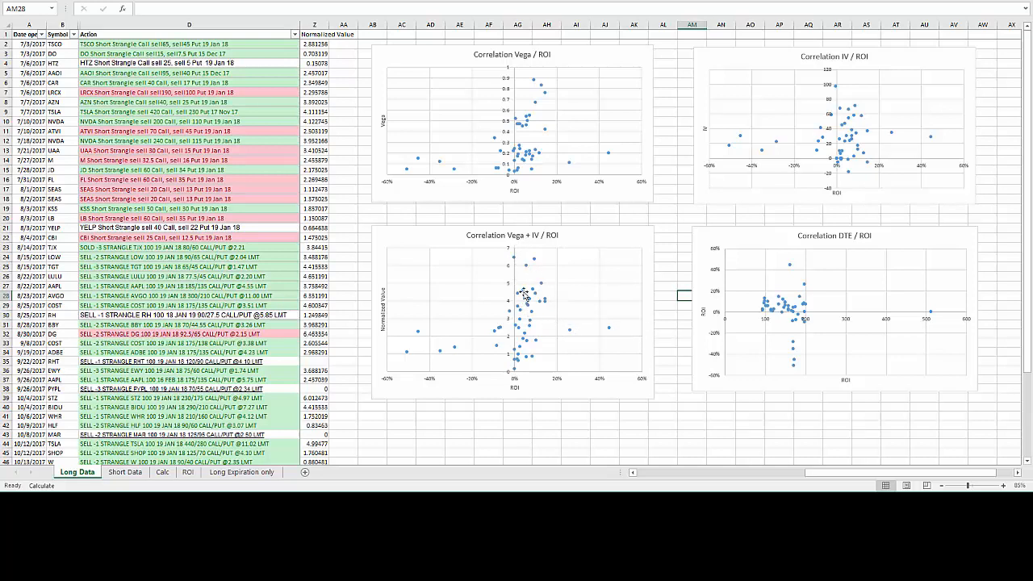
{"action": "mouse_move", "coordinate": [539, 321]}
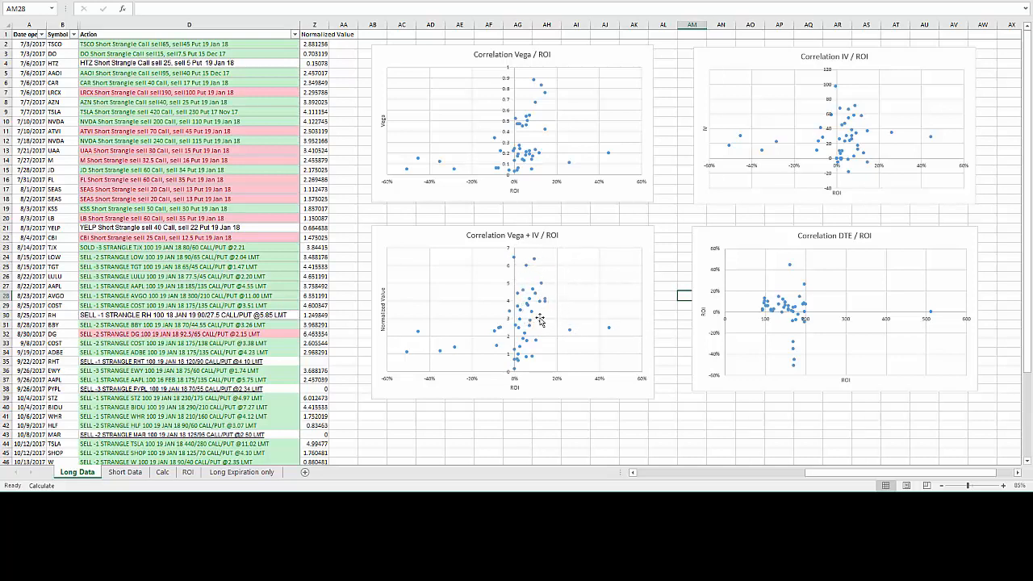
{"action": "mouse_move", "coordinate": [523, 266]}
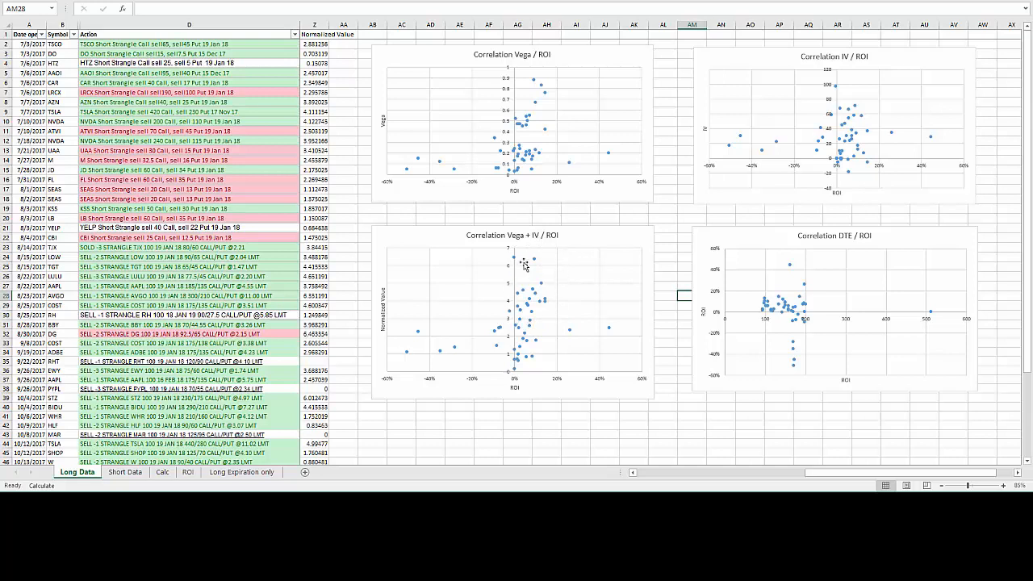
{"action": "mouse_move", "coordinate": [532, 375]}
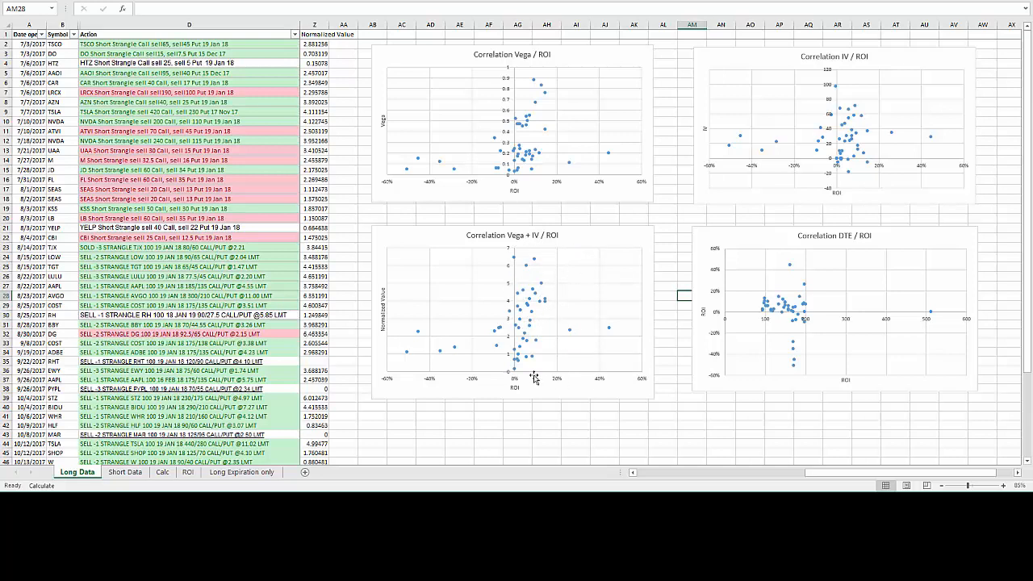
{"action": "mouse_move", "coordinate": [417, 281]}
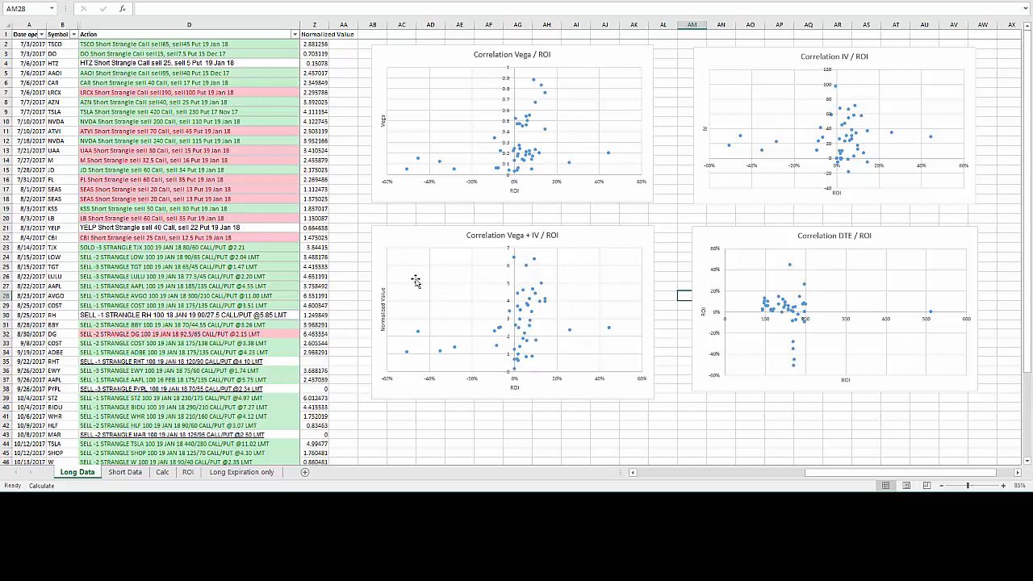
{"action": "mouse_move", "coordinate": [465, 287]}
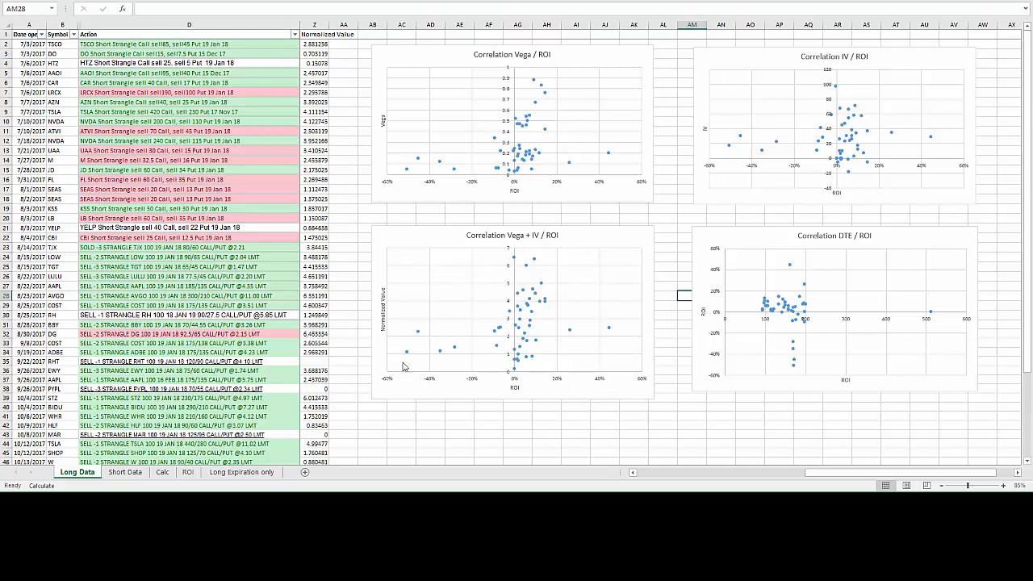
{"action": "mouse_move", "coordinate": [723, 361]}
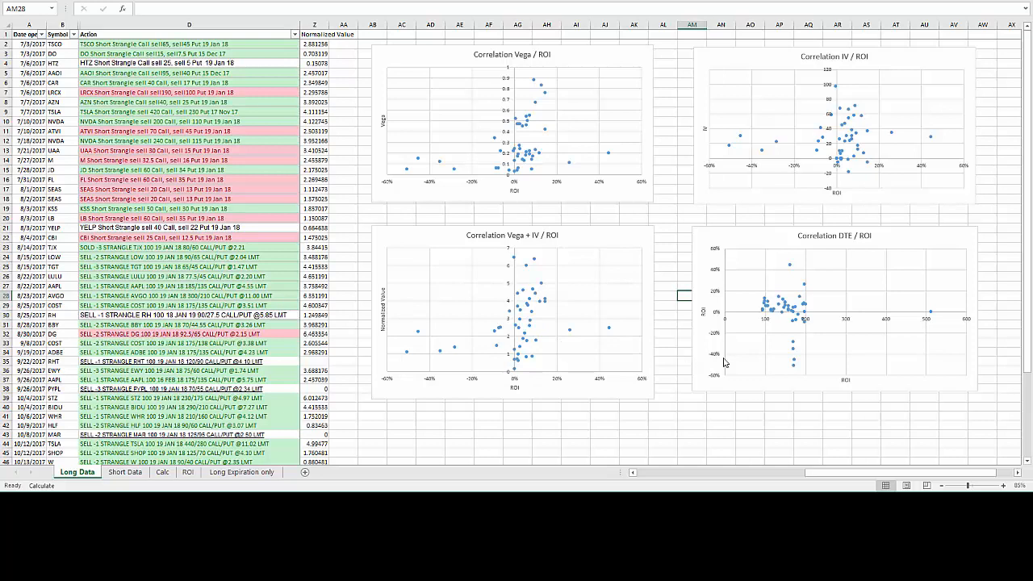
{"action": "mouse_move", "coordinate": [403, 329]}
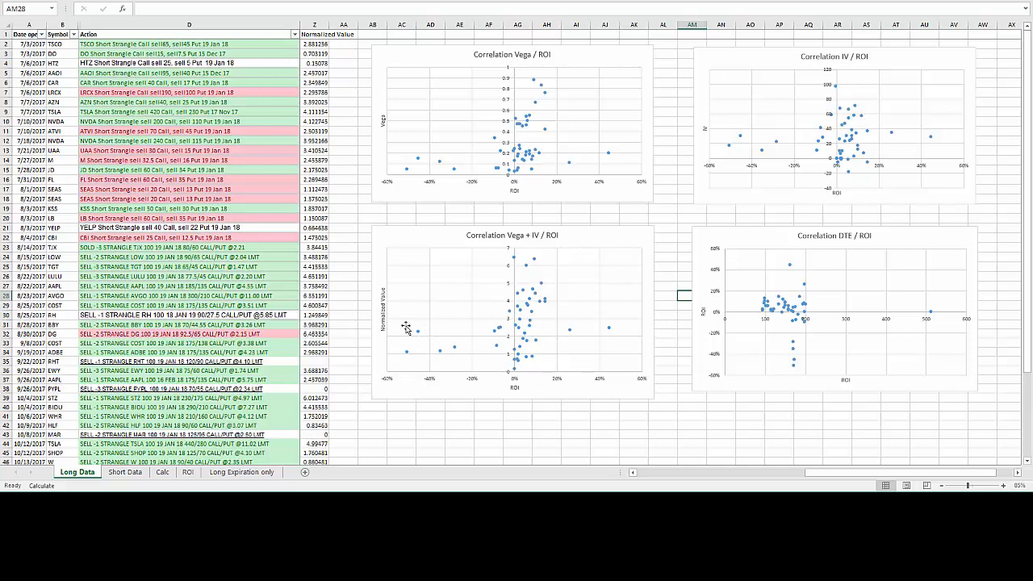
{"action": "mouse_move", "coordinate": [405, 348]}
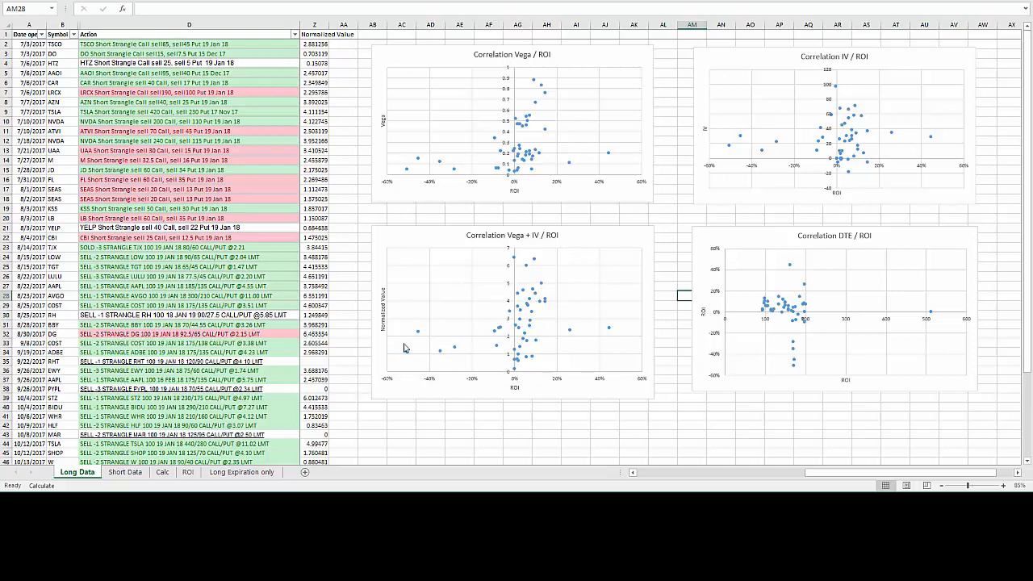
{"action": "mouse_move", "coordinate": [461, 356]}
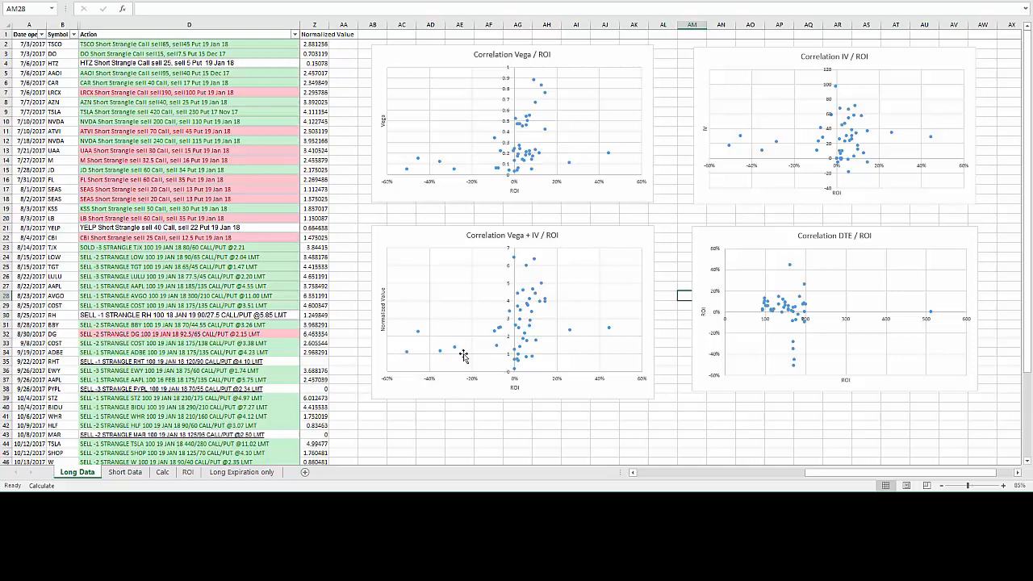
{"action": "mouse_move", "coordinate": [472, 378]}
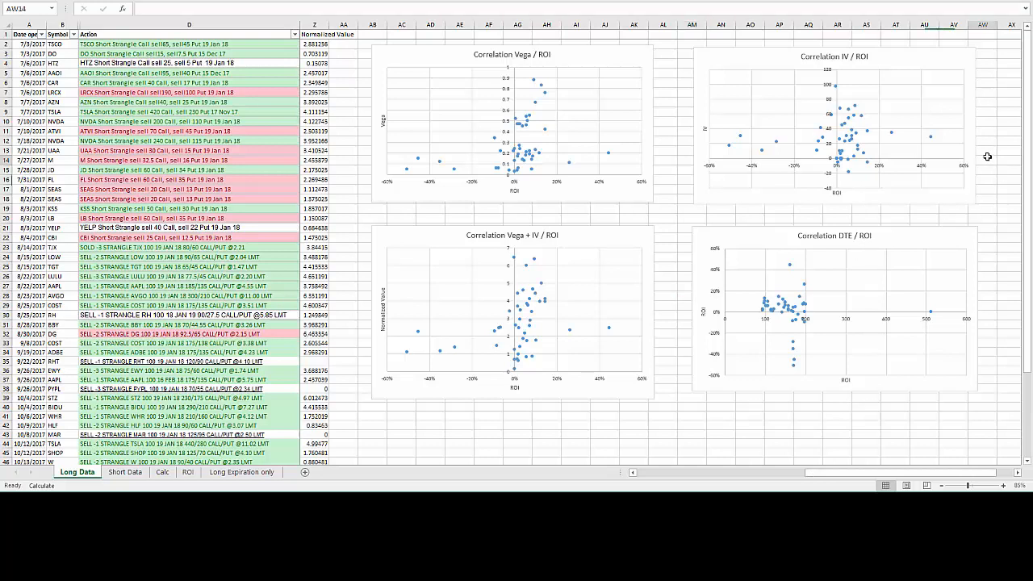
{"action": "mouse_move", "coordinate": [836, 273]}
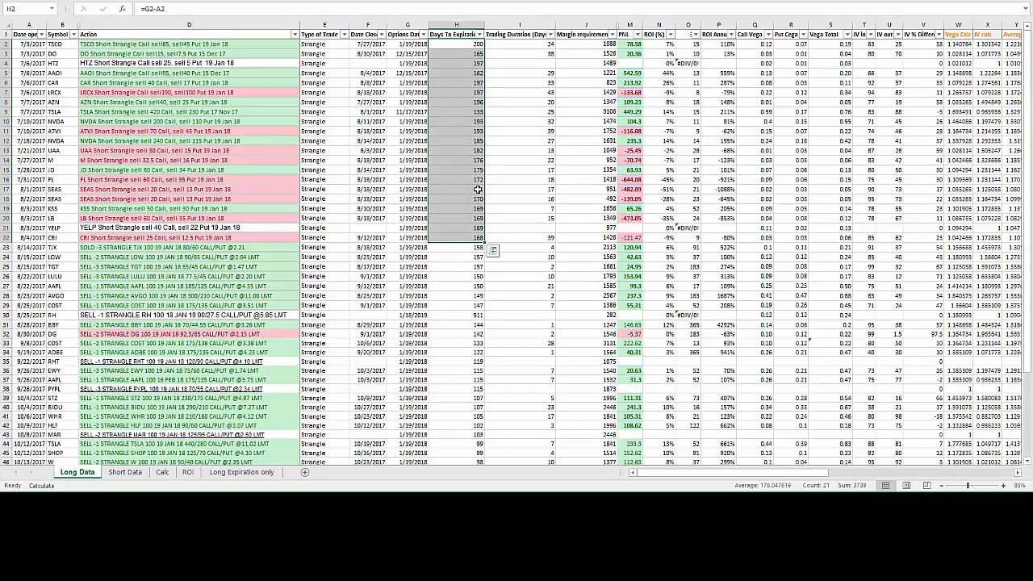
Step: Fill the days-to-expiration formula in column H down to the newest trade rows
{"action": "scroll", "scroll_direction": "down", "scroll_amount": 3}
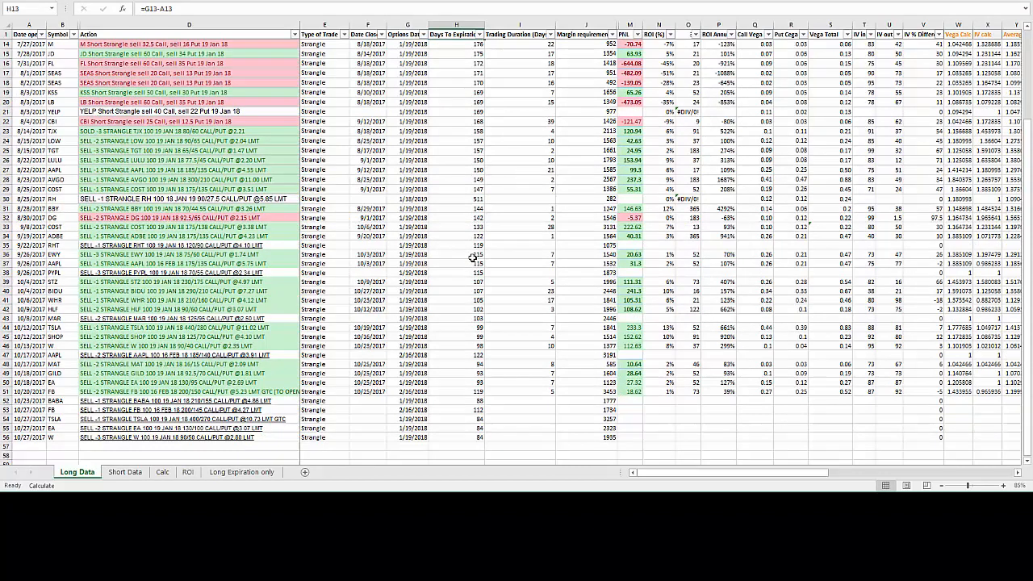
{"action": "mouse_move", "coordinate": [444, 313]}
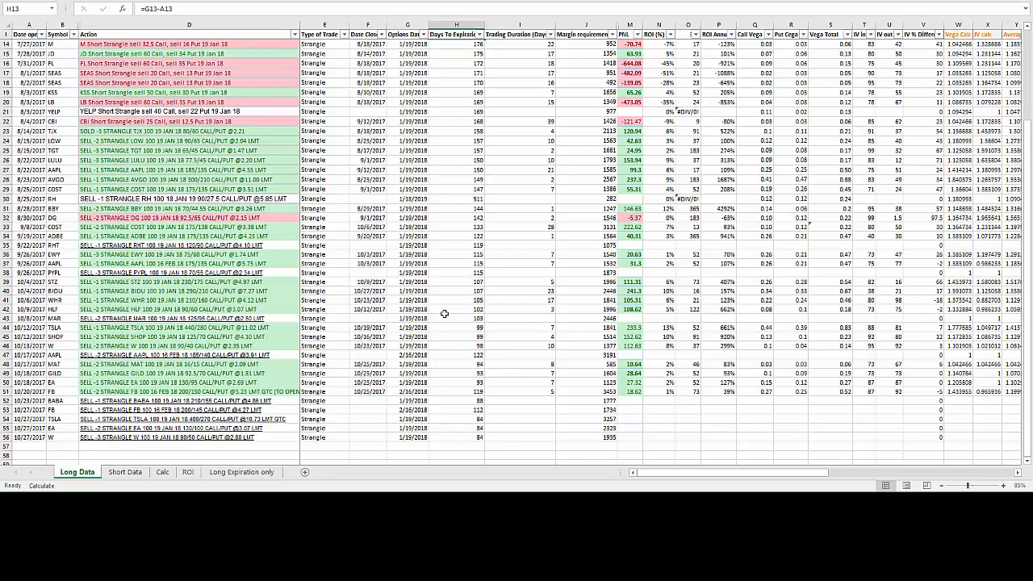
{"action": "mouse_move", "coordinate": [455, 307]}
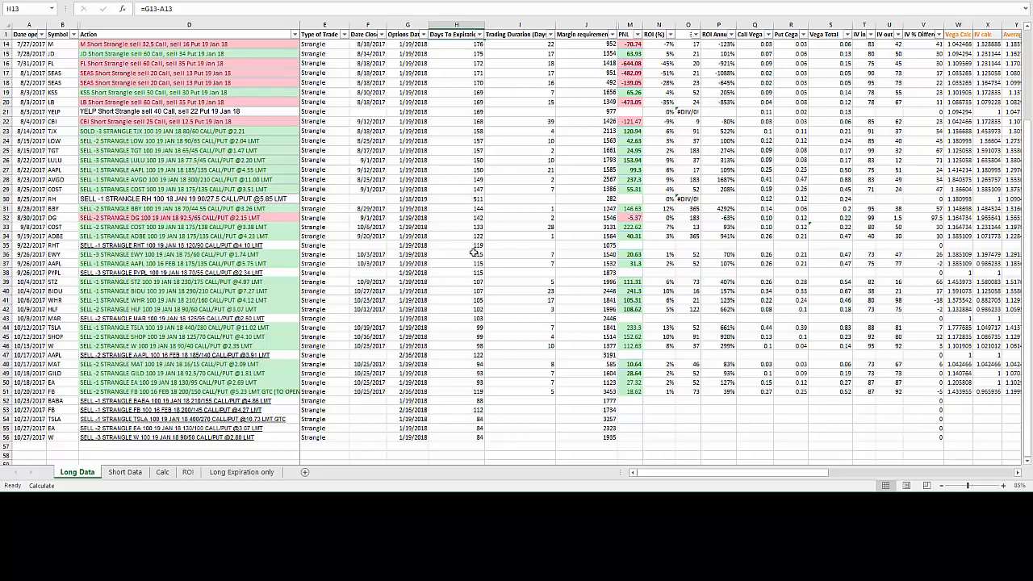
{"action": "left_click_drag", "start_coordinate": [455, 198], "coordinate": [456, 310]}
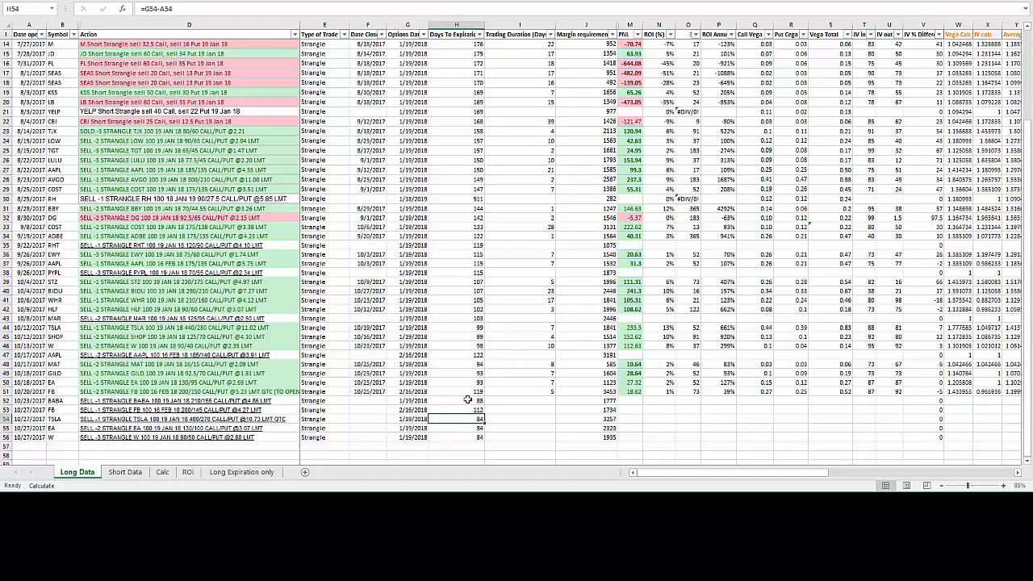
{"action": "mouse_move", "coordinate": [469, 384]}
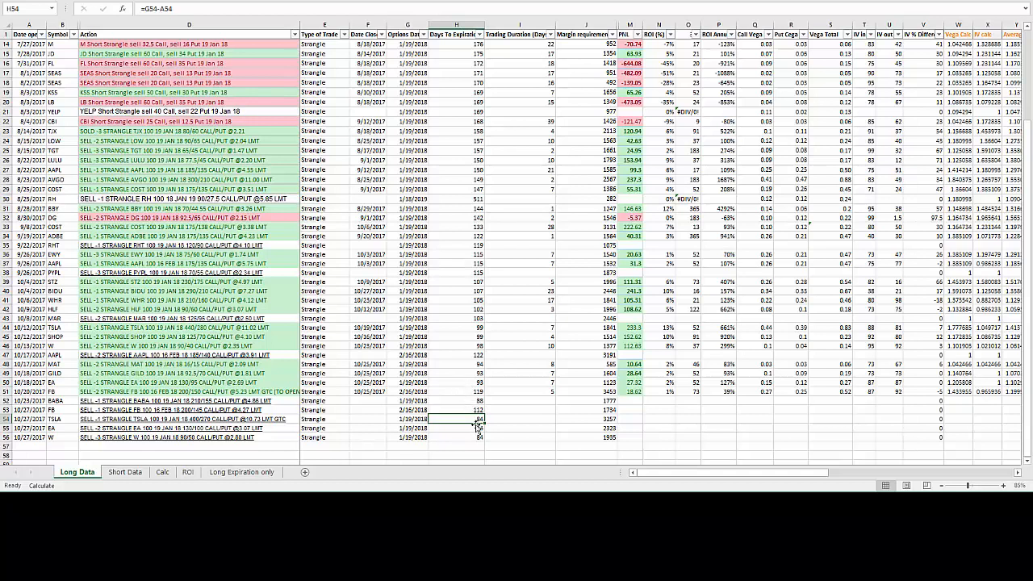
{"action": "left_click_drag", "start_coordinate": [455, 299], "coordinate": [455, 438]}
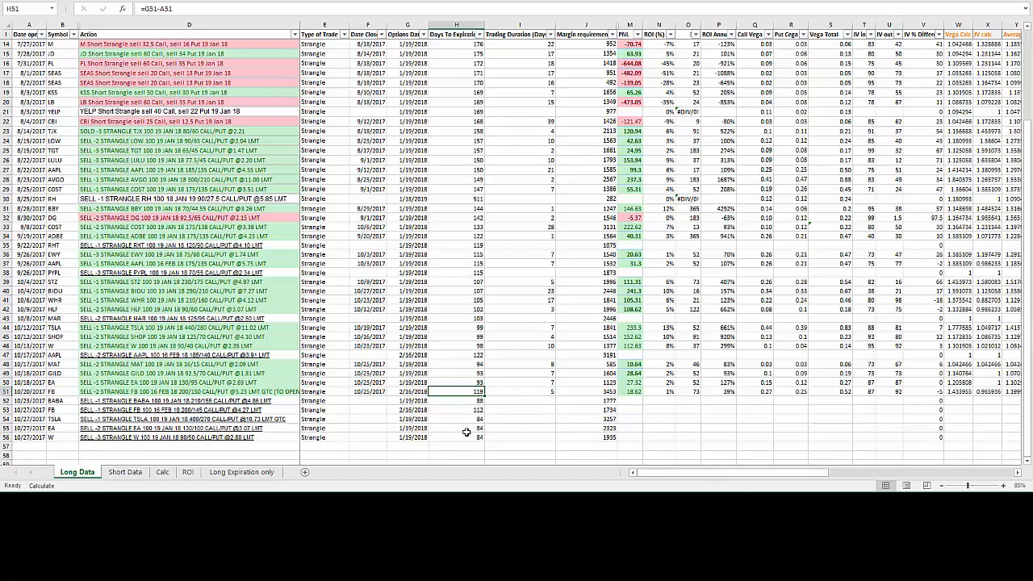
{"action": "mouse_move", "coordinate": [466, 364]}
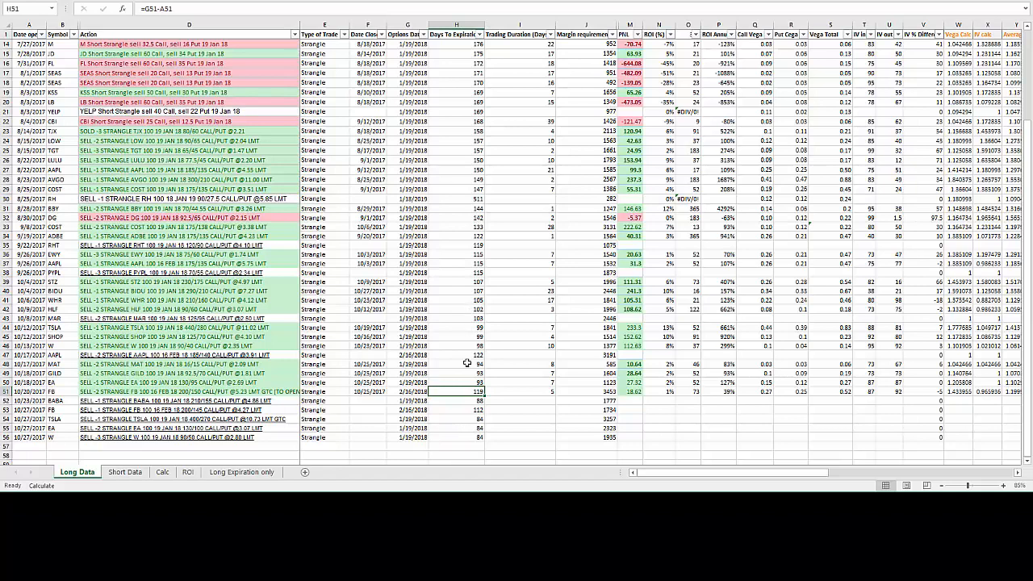
{"action": "mouse_move", "coordinate": [709, 477]}
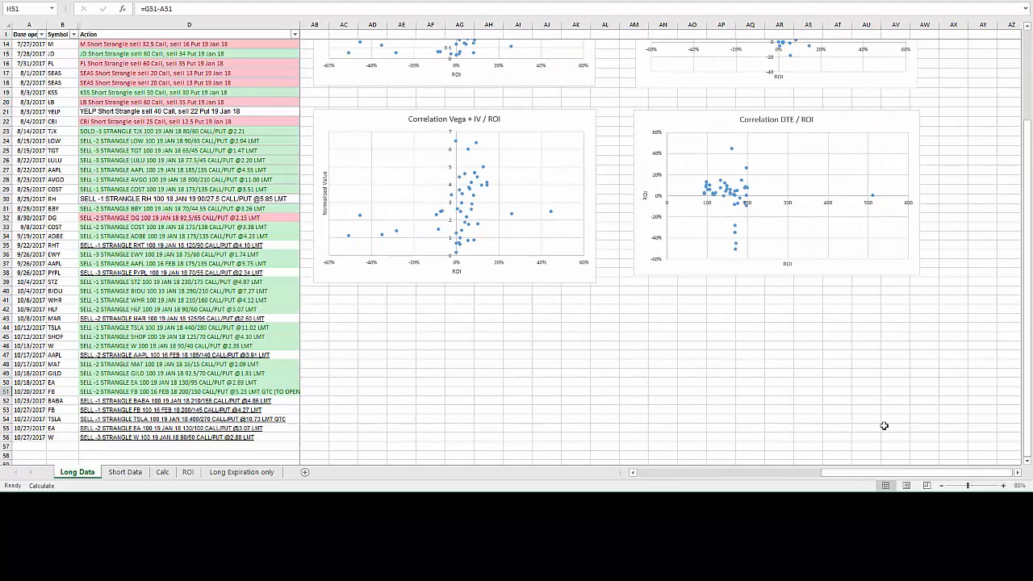
{"action": "mouse_move", "coordinate": [868, 203]}
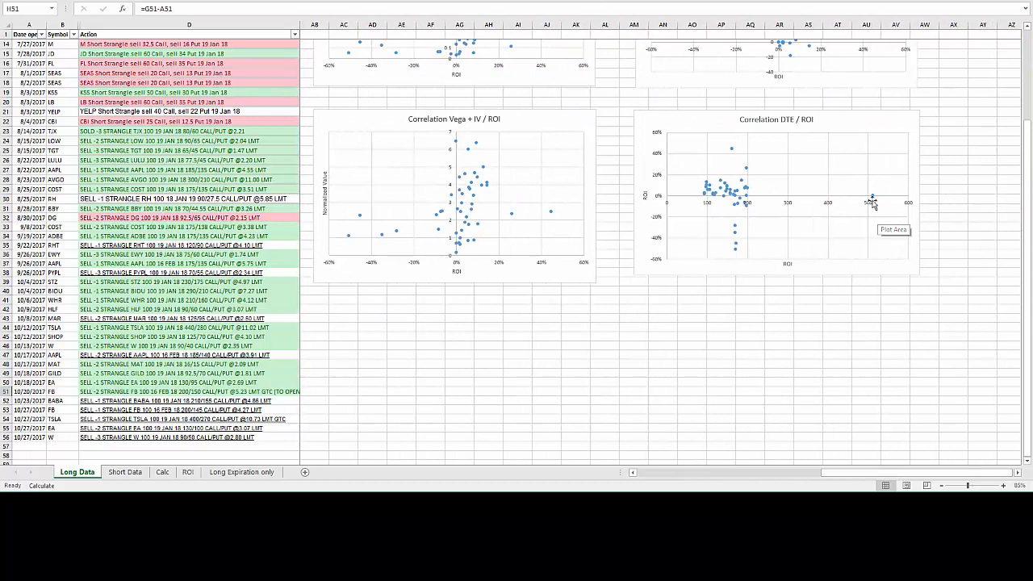
{"action": "mouse_move", "coordinate": [787, 266]}
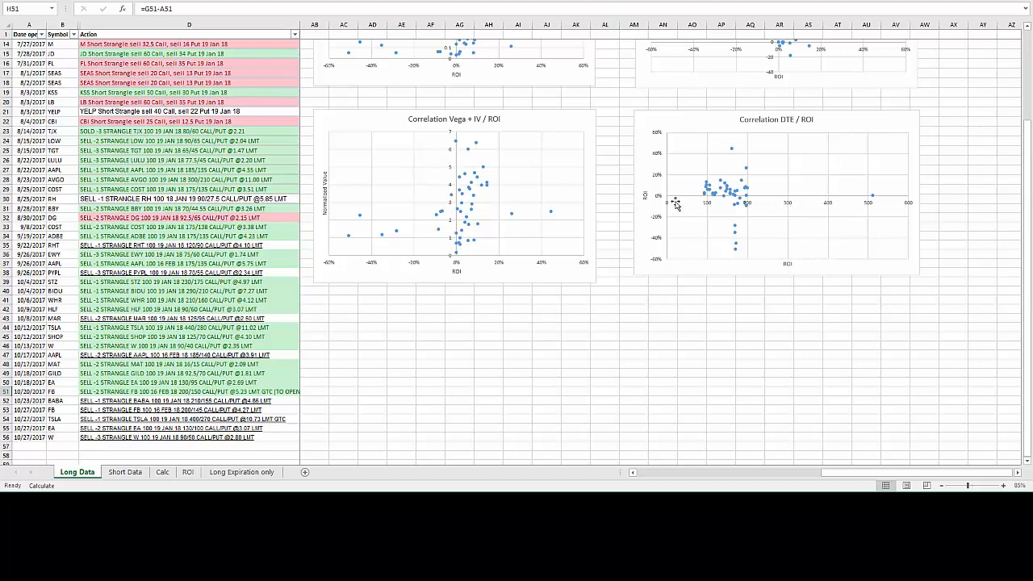
Step: Select the Correlation DTE / ROI scatter chart to study it, then deselect it
{"action": "left_click", "coordinate": [788, 263]}
{"action": "type", "text": "DTE"}
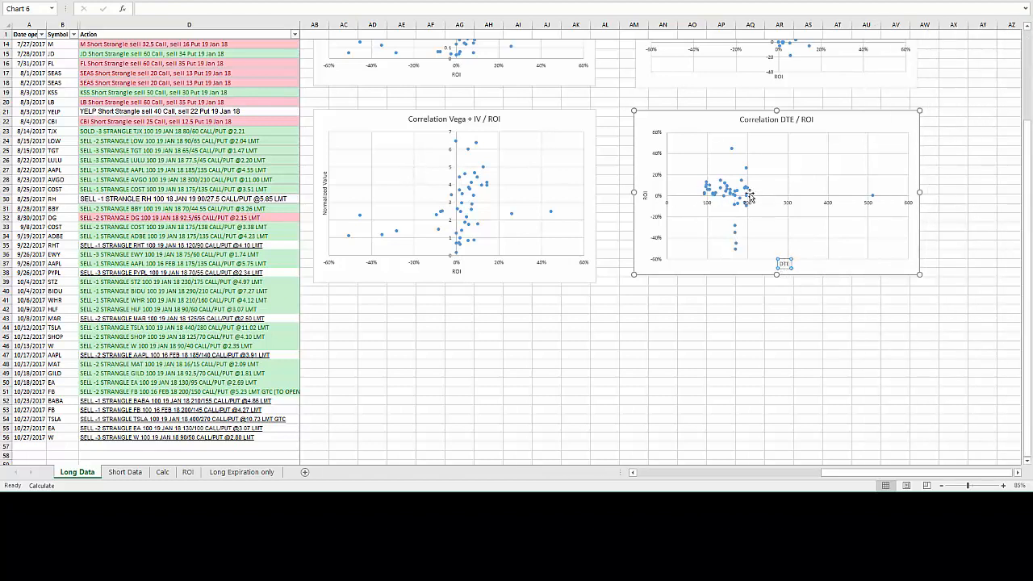
{"action": "mouse_move", "coordinate": [698, 187]}
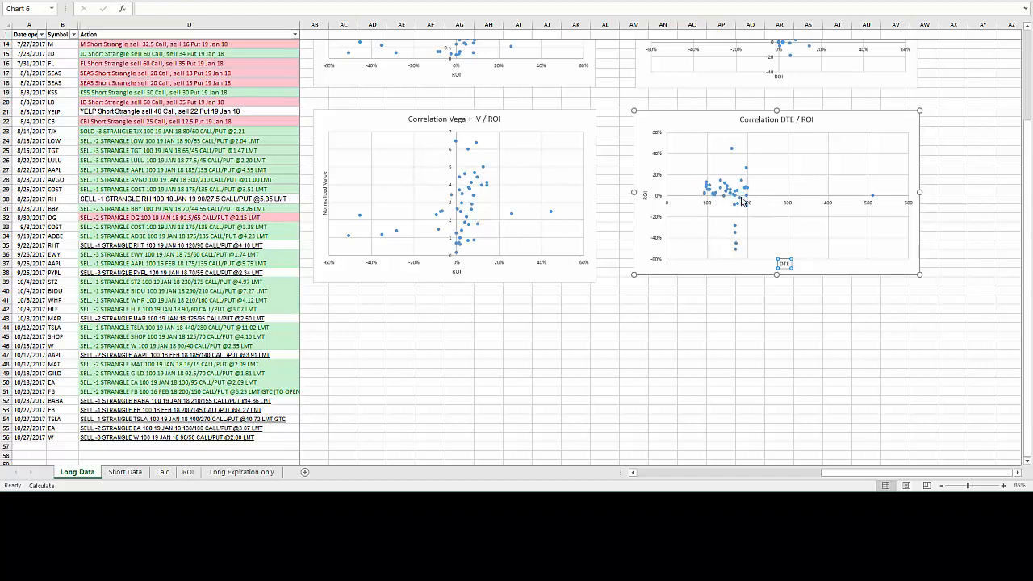
{"action": "mouse_move", "coordinate": [707, 201]}
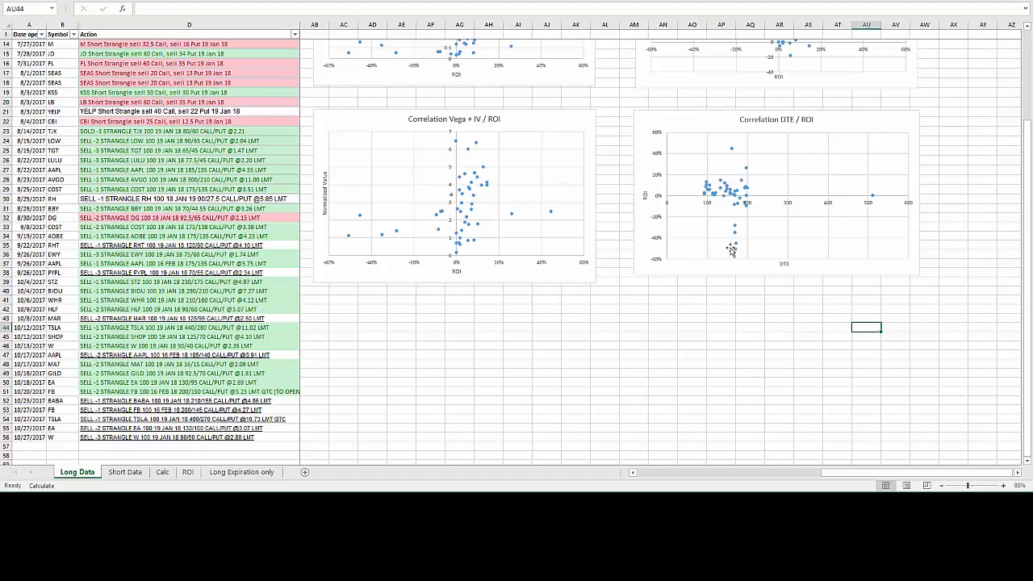
{"action": "mouse_move", "coordinate": [720, 234]}
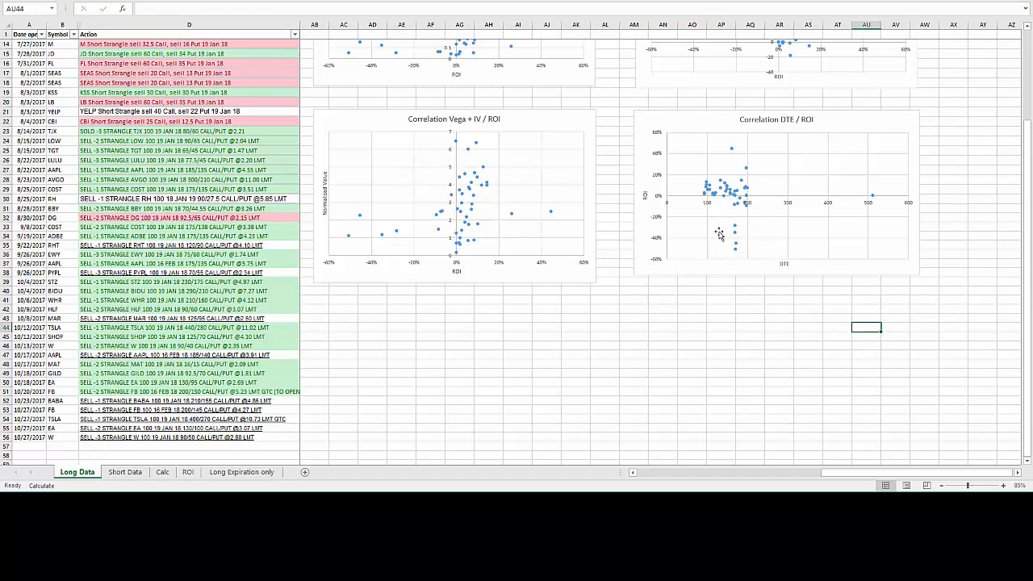
{"action": "mouse_move", "coordinate": [710, 158]}
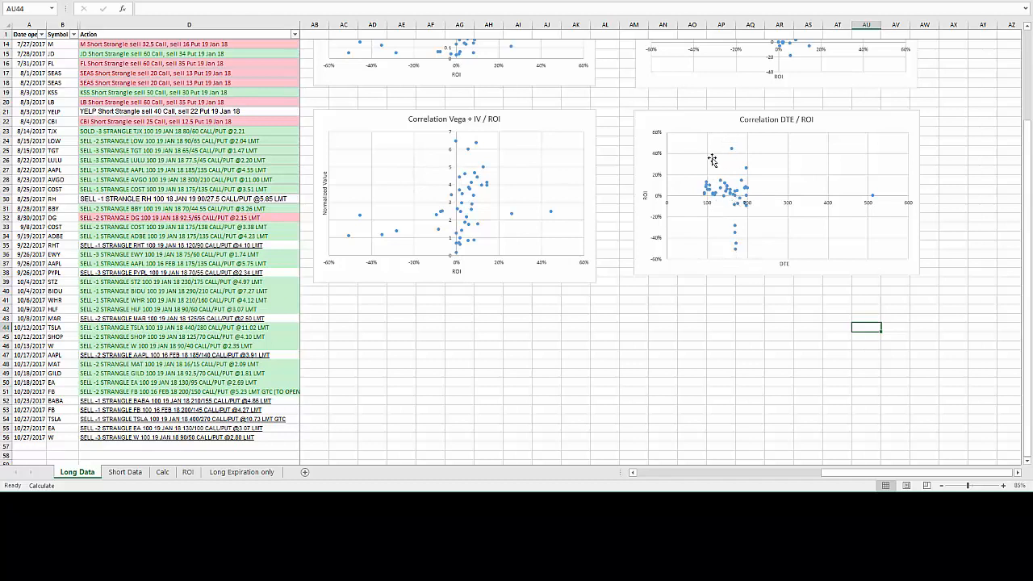
{"action": "mouse_move", "coordinate": [749, 157]}
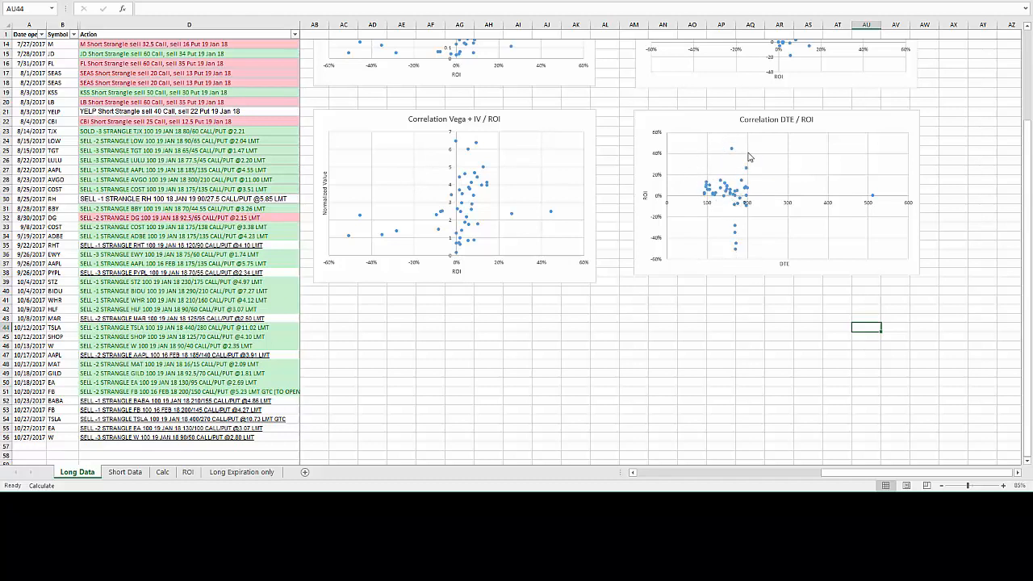
{"action": "mouse_move", "coordinate": [720, 193]}
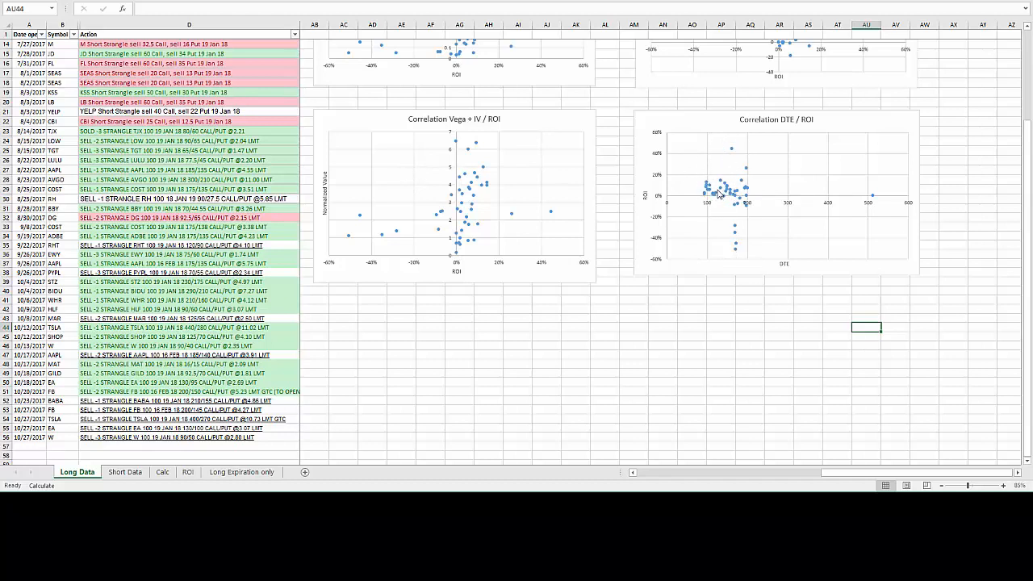
{"action": "mouse_move", "coordinate": [729, 200]}
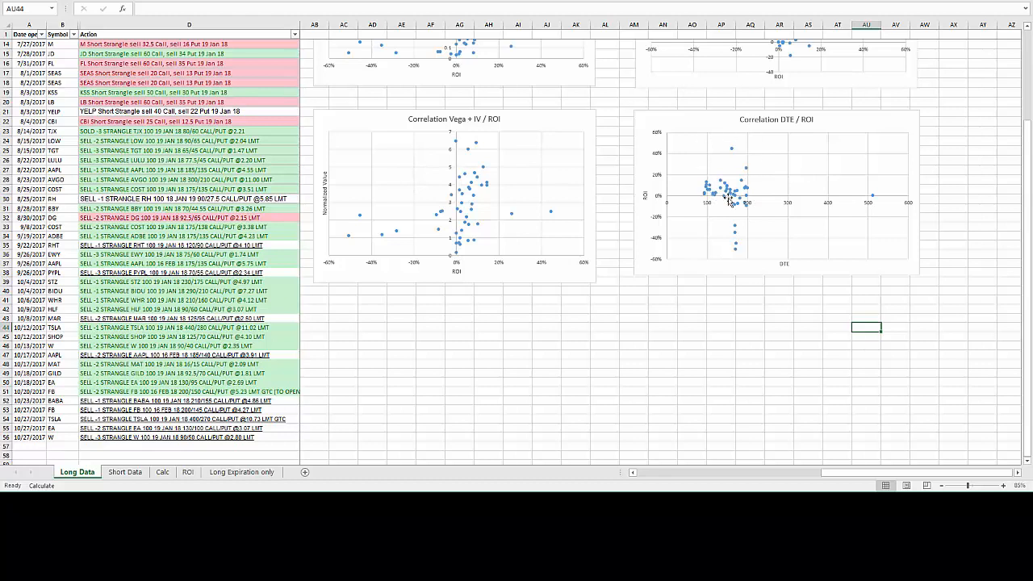
{"action": "left_click", "coordinate": [952, 292]}
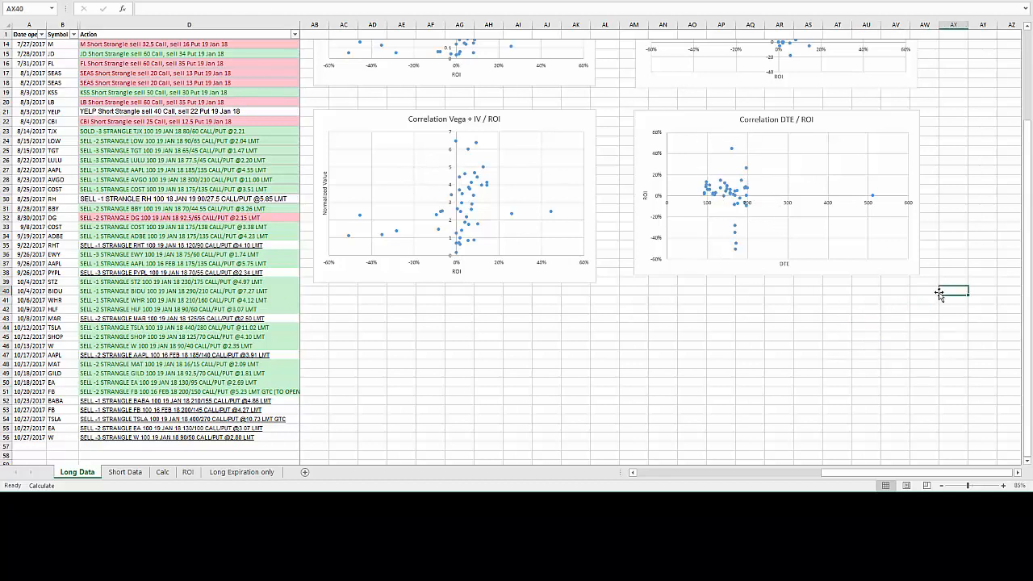
{"action": "scroll", "scroll_direction": "up", "scroll_amount": 3}
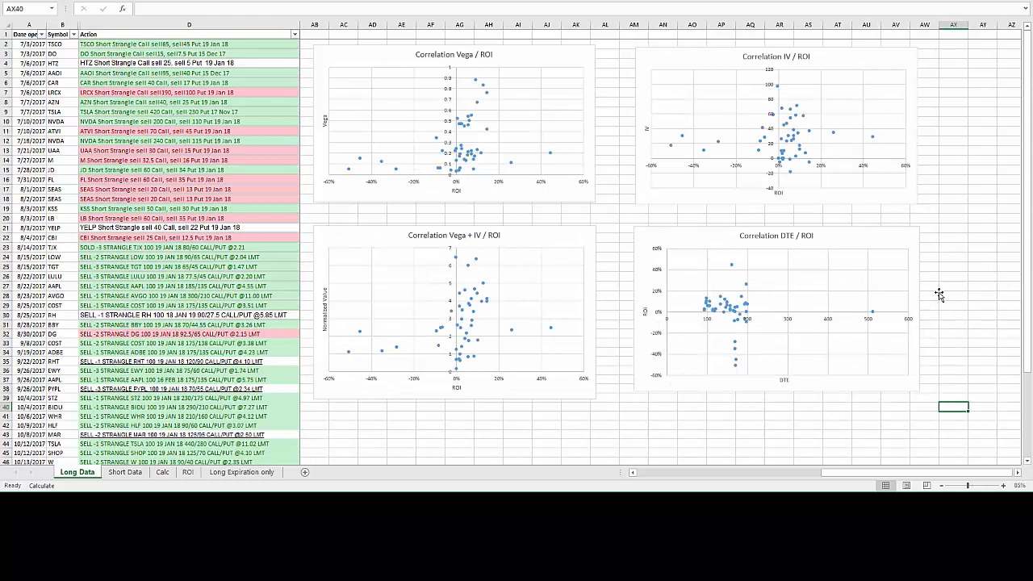